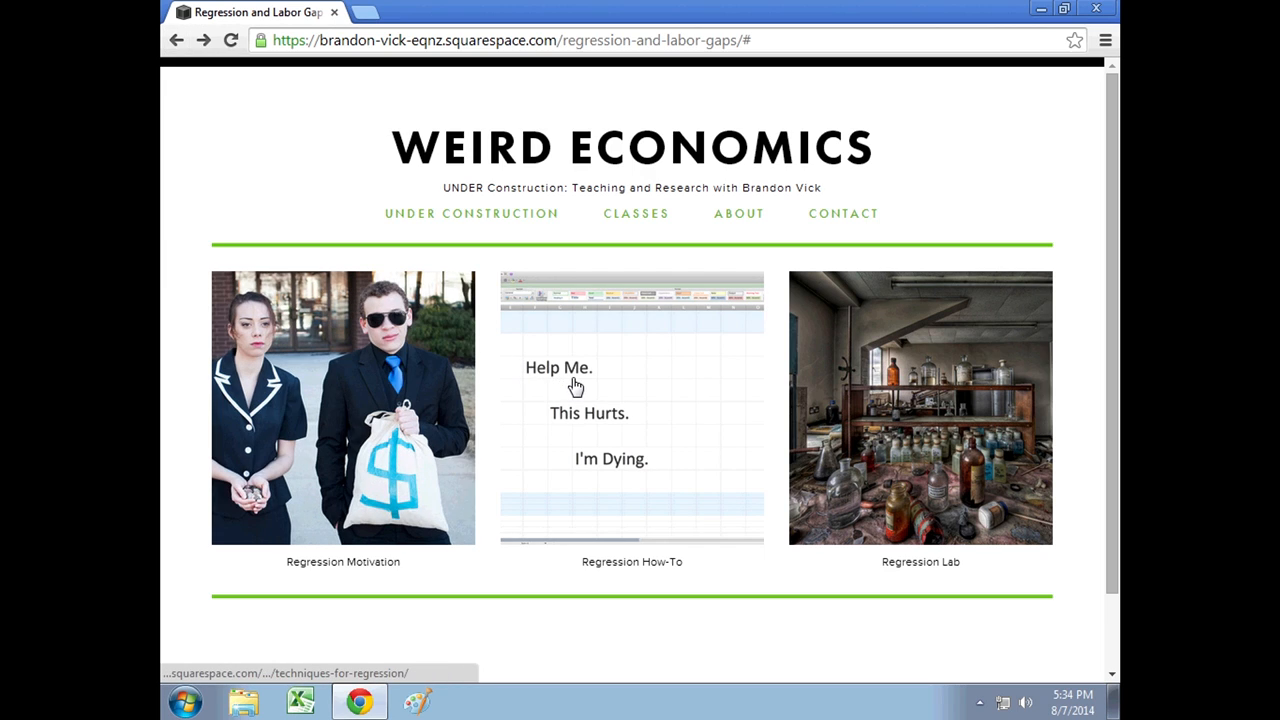
From the Regression How-To page, download and open the Regression Lab Spreadsheet xlsx.
left_click(631, 407)
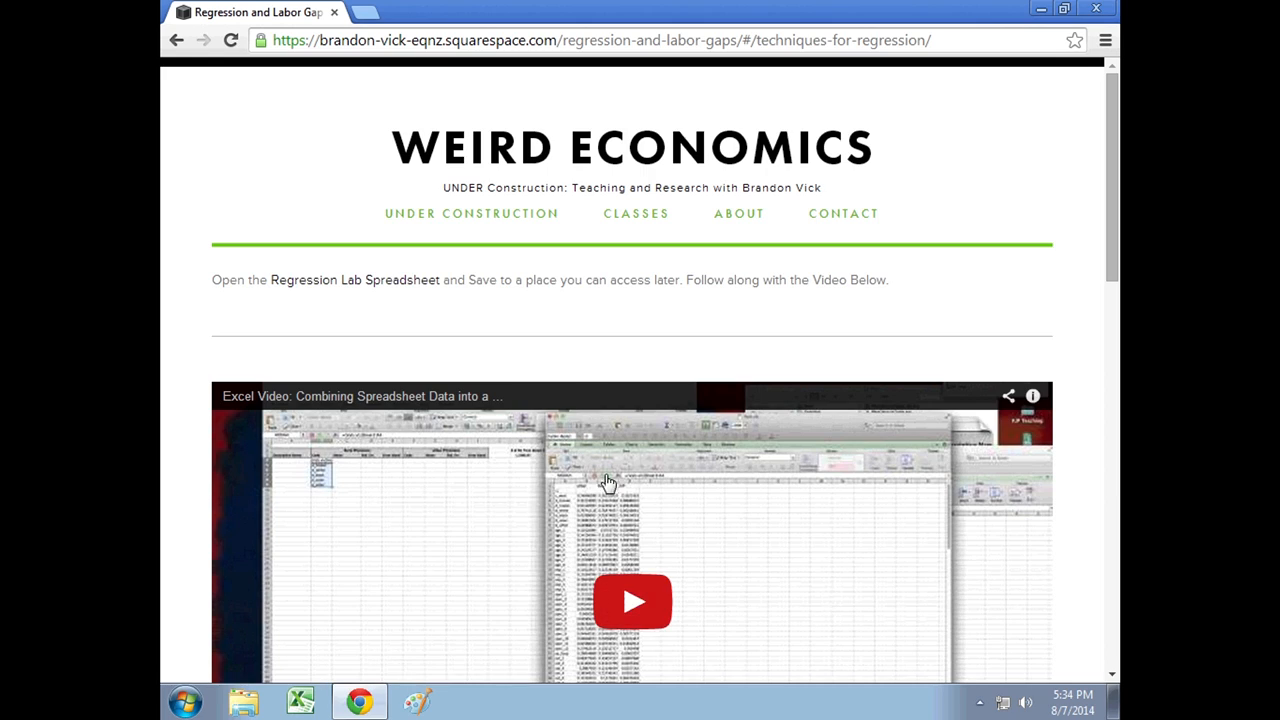
mouse_move(363, 288)
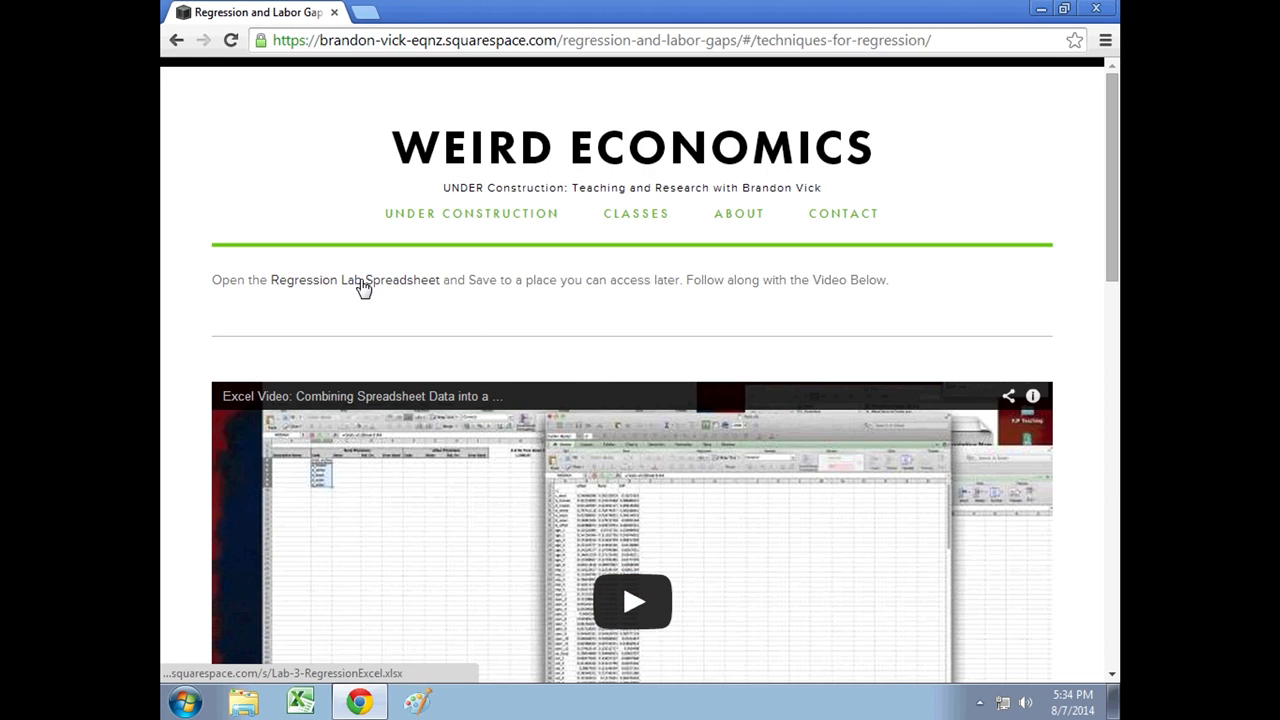
left_click(355, 280)
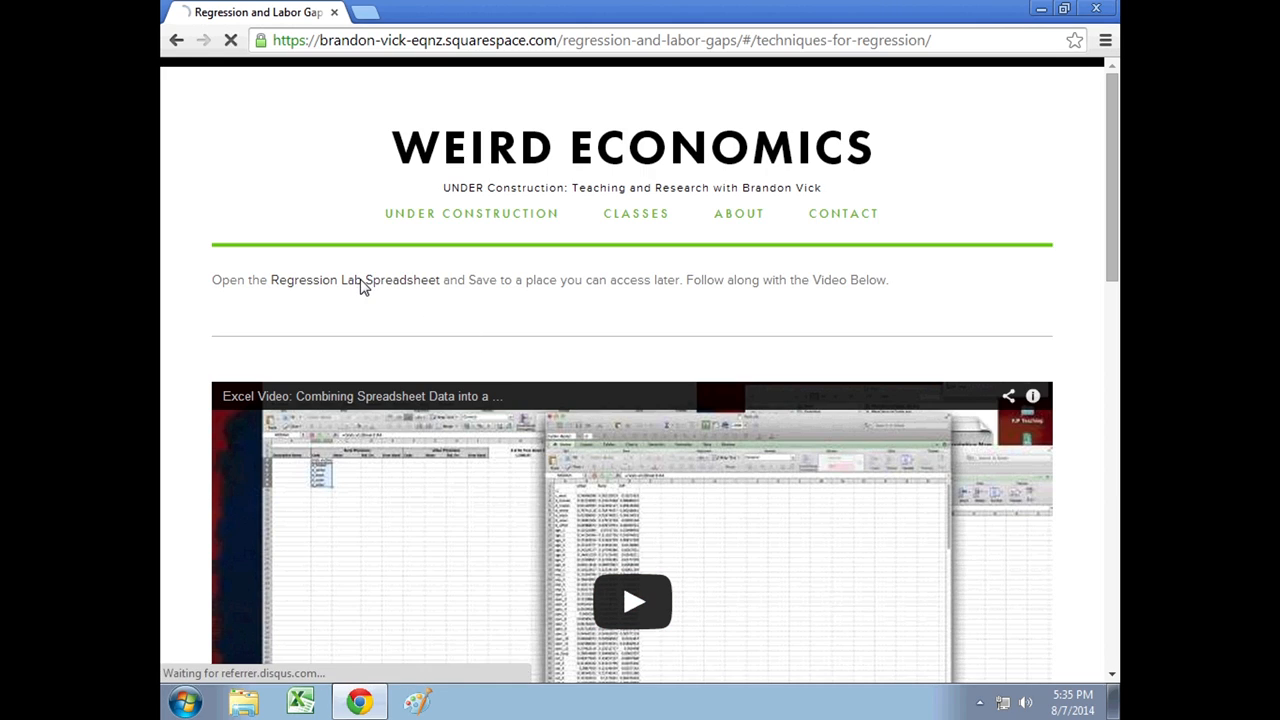
left_click(354, 279)
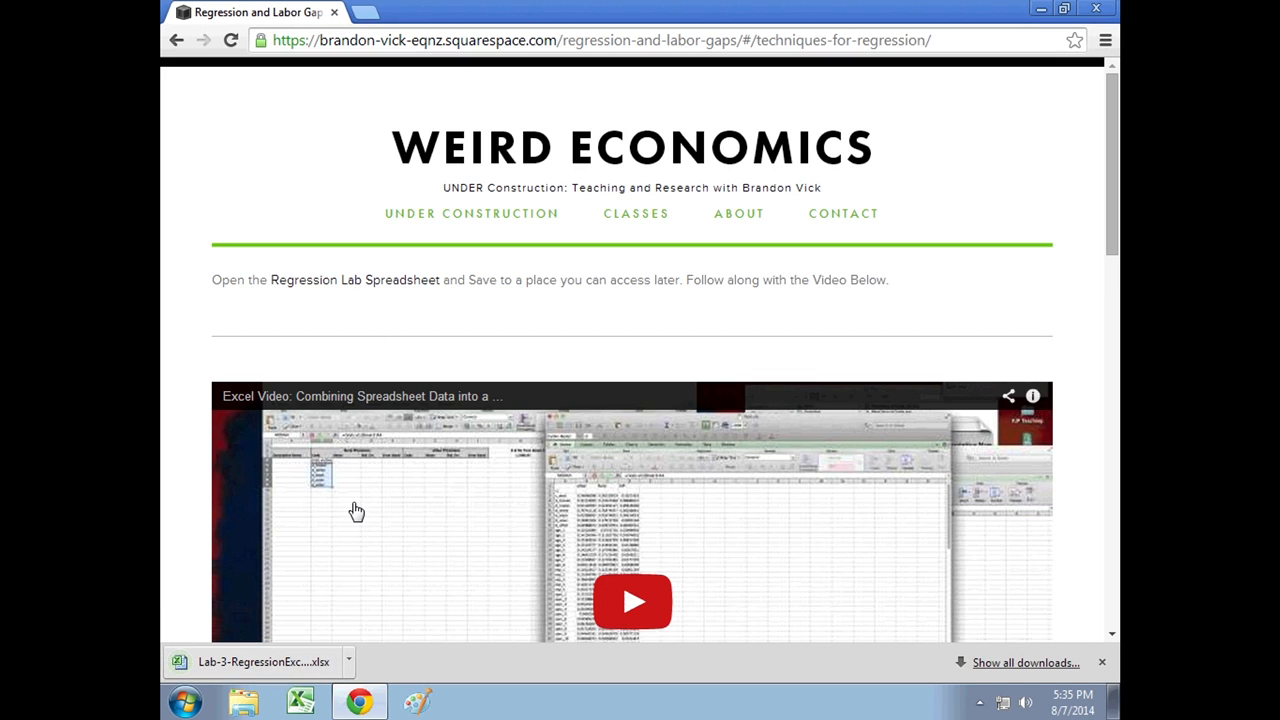
left_click(263, 661)
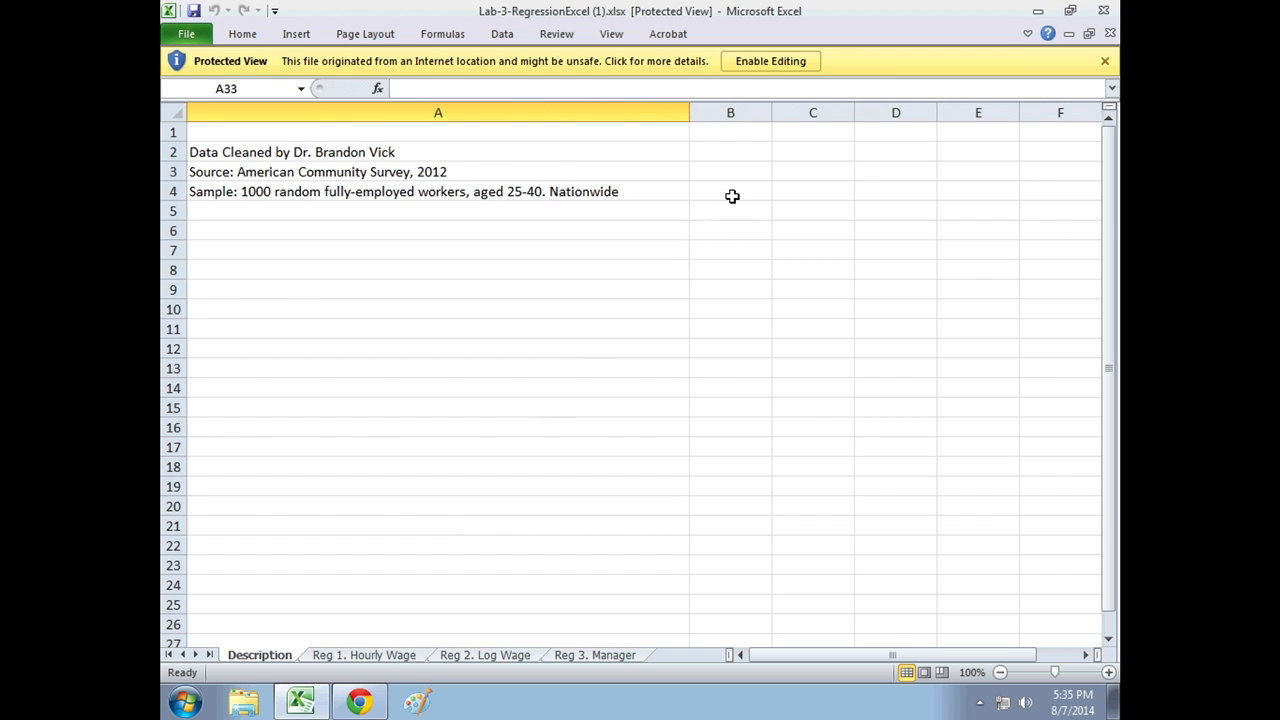
Enable Editing on the Regression Lab workbook's Protected View bar.
left_click(770, 61)
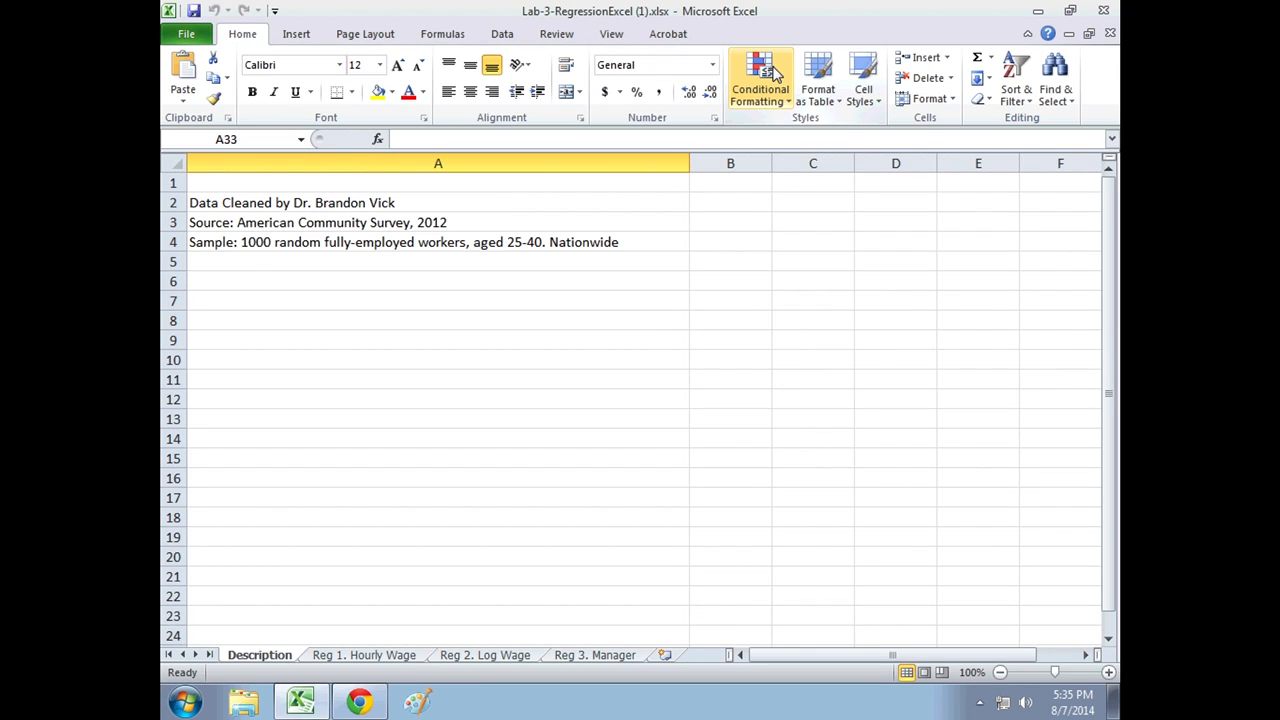
mouse_move(637, 260)
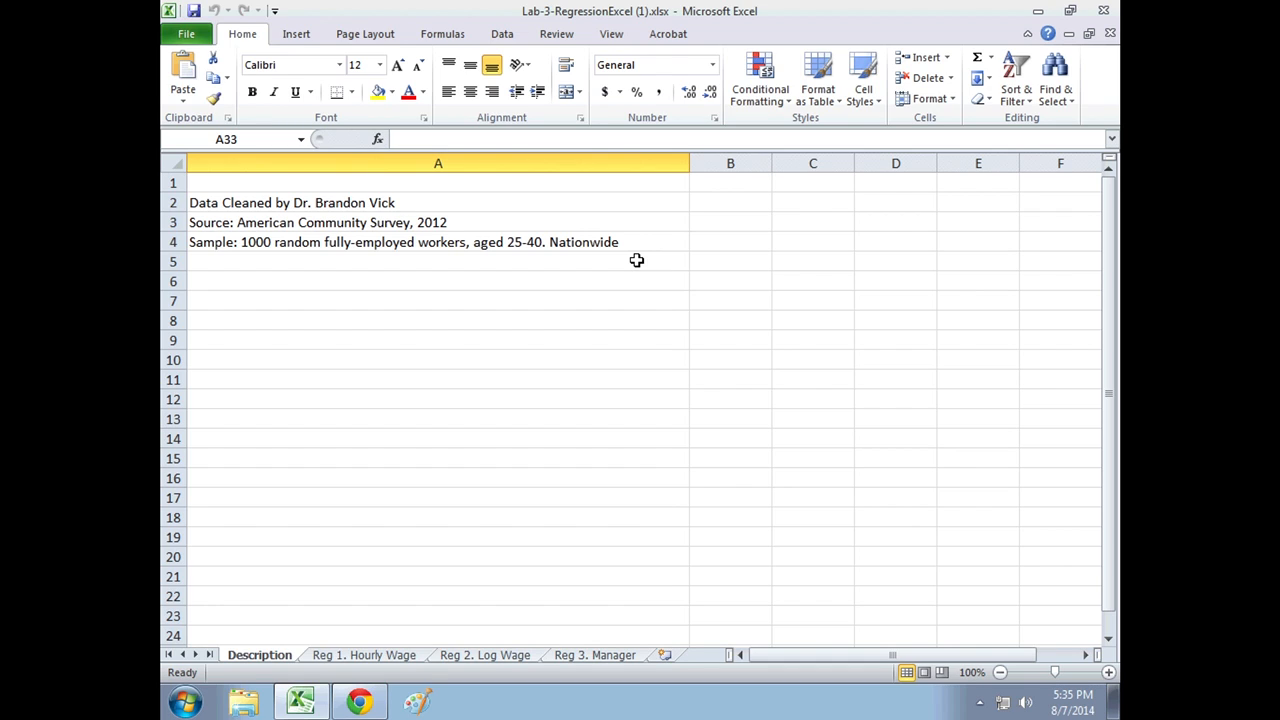
mouse_move(533, 283)
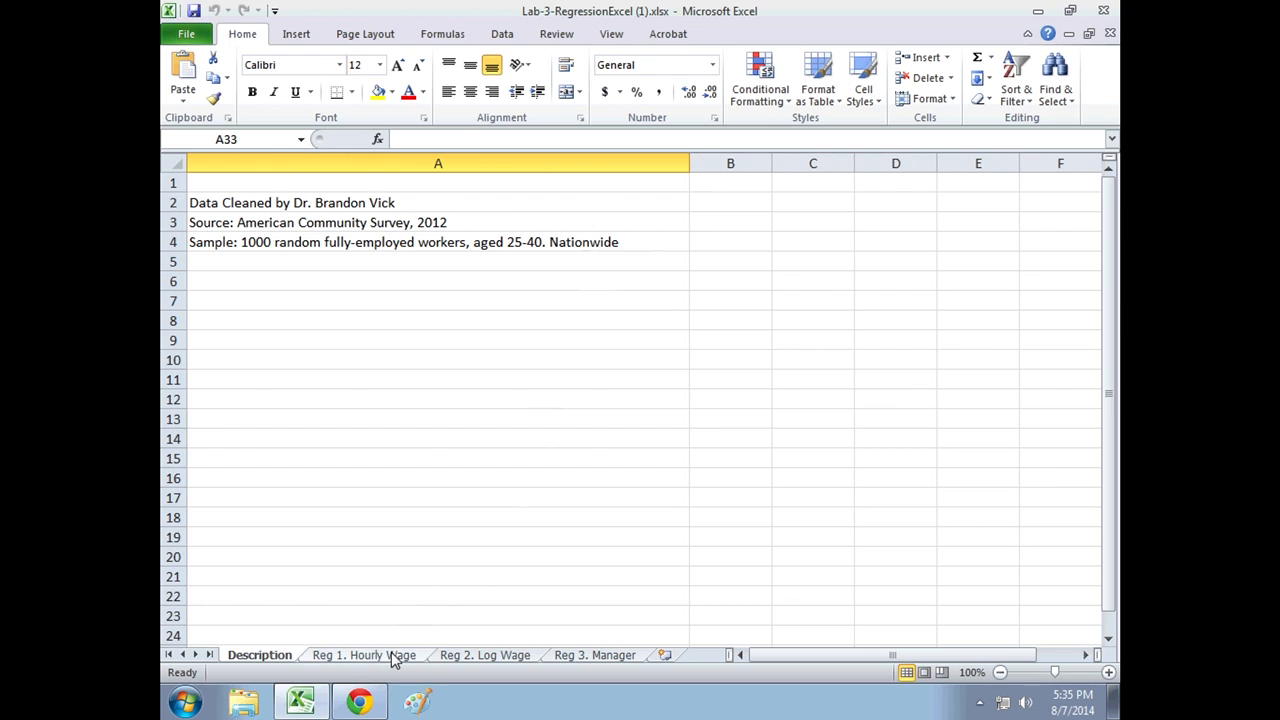
On Reg 1. Hourly Wage, highlight the first five hourly wage values in A2:A6.
left_click(485, 655)
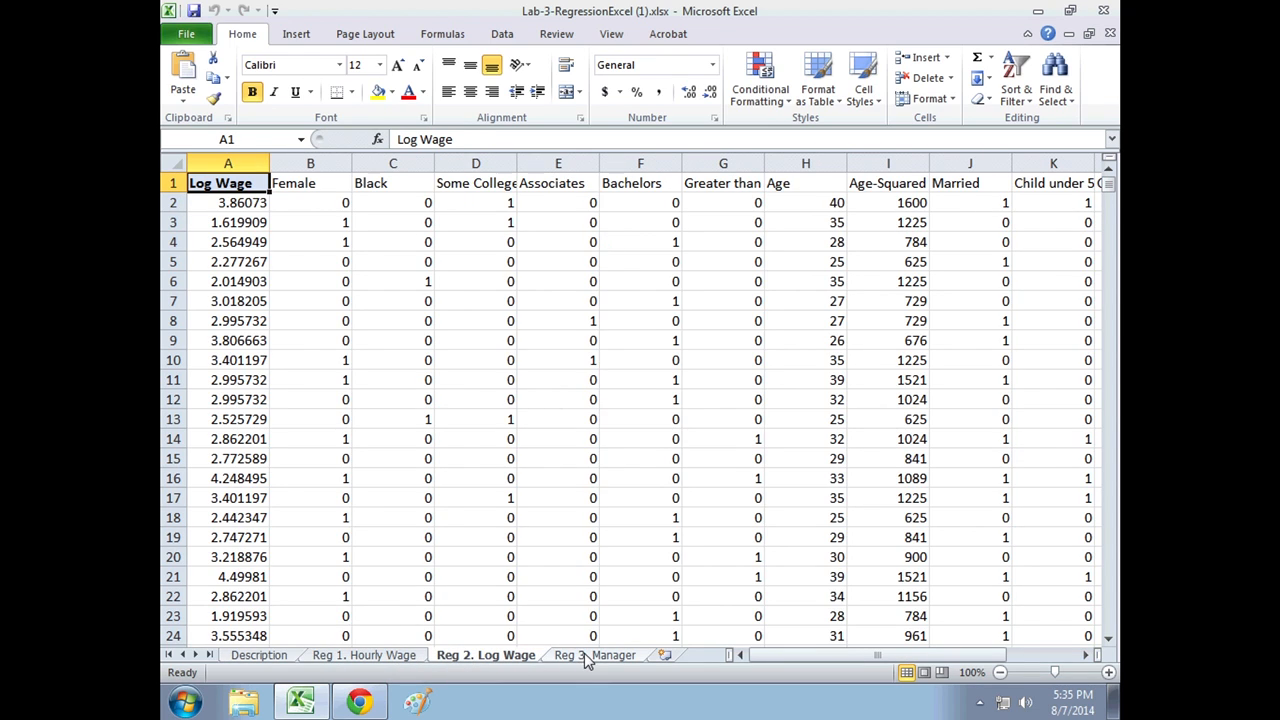
left_click(363, 654)
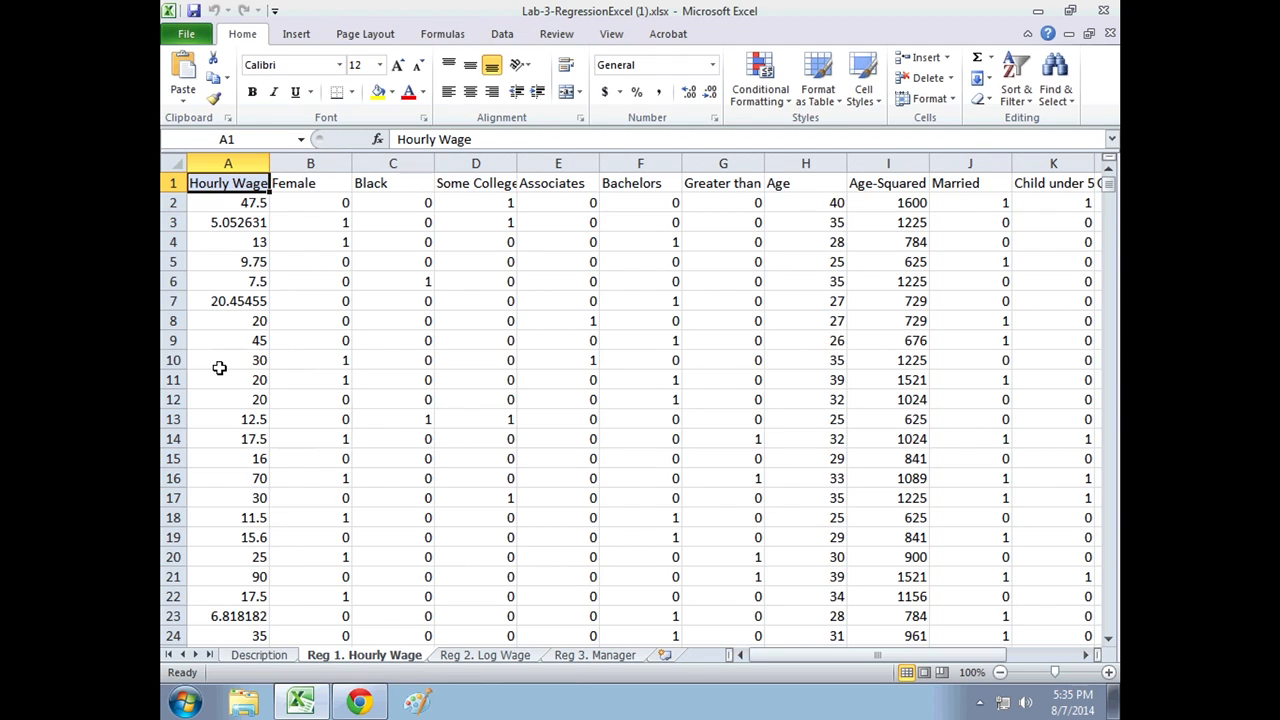
mouse_move(234, 215)
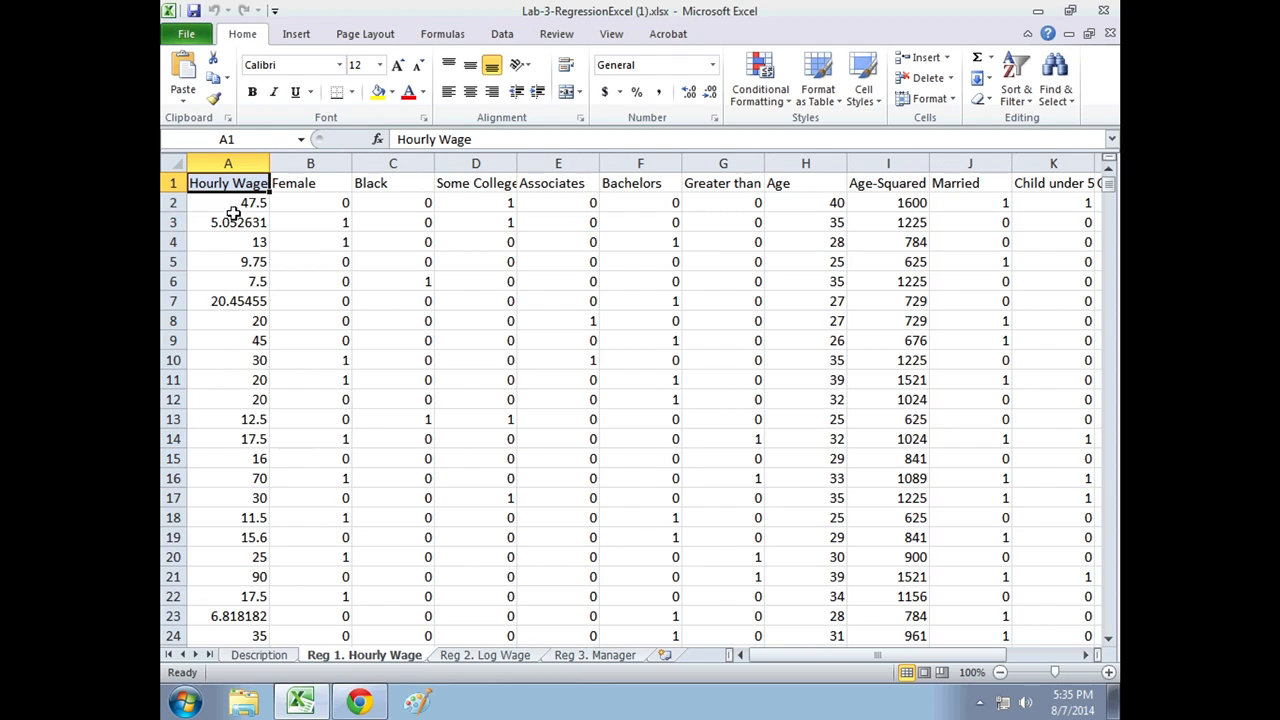
mouse_move(224, 183)
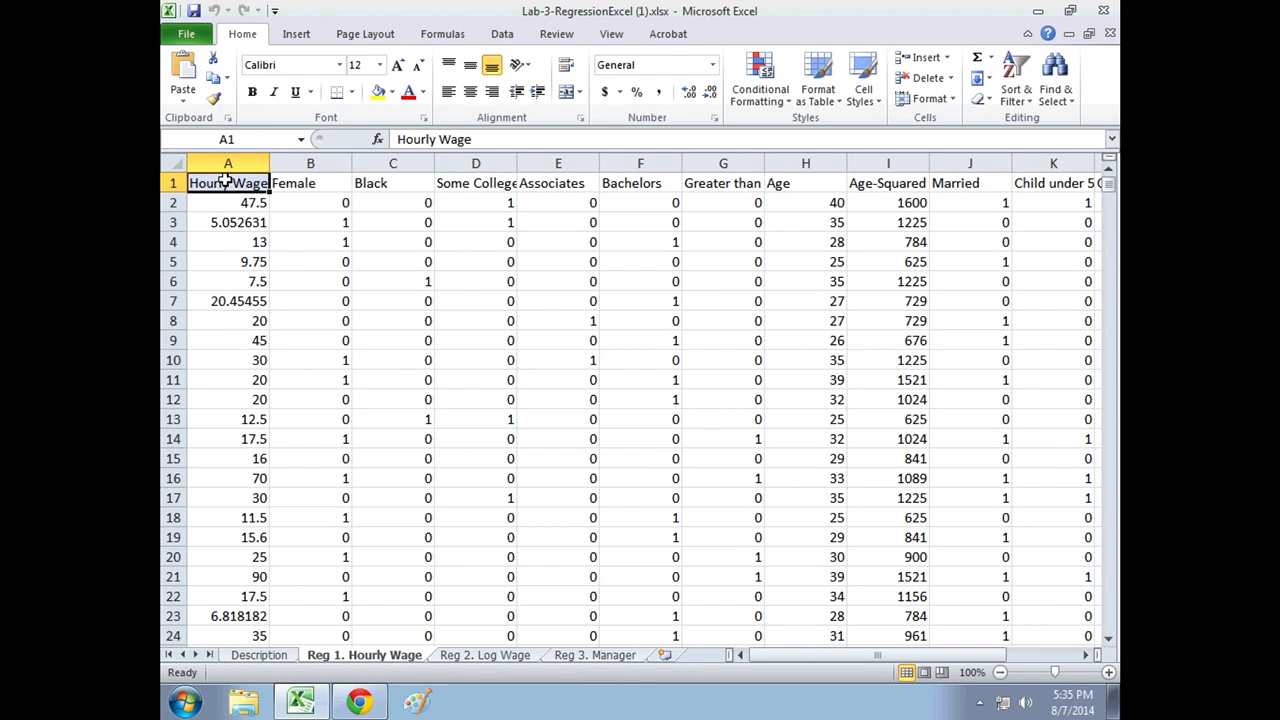
left_click_drag(228, 202, 228, 281)
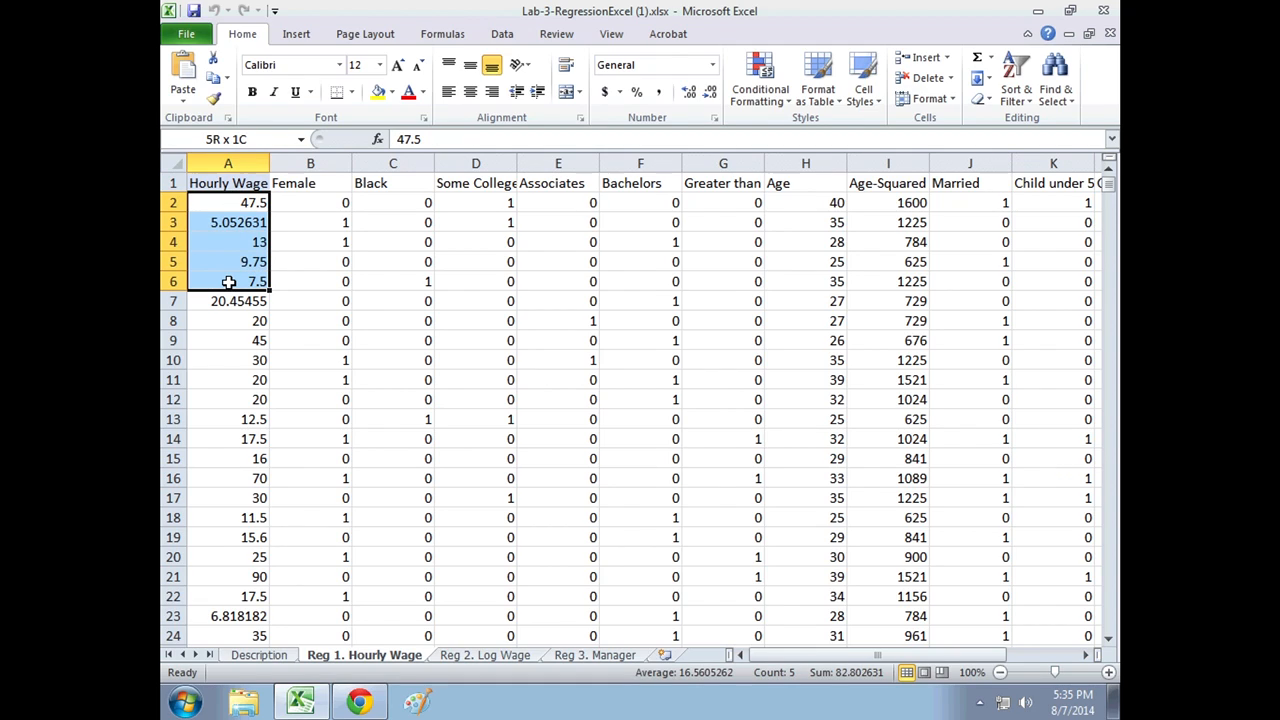
left_click(228, 281)
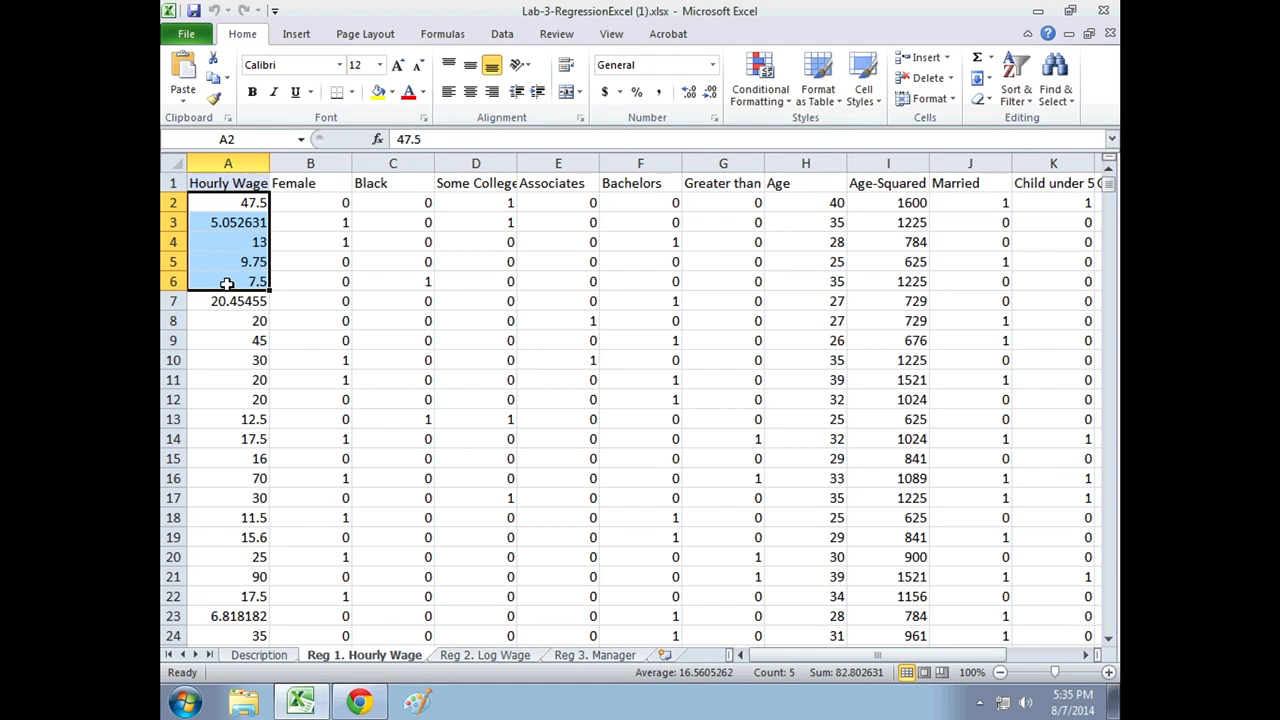
left_click(228, 202)
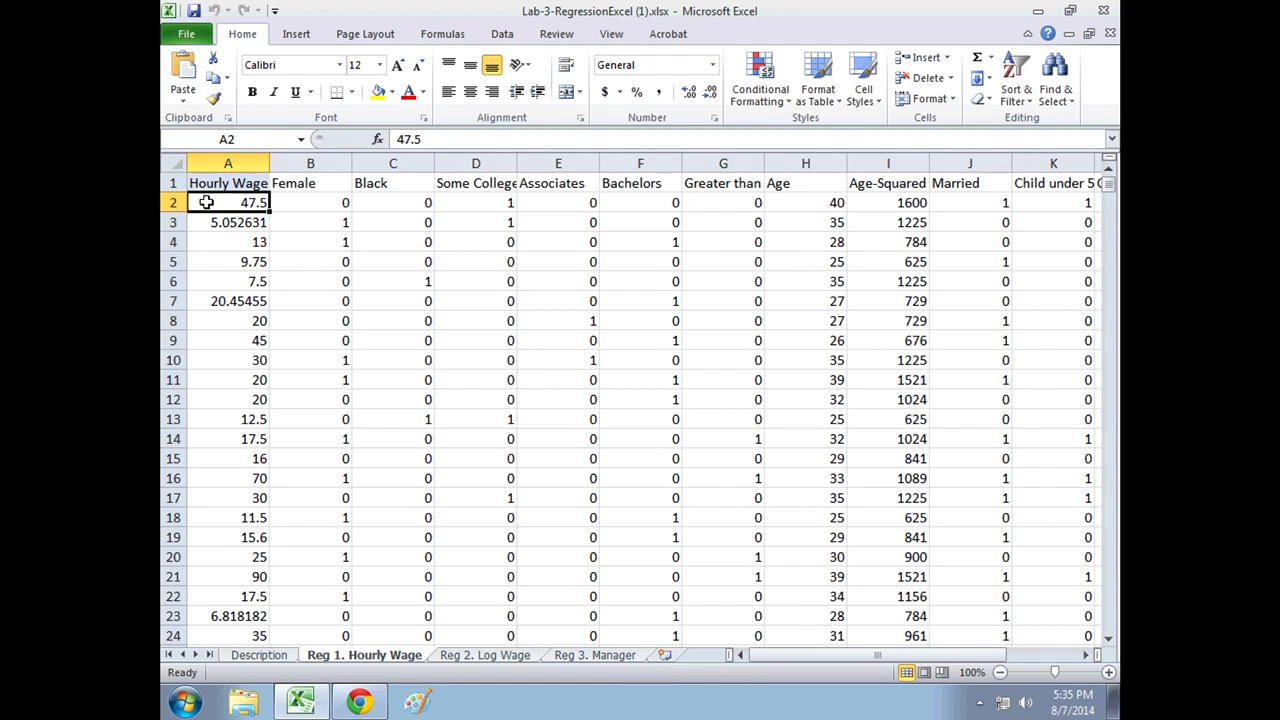
mouse_move(230, 215)
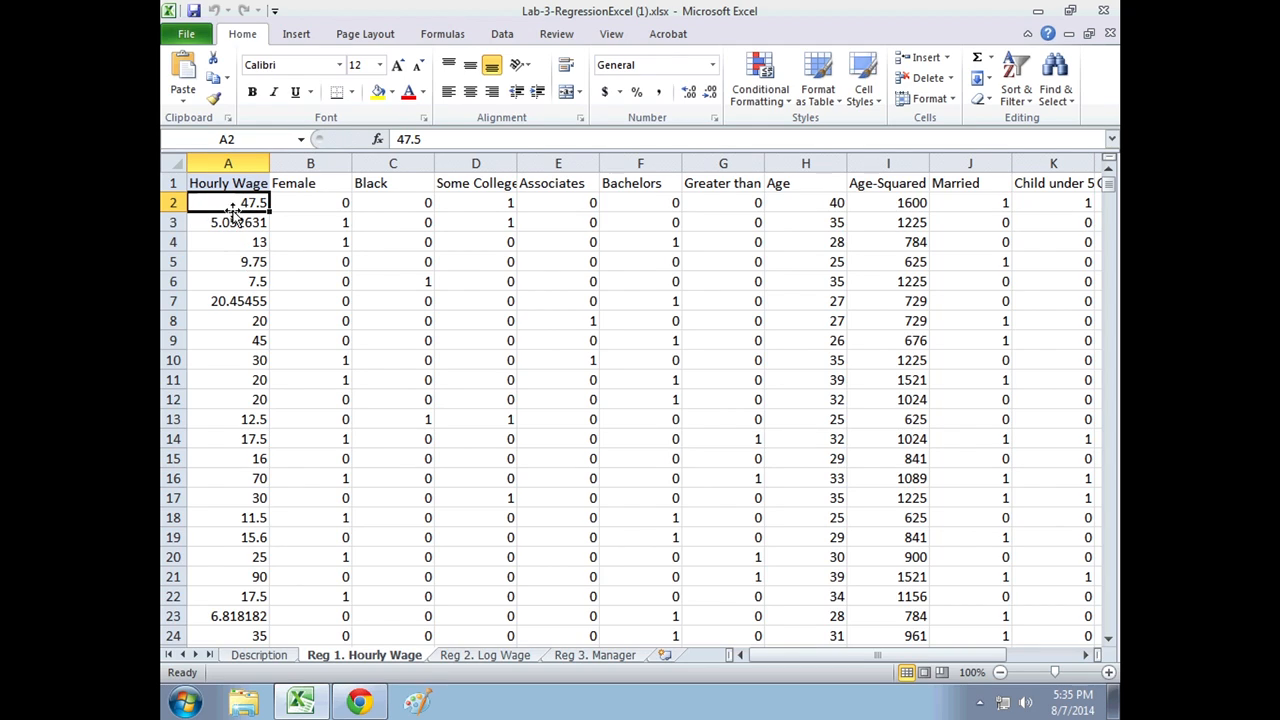
Highlight the first worker's dummies B2:F2, Female through Bachelors, then show Reg 2. Log Wage.
left_click_drag(228, 202, 510, 202)
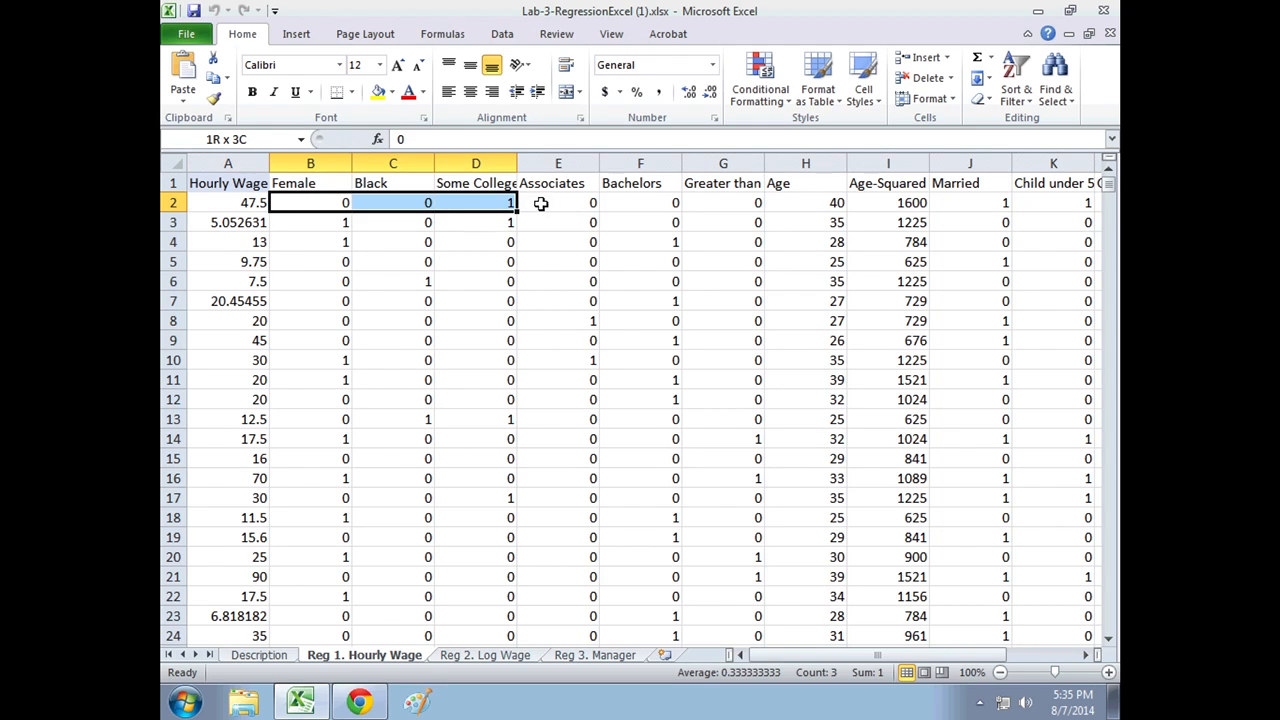
left_click_drag(510, 202, 640, 202)
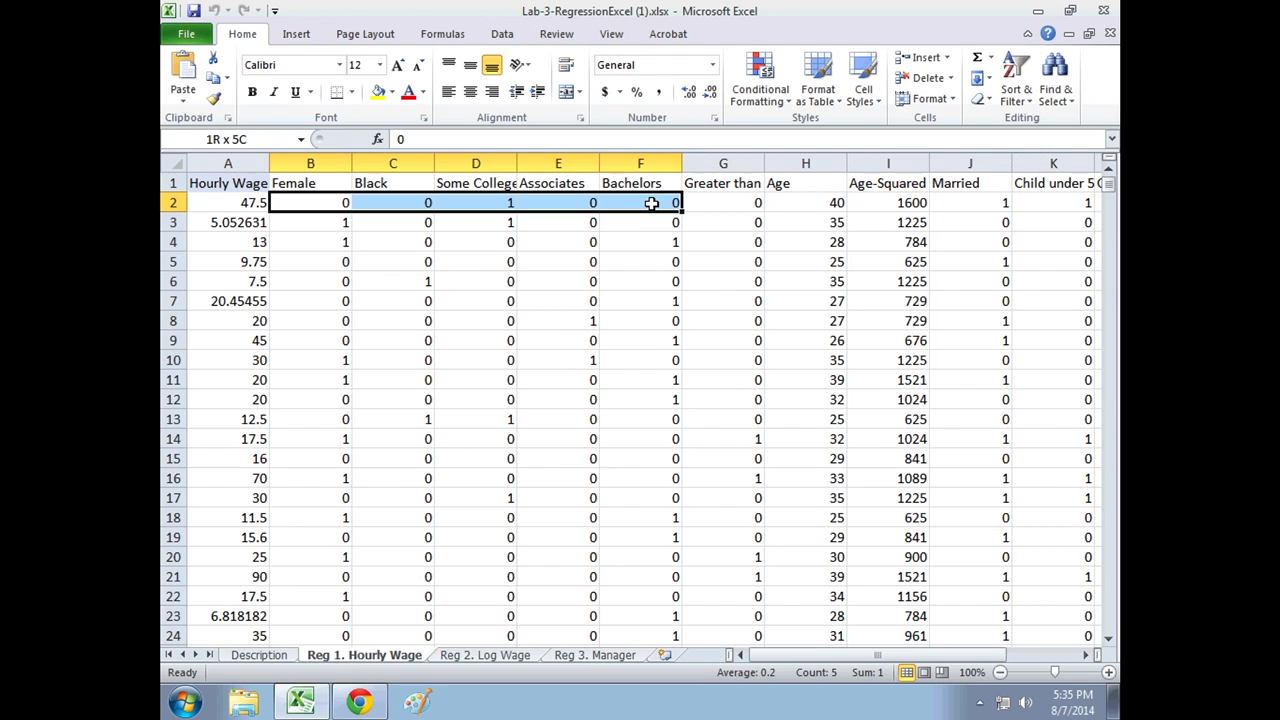
left_click(485, 655)
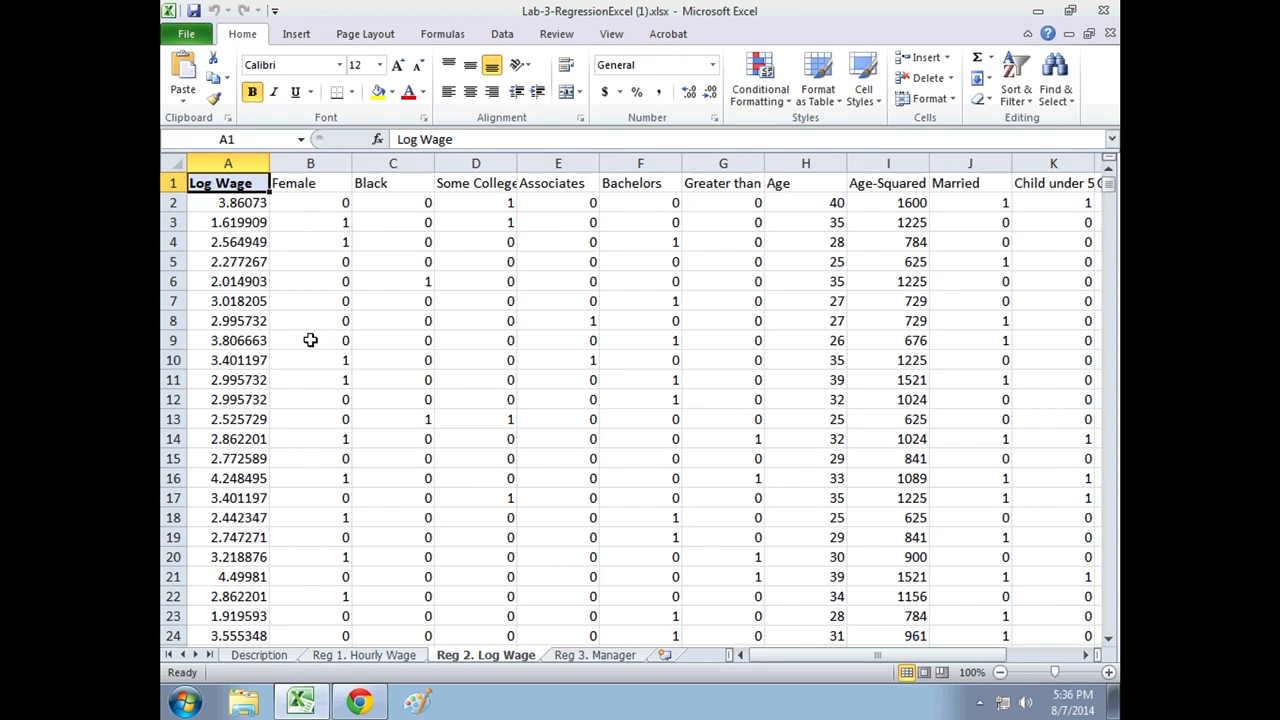
mouse_move(227, 202)
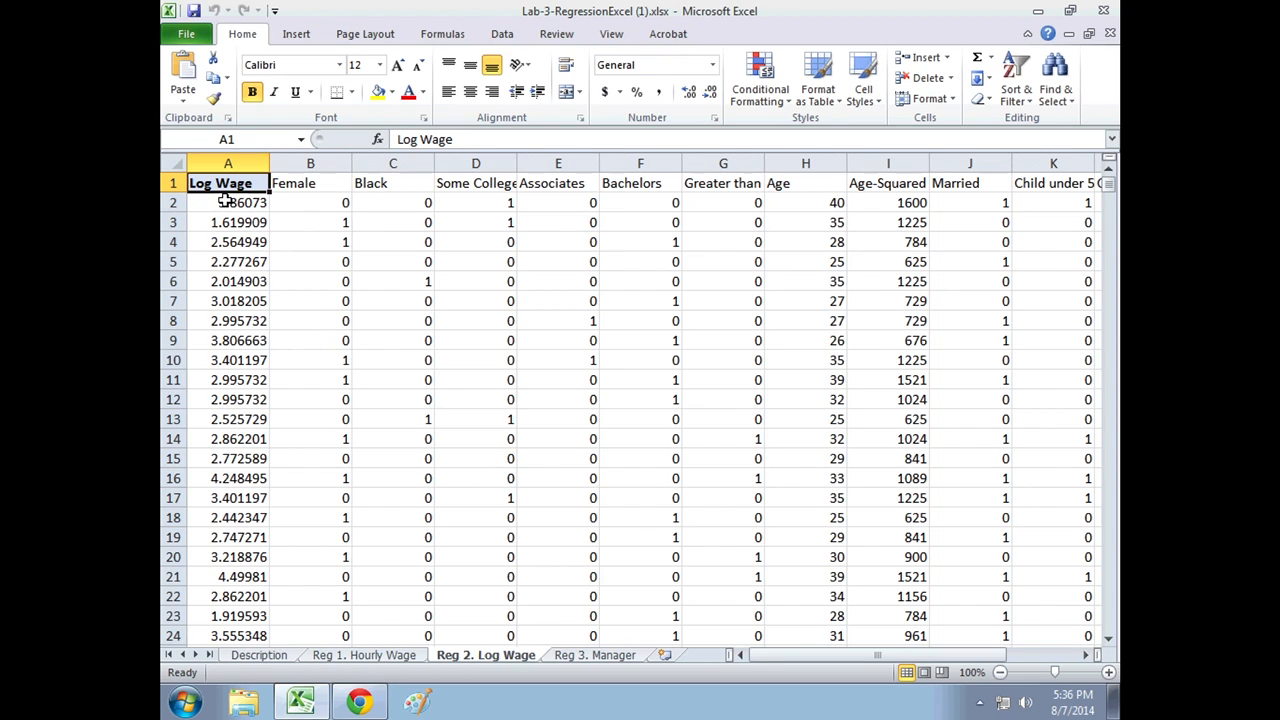
Compare the Log Wage and Hourly Wage sheets, then view the Reg 3. Manager sheet.
left_click(227, 202)
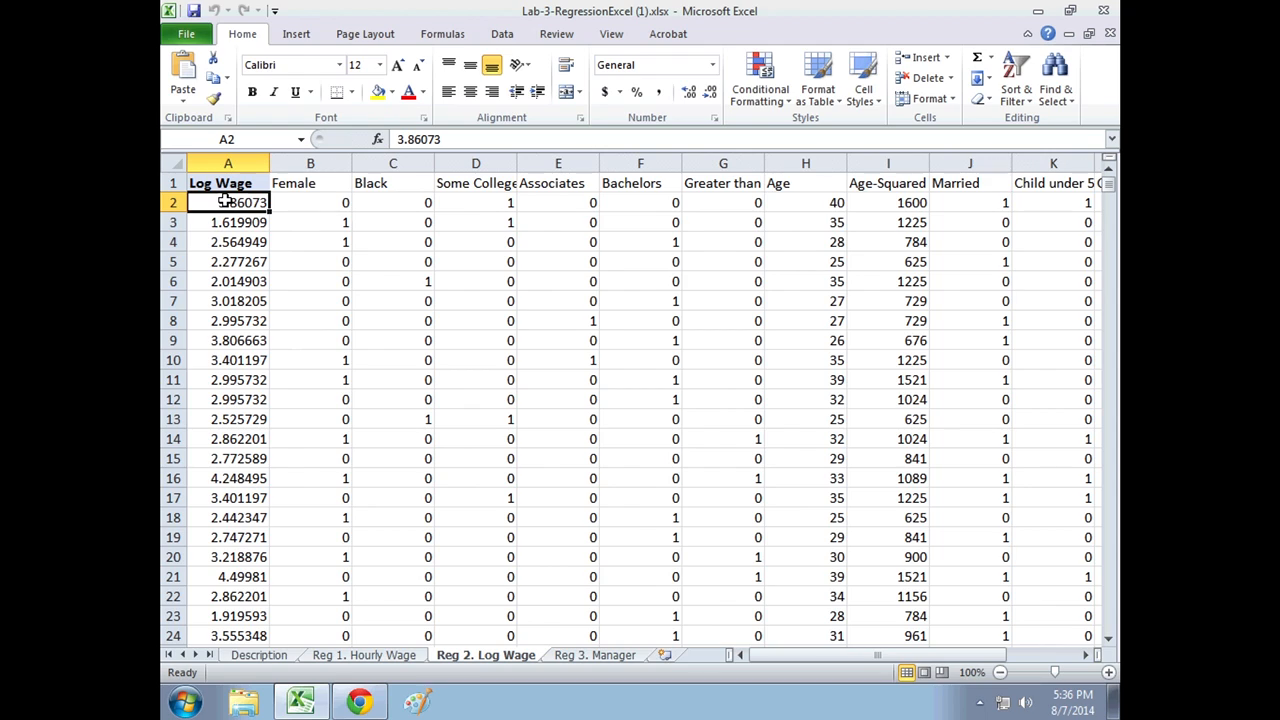
left_click(364, 655)
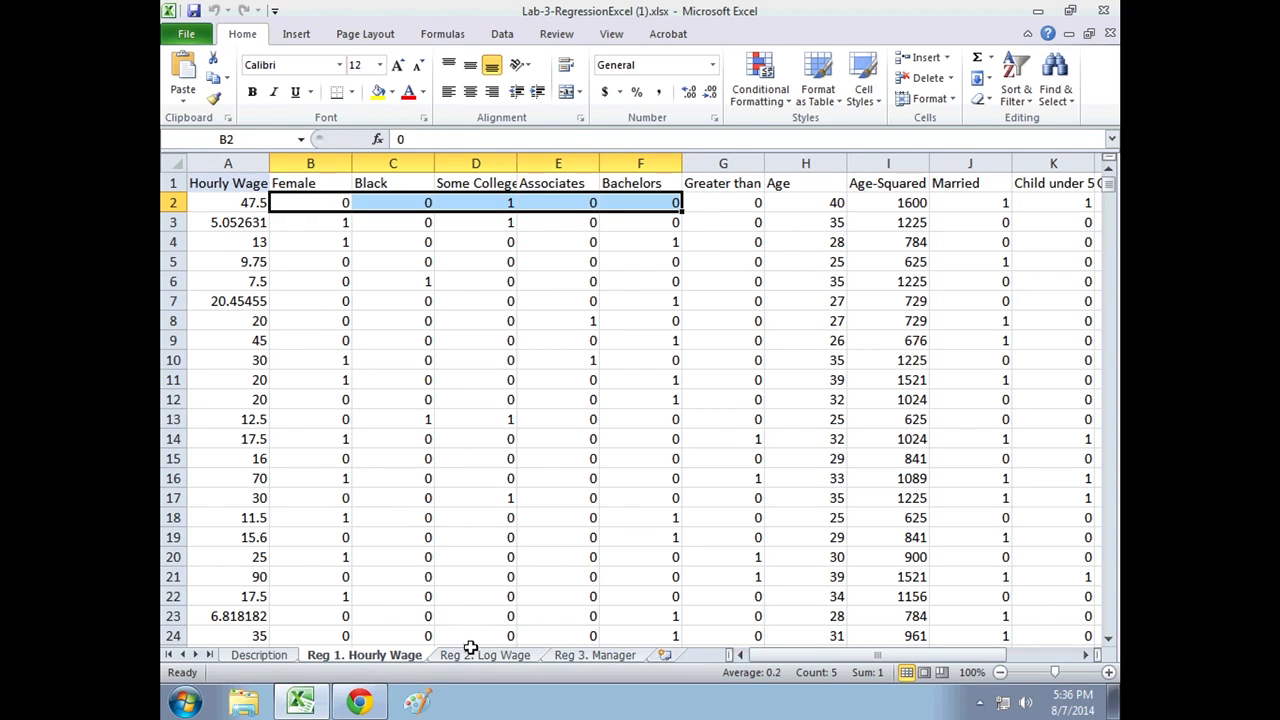
left_click(485, 655)
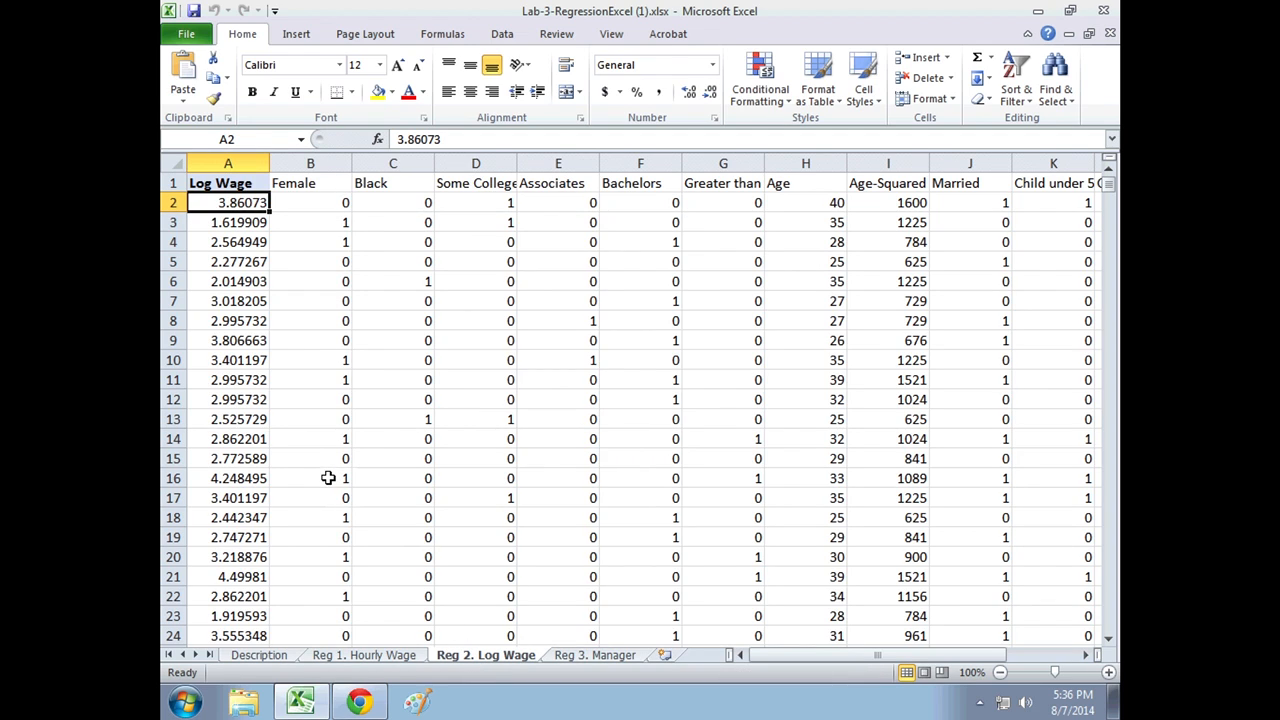
left_click(595, 655)
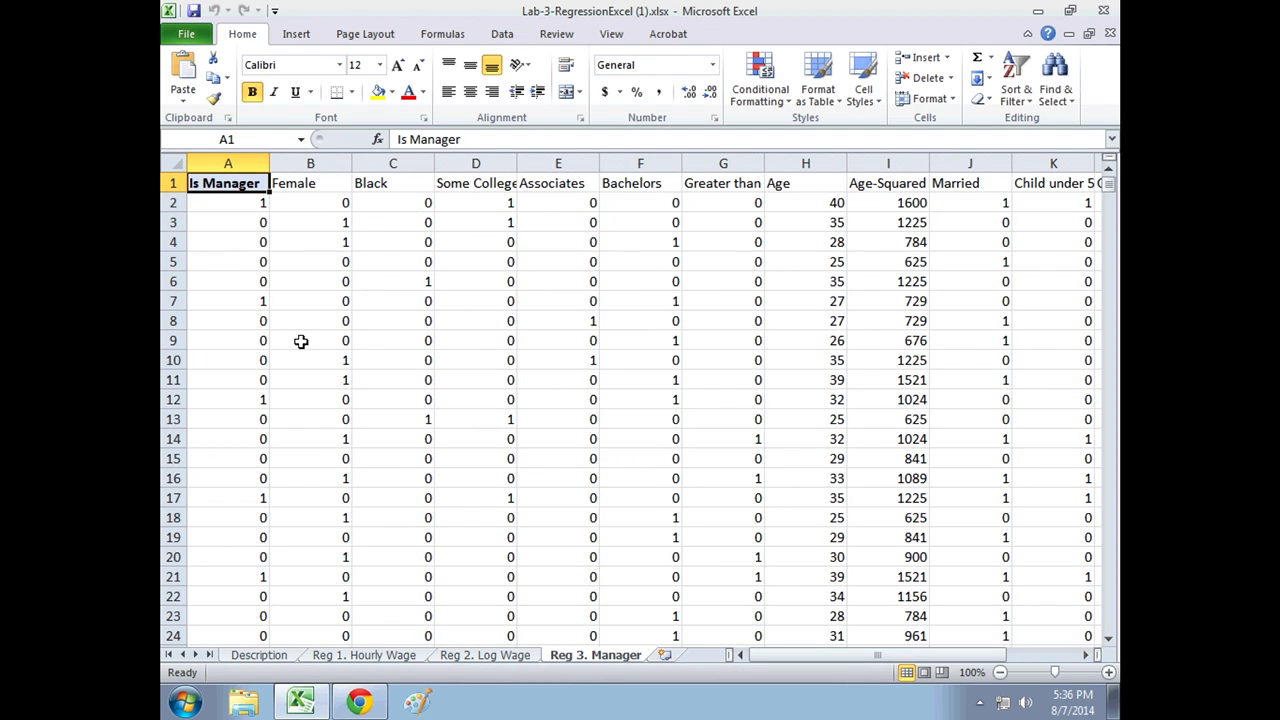
left_click(228, 202)
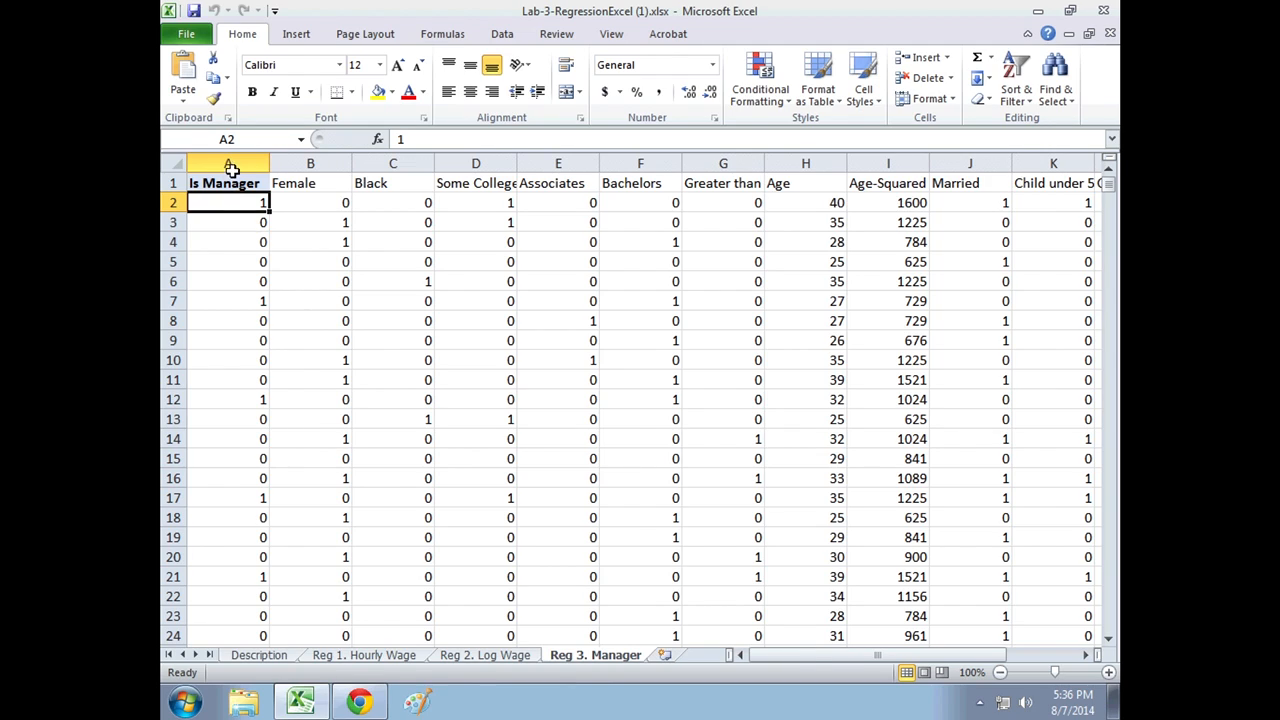
left_click_drag(228, 202, 228, 262)
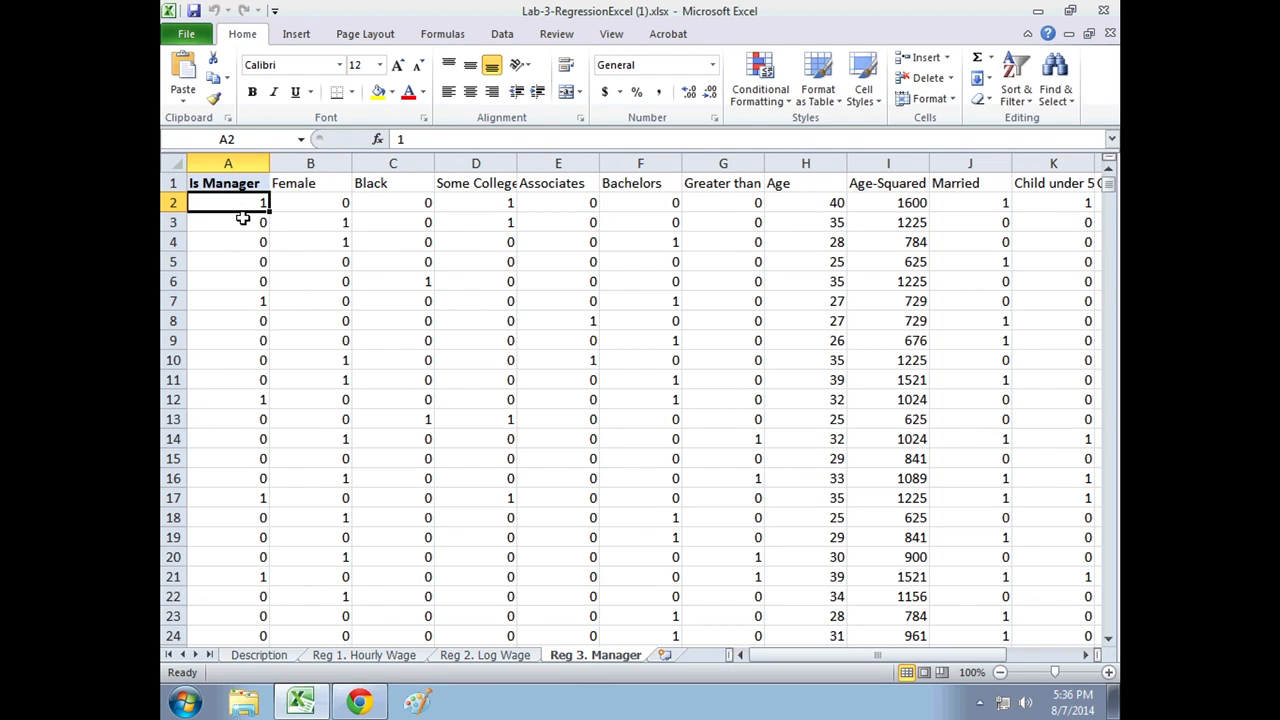
mouse_move(385, 484)
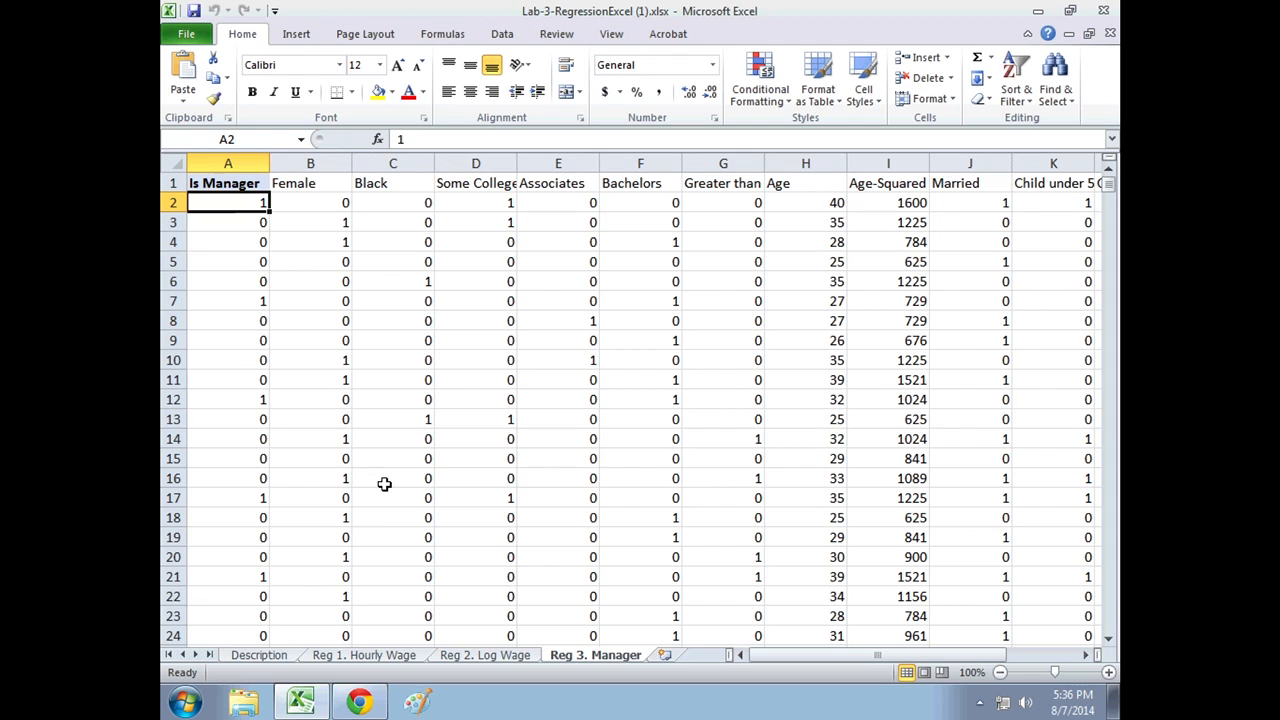
left_click(363, 655)
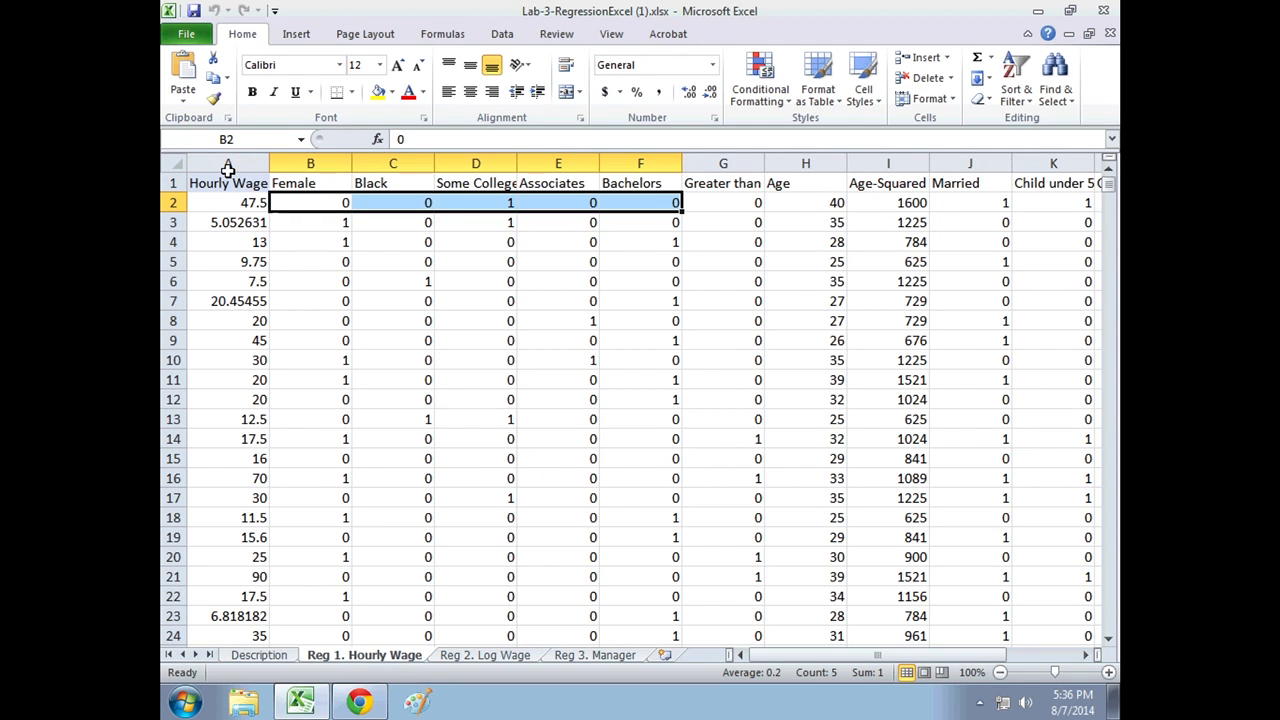
mouse_move(232, 281)
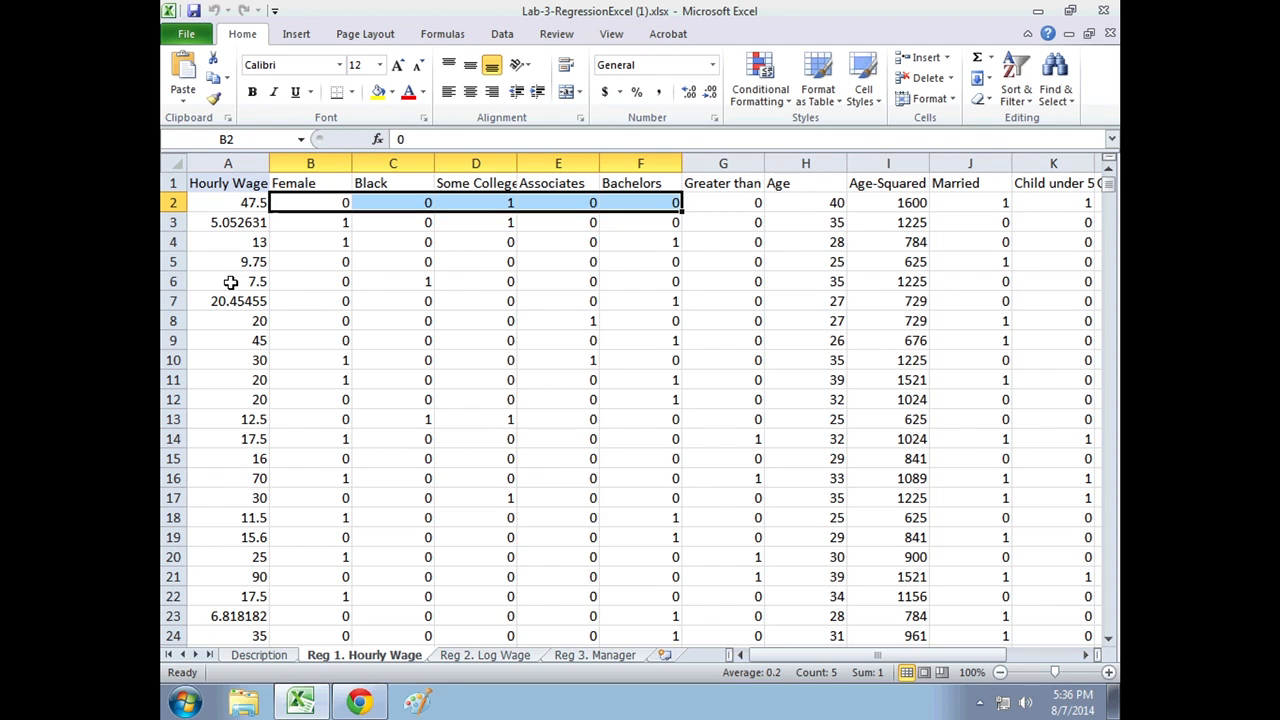
left_click(310, 163)
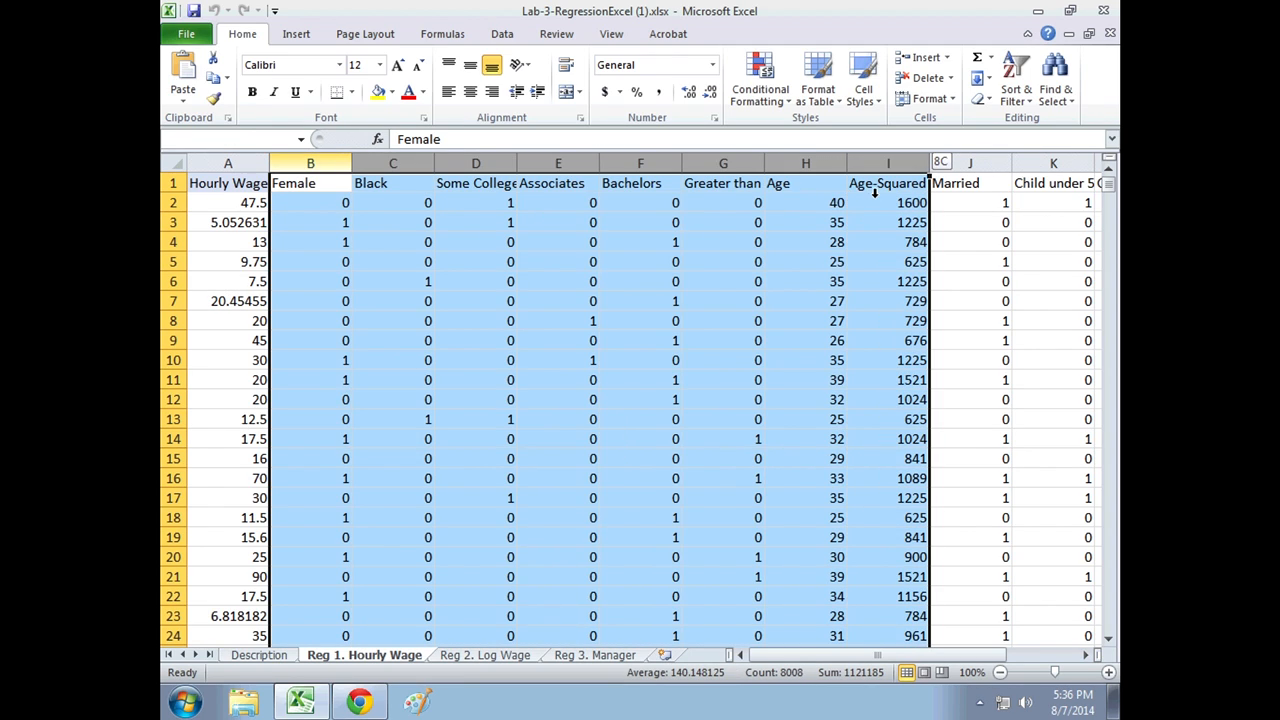
scroll("right", 3)
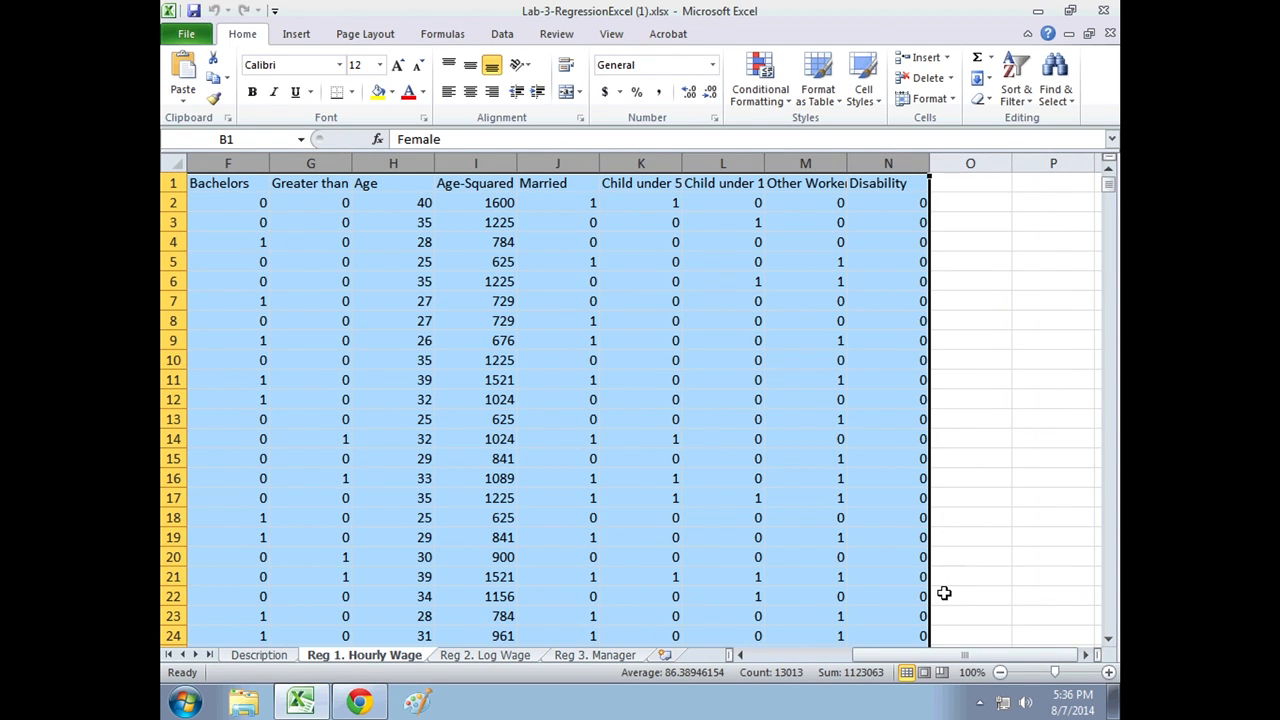
scroll("left", 3)
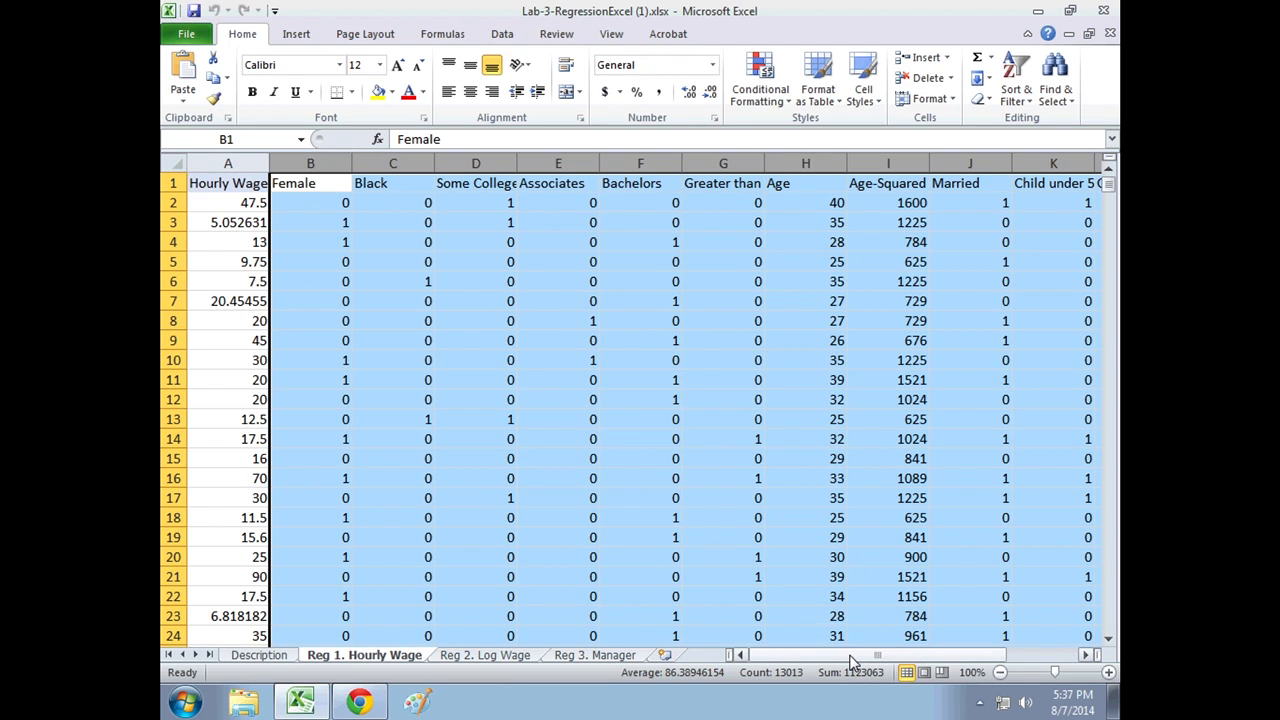
mouse_move(482, 428)
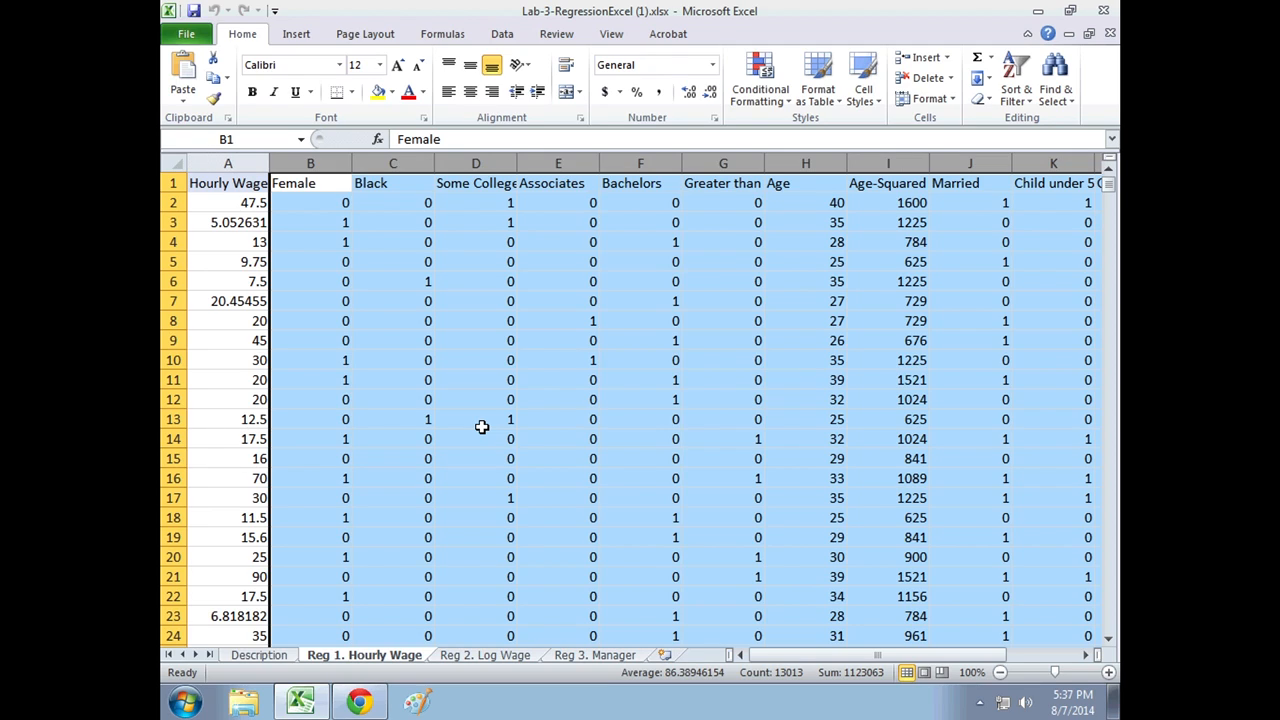
mouse_move(458, 190)
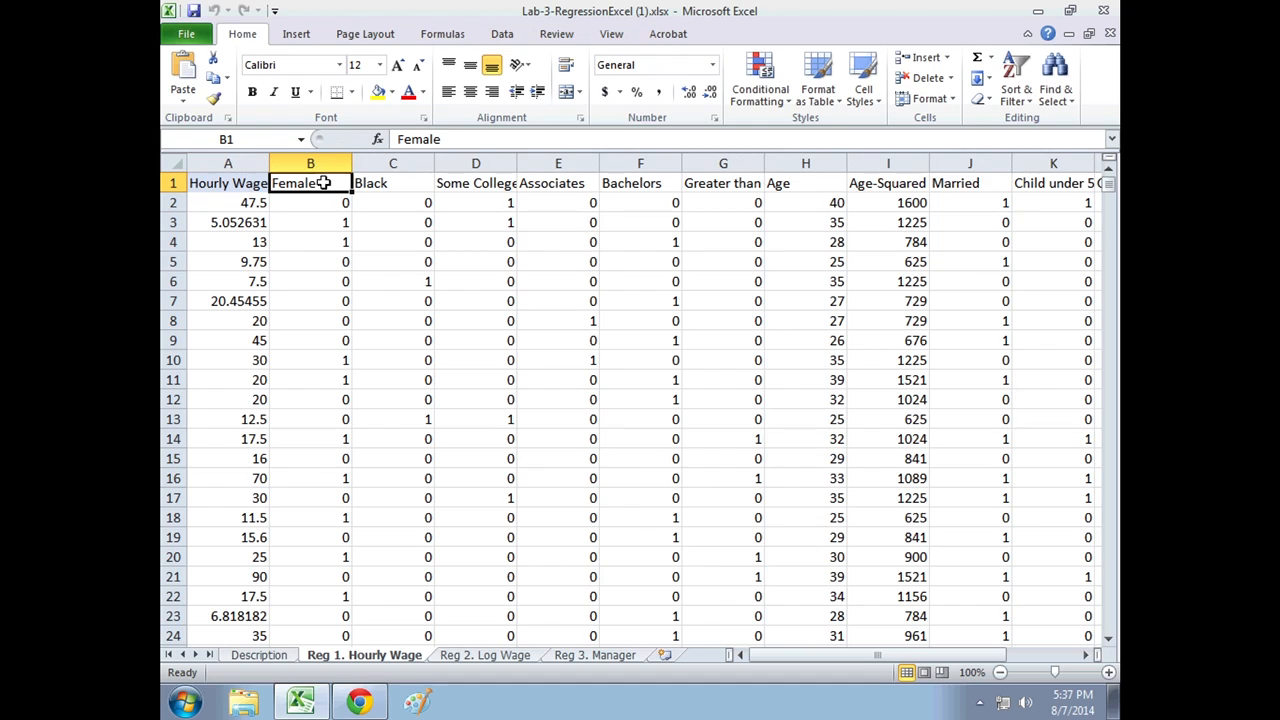
left_click(392, 183)
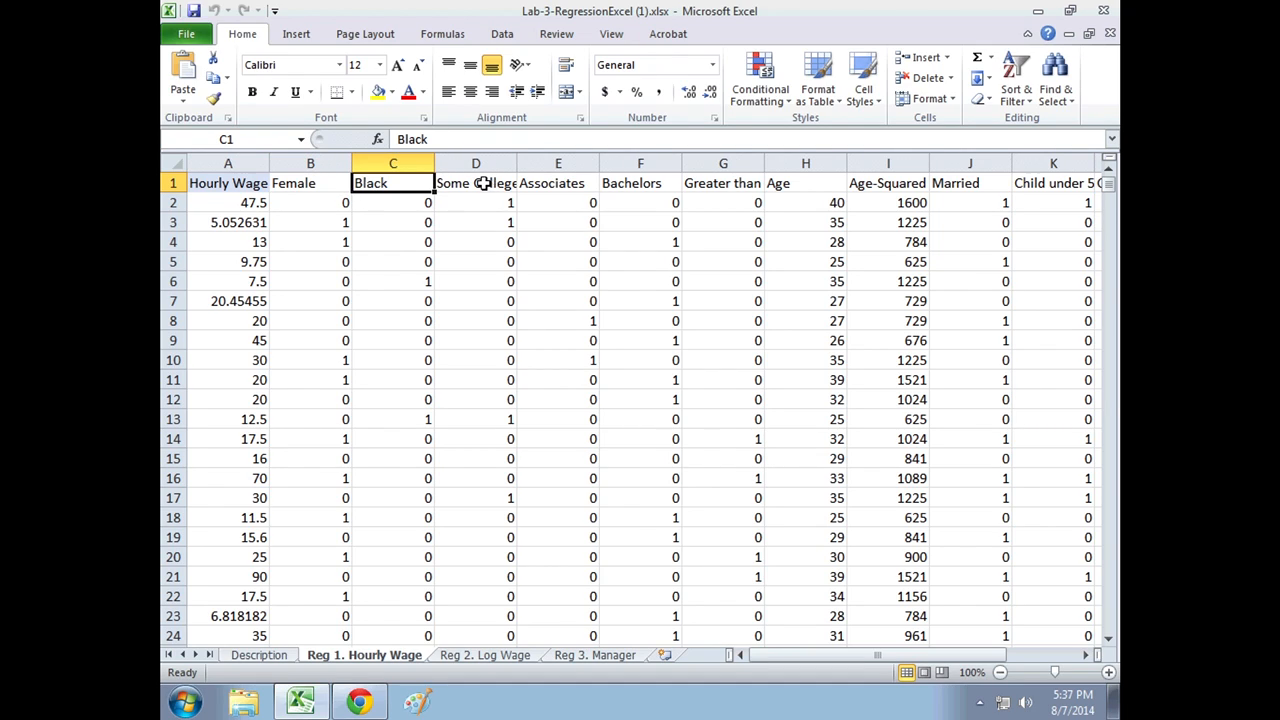
left_click_drag(475, 183, 557, 183)
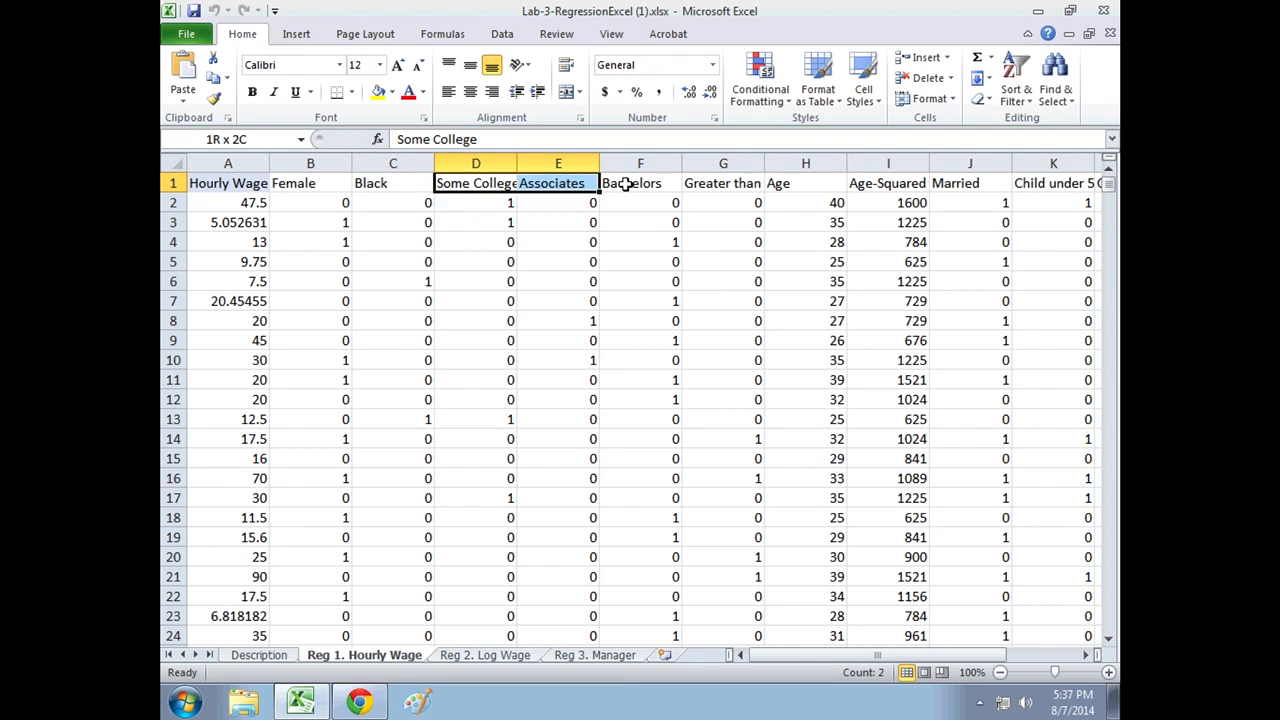
left_click(640, 183)
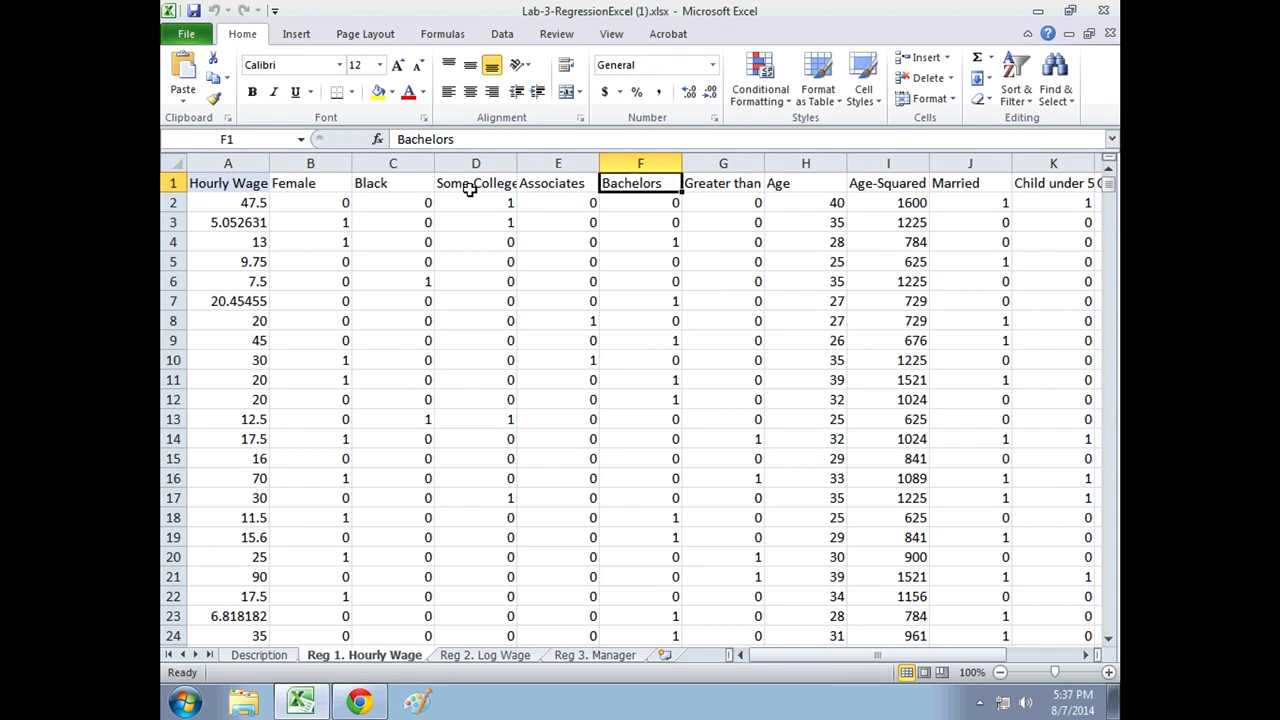
left_click(722, 182)
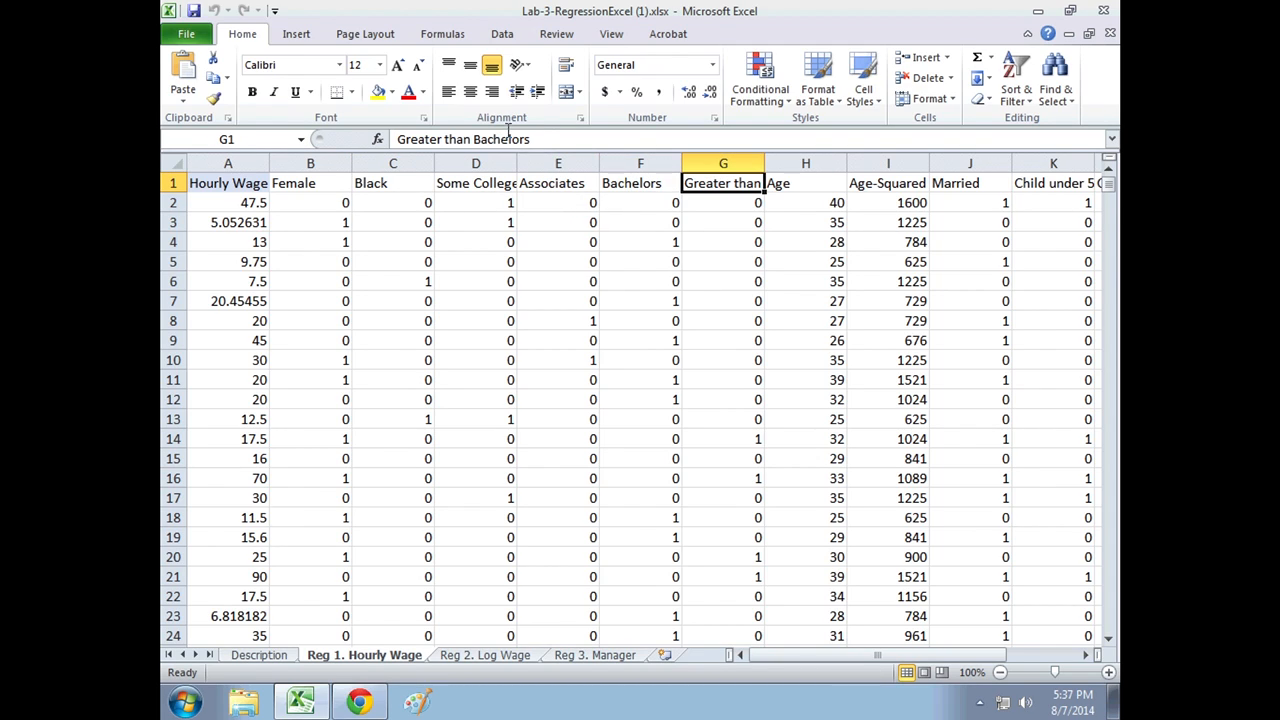
left_click(805, 182)
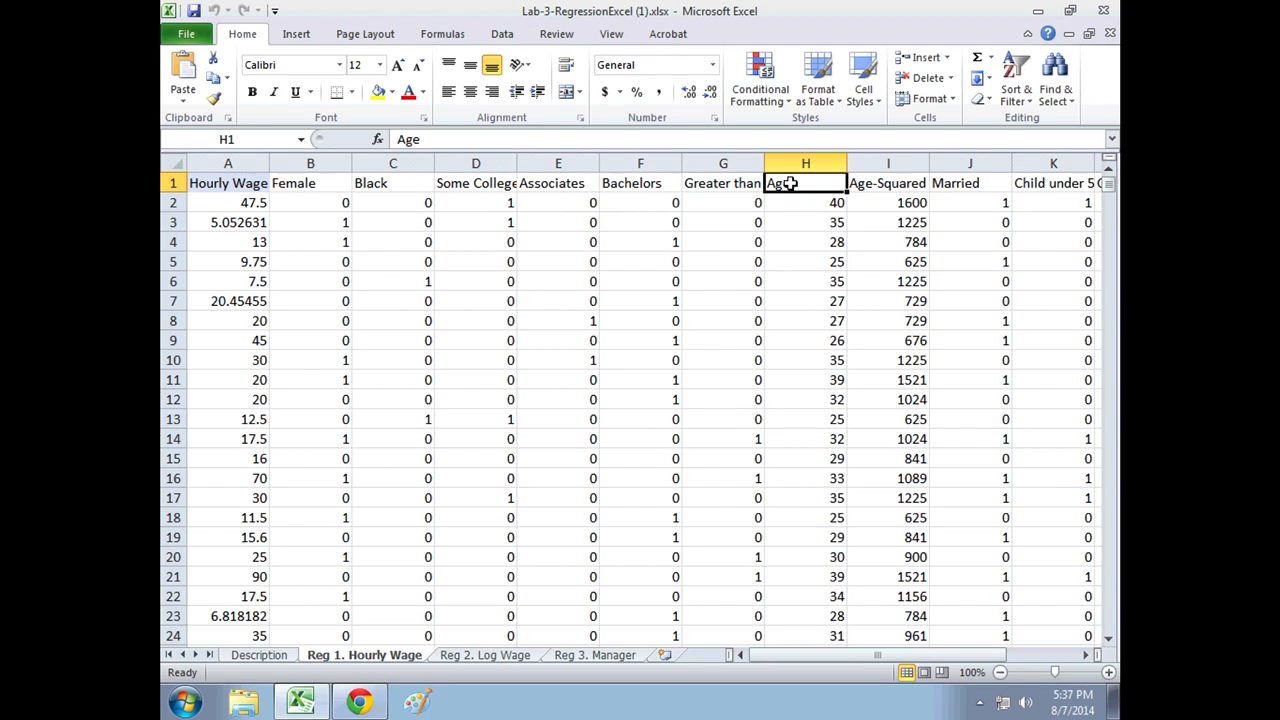
left_click(1053, 183)
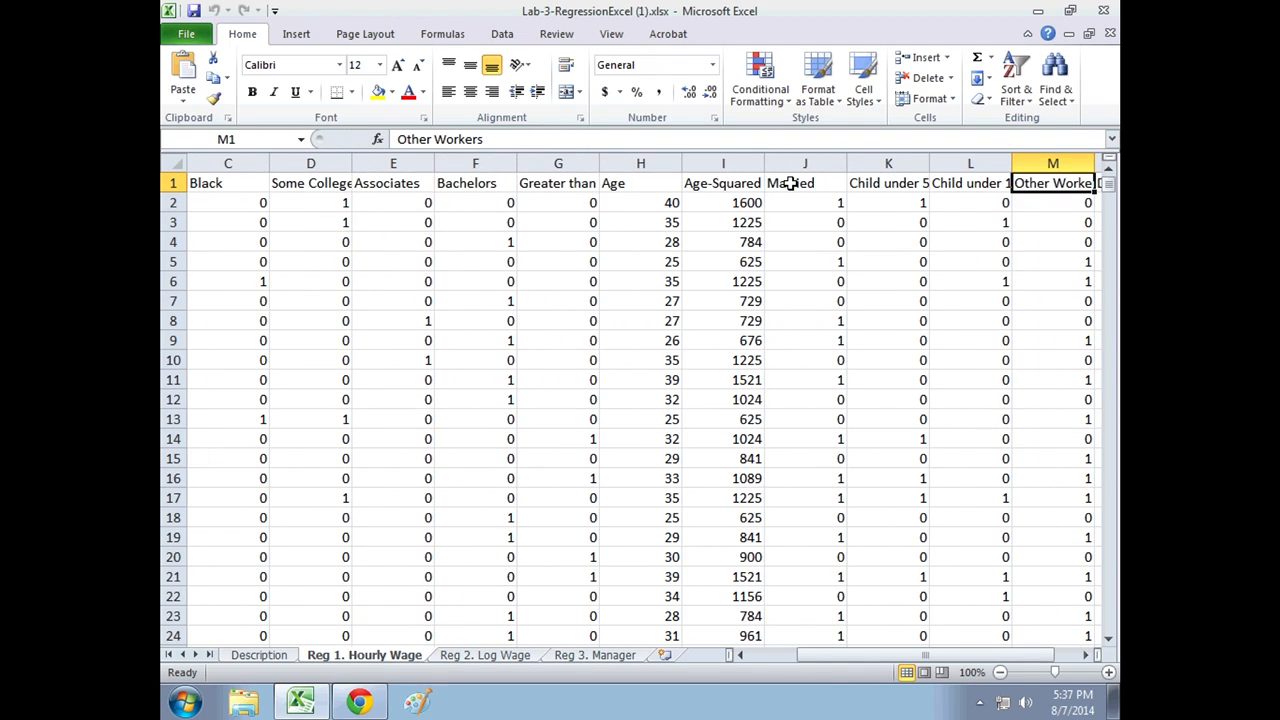
scroll("right", 3)
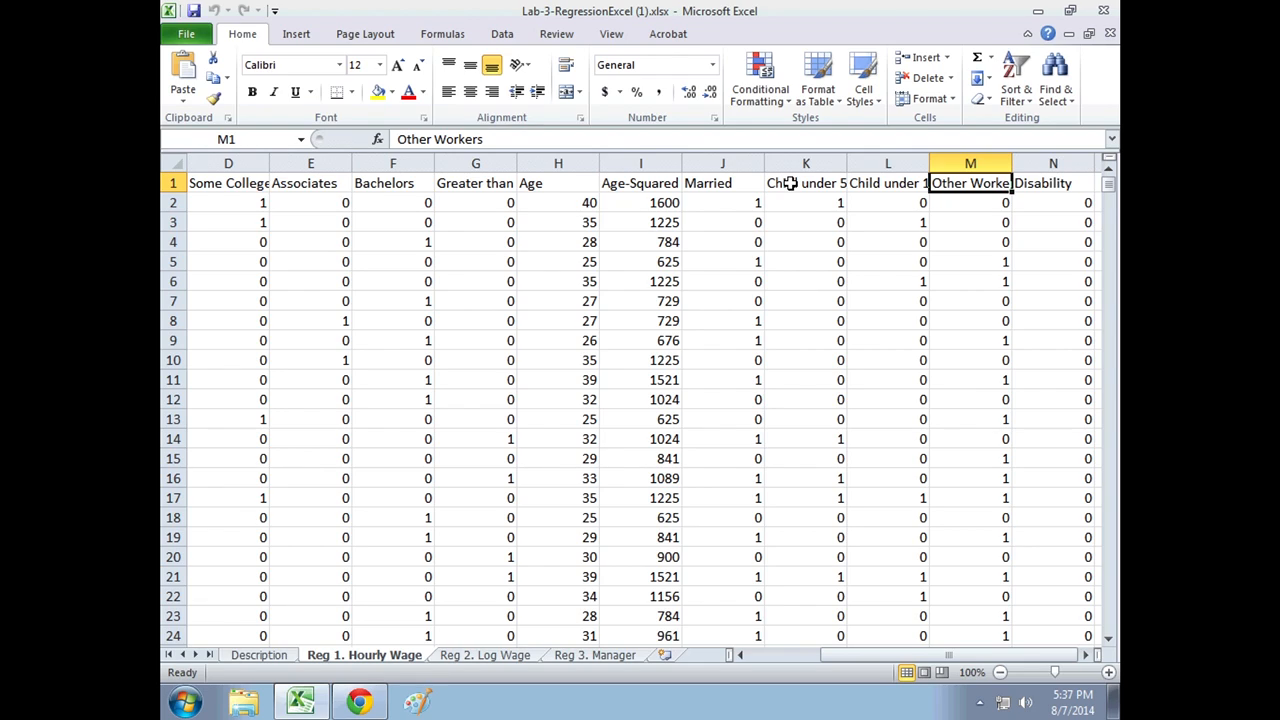
left_click(1052, 183)
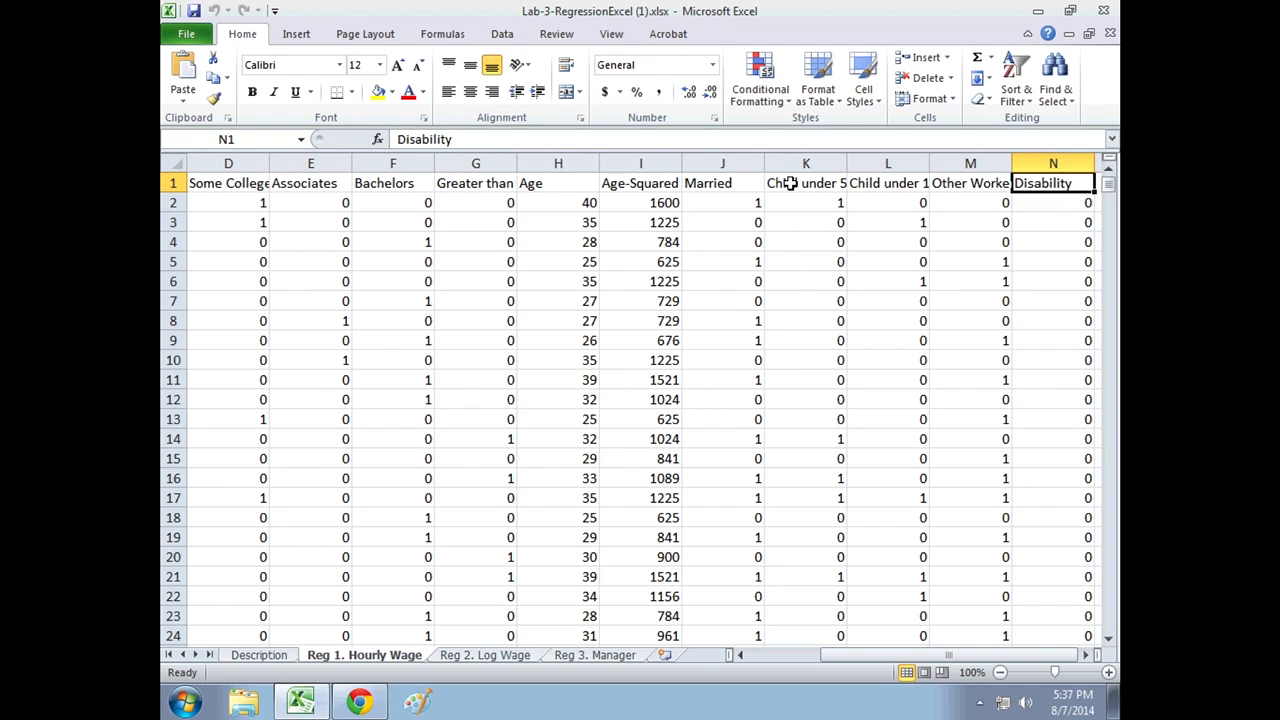
left_click(970, 182)
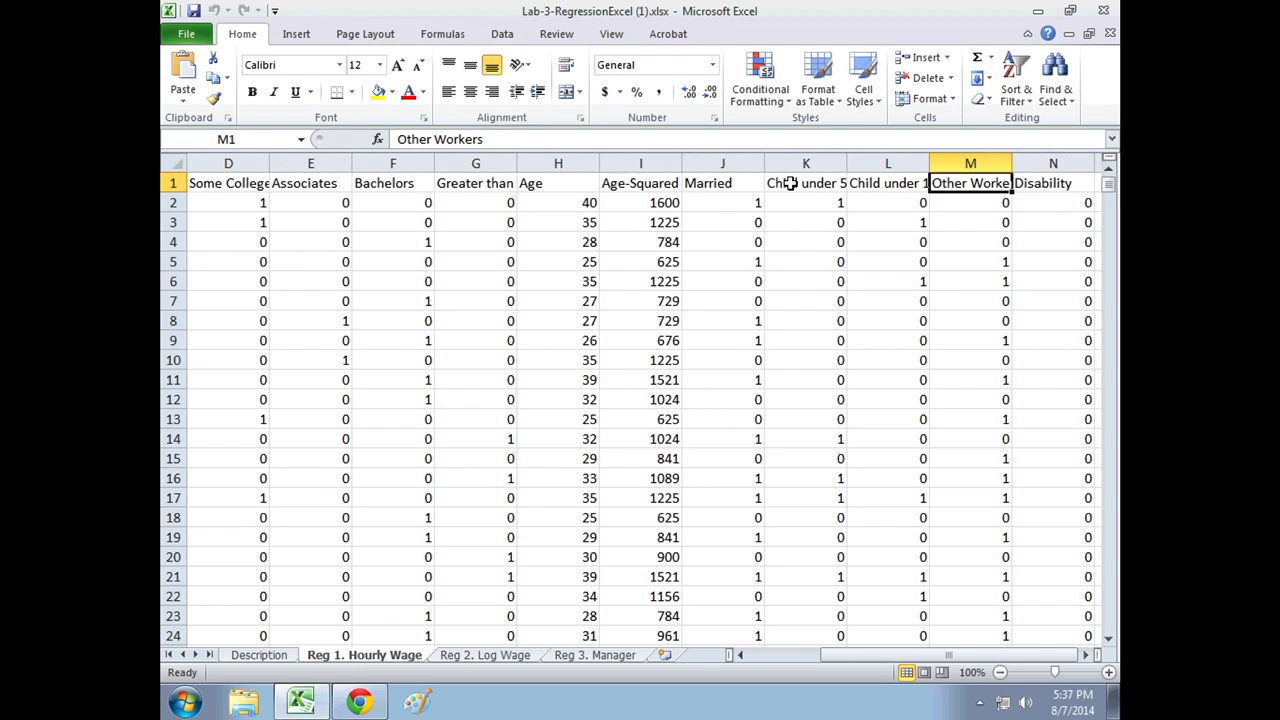
scroll("left", 3)
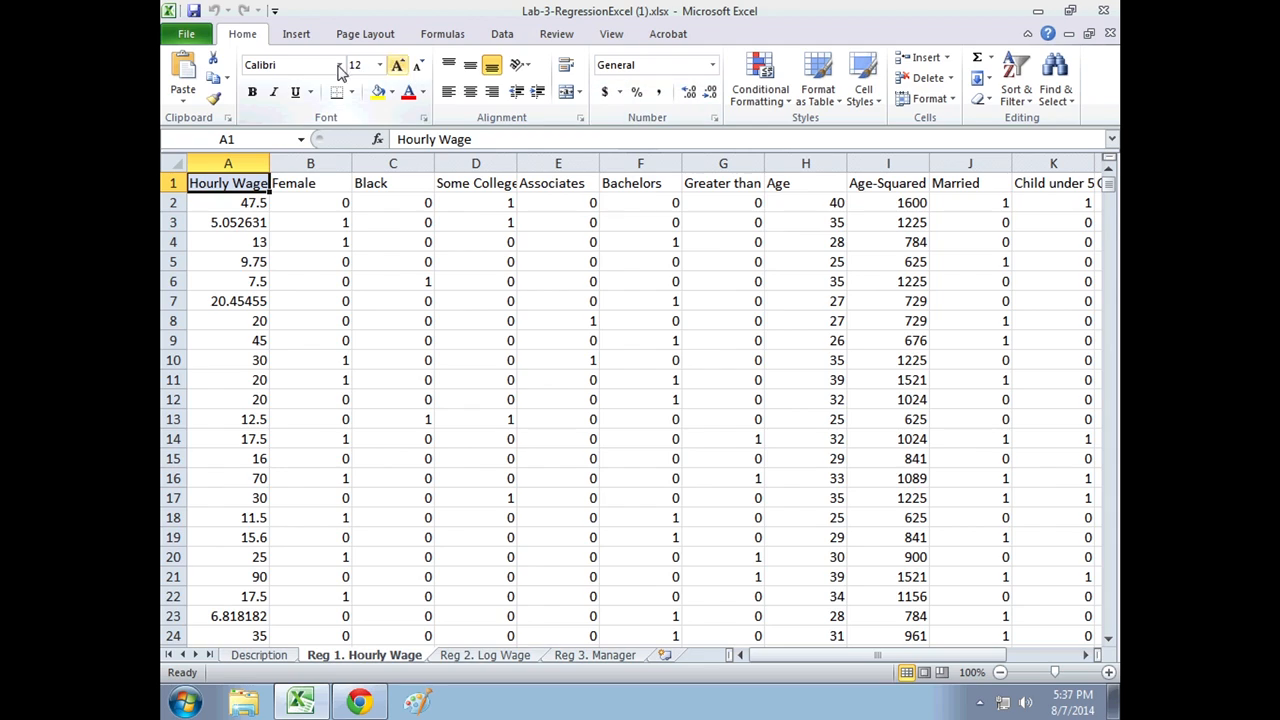
Enable the Analysis ToolPak add-in through Excel Options > Add-Ins.
left_click(186, 33)
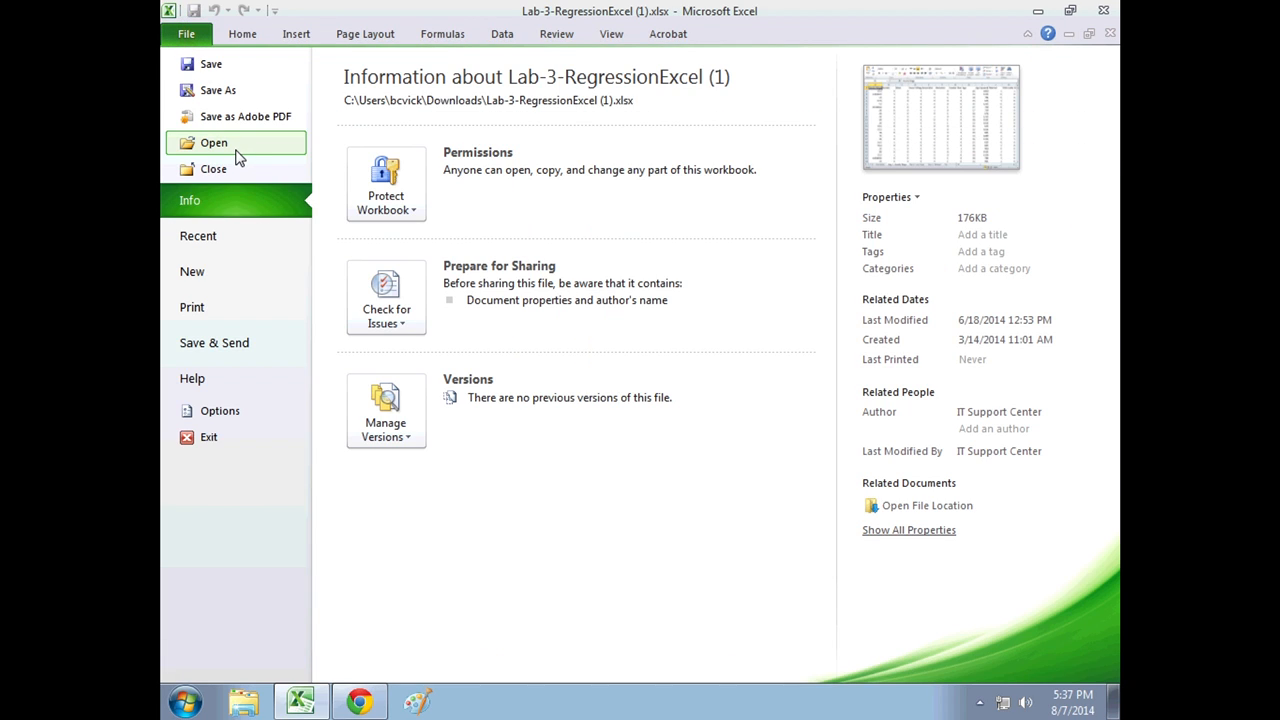
mouse_move(236, 410)
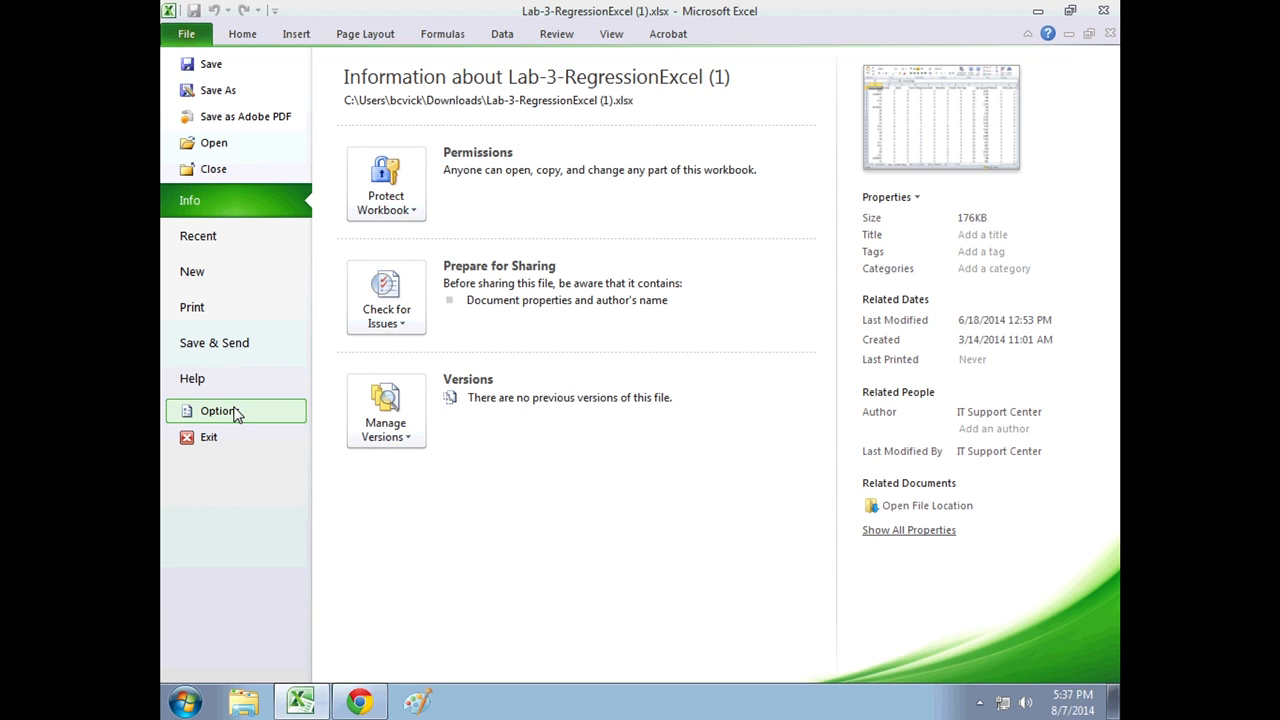
left_click(218, 411)
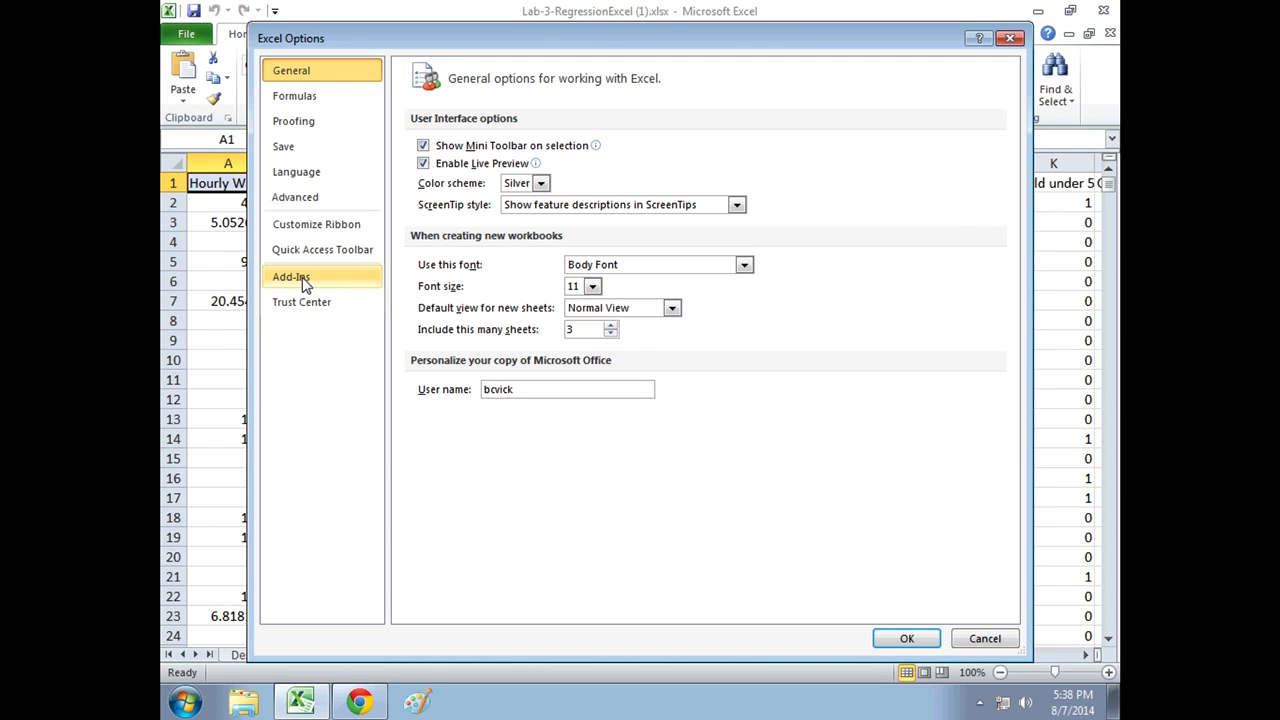
left_click(291, 277)
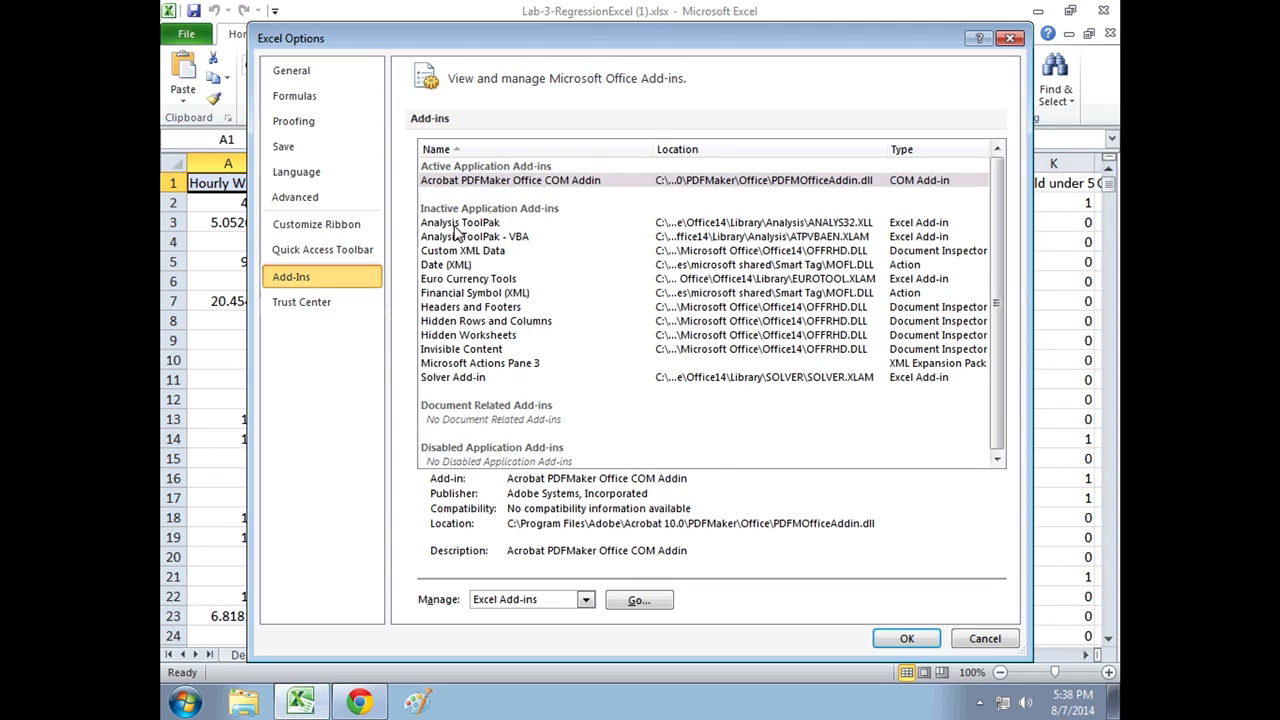
left_click(460, 222)
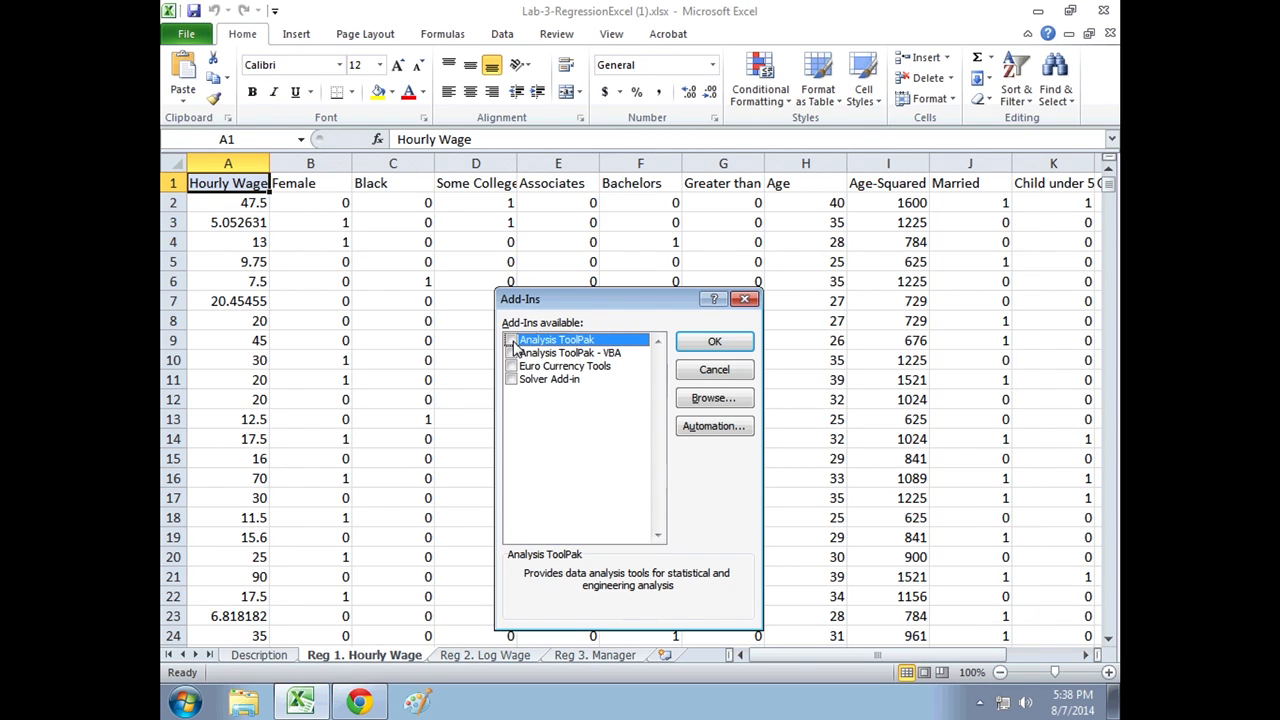
left_click(511, 340)
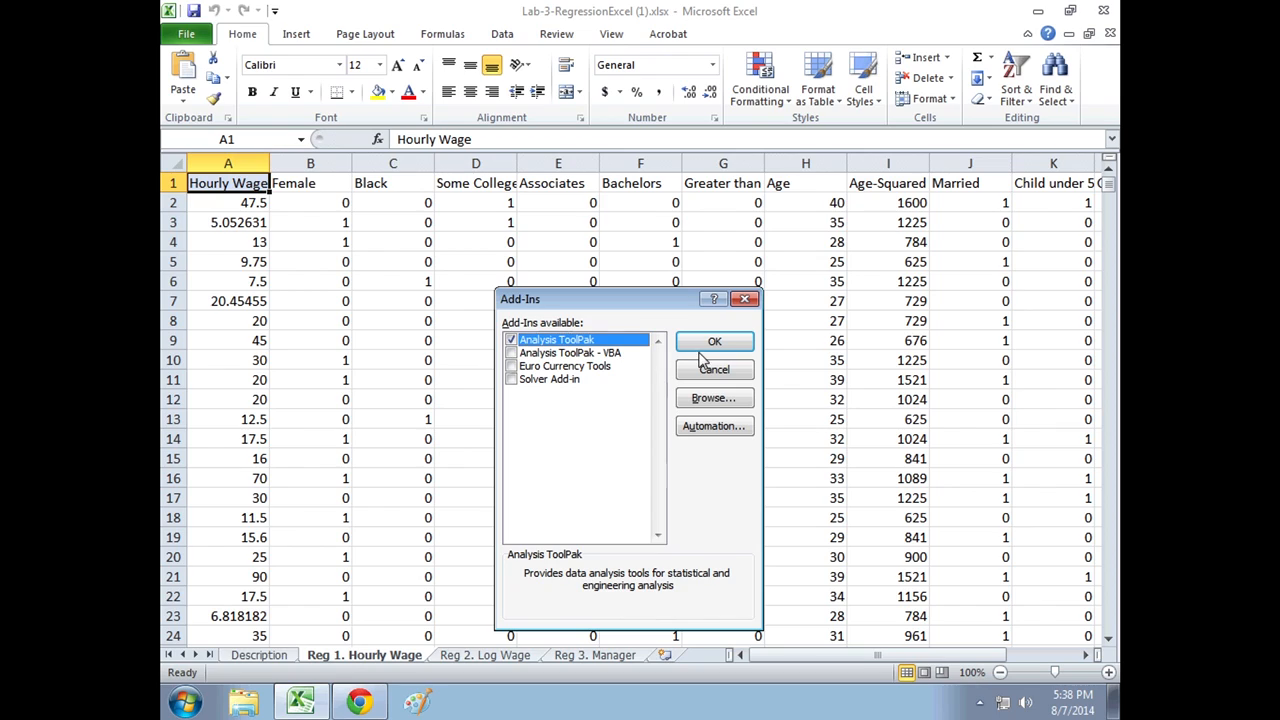
left_click(714, 341)
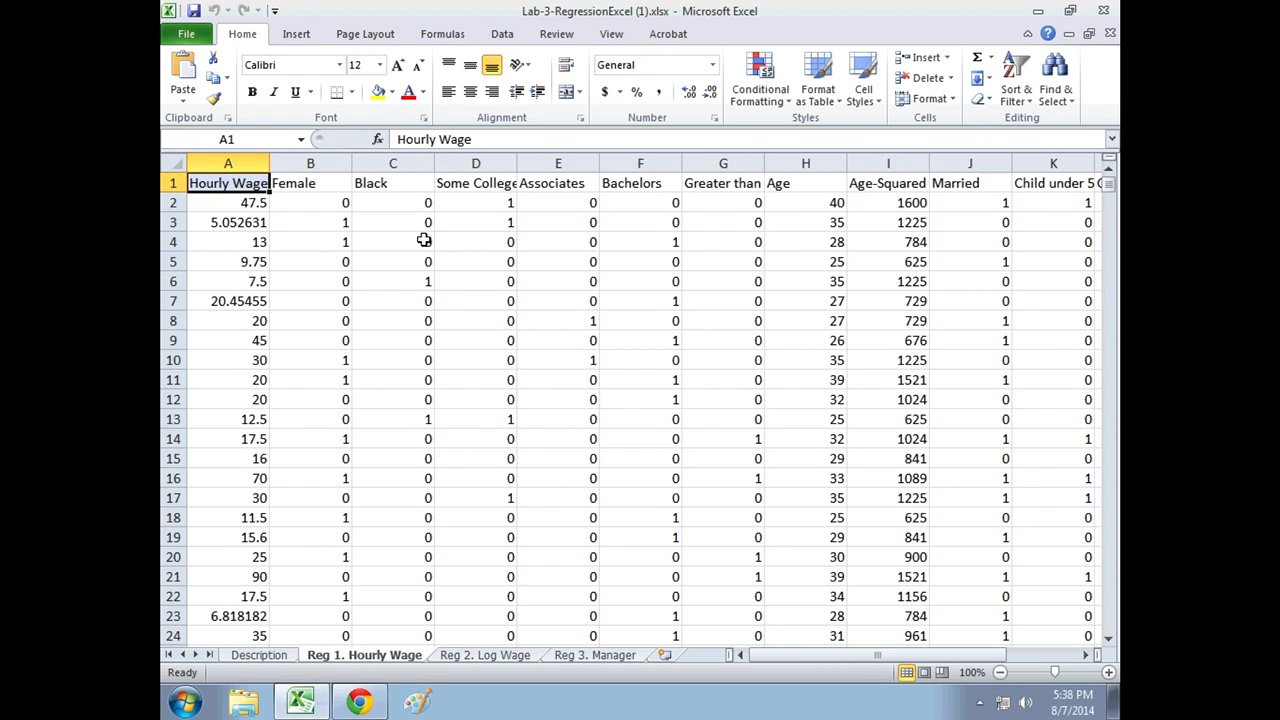
mouse_move(502, 33)
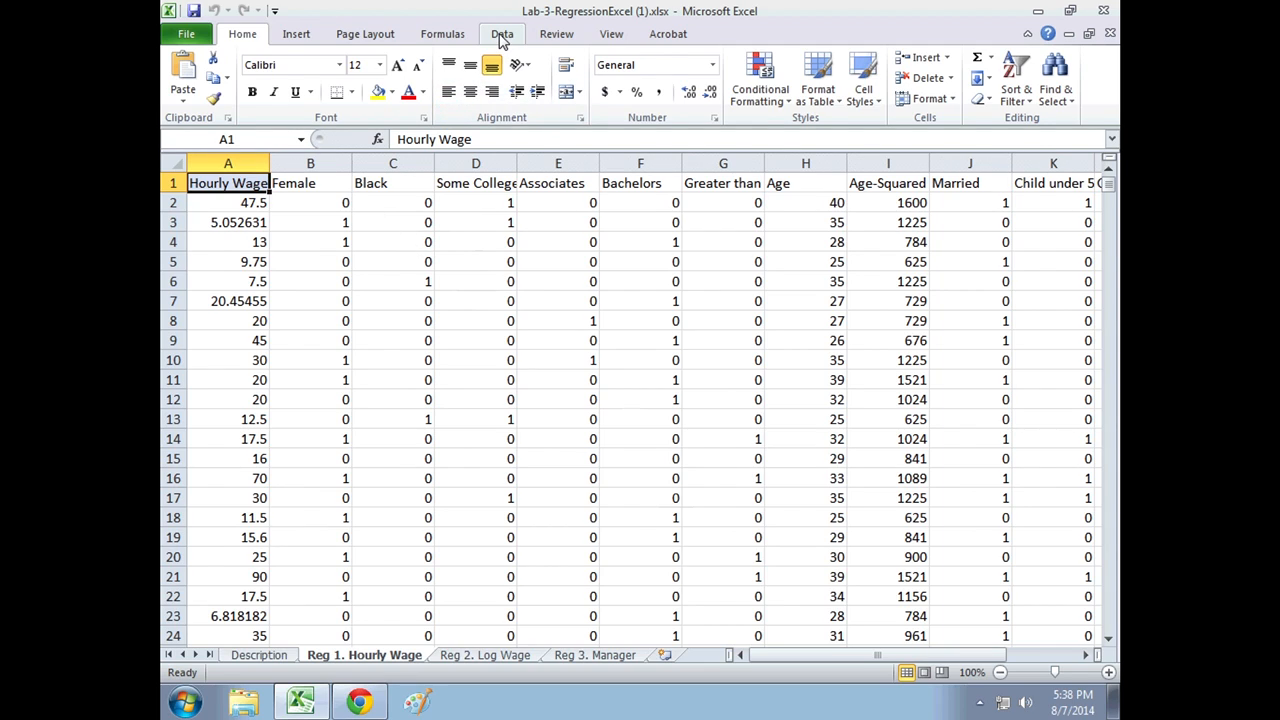
Choose Regression from Data Analysis on the Data tab.
left_click(502, 33)
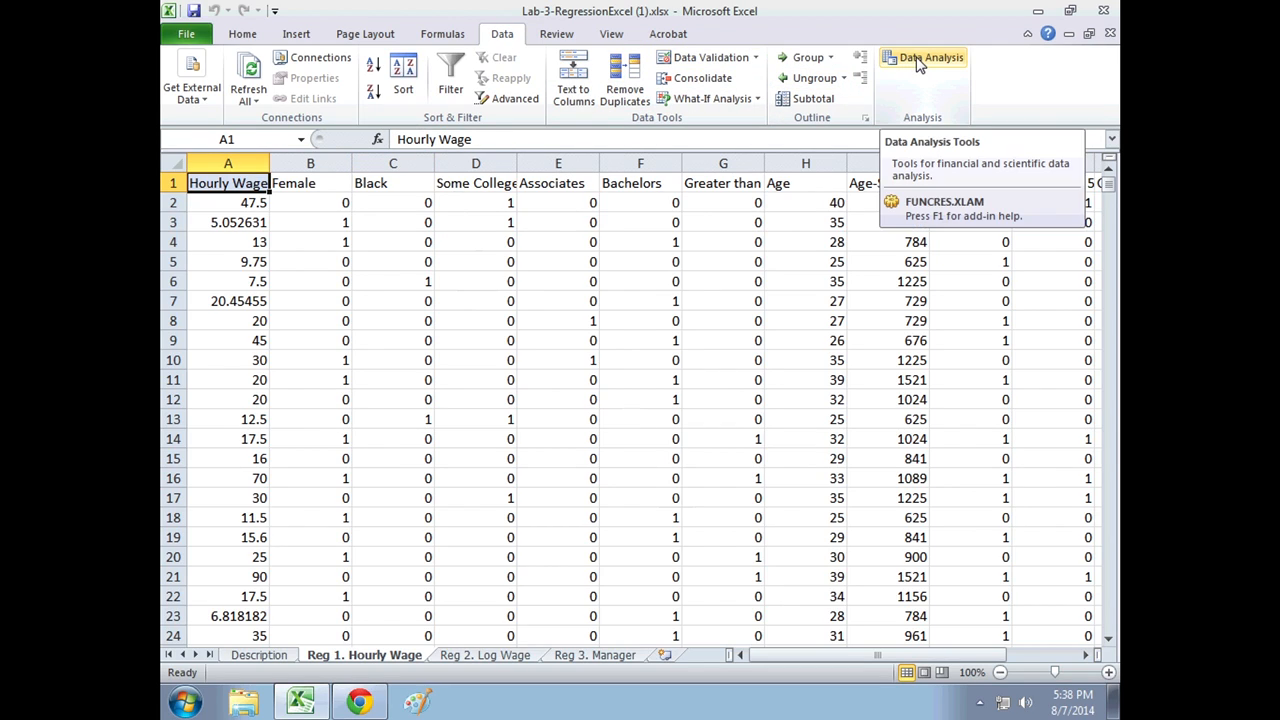
left_click(923, 57)
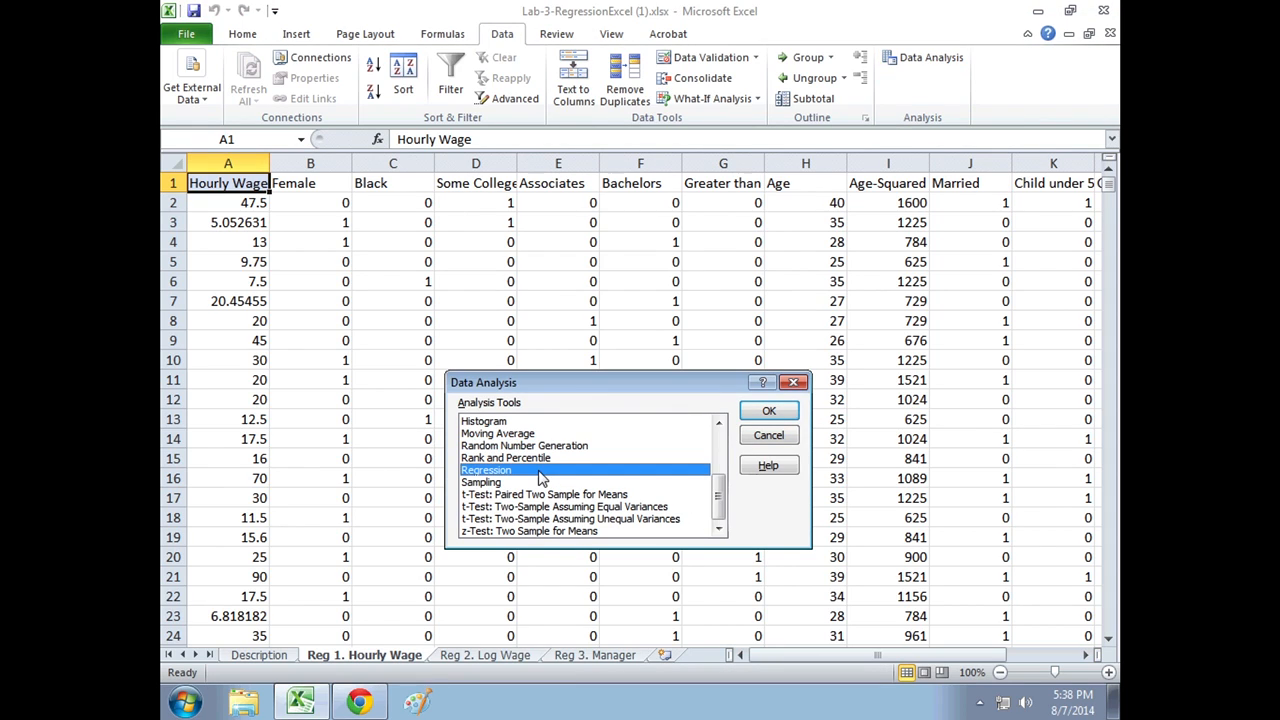
left_click(768, 410)
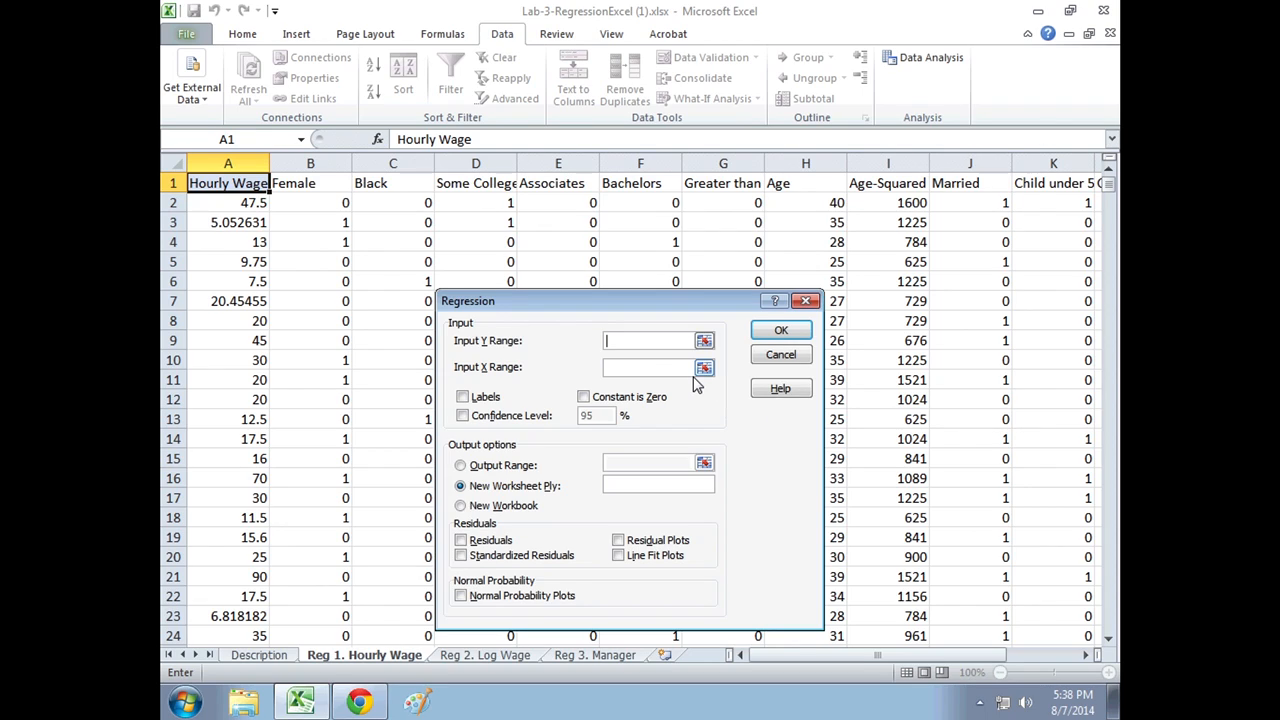
mouse_move(697, 386)
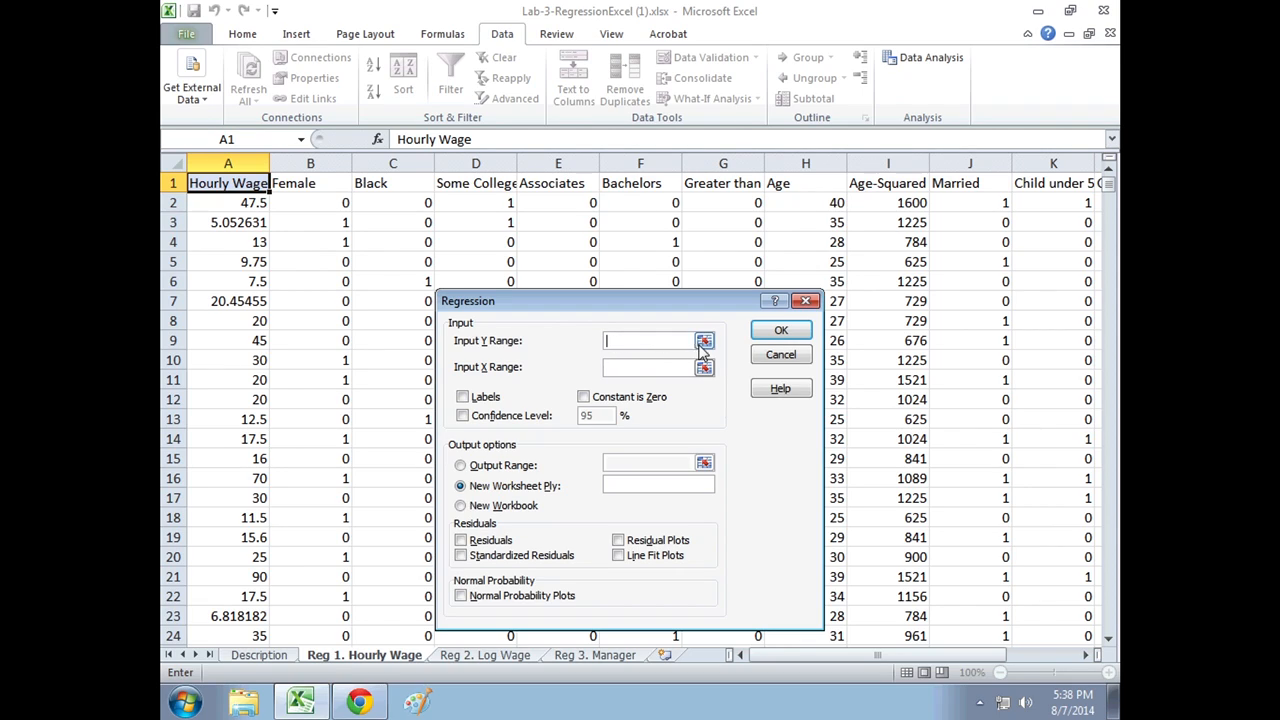
Set Input Y Range to Hourly Wage A1:A1001 with Labels ticked.
left_click(704, 340)
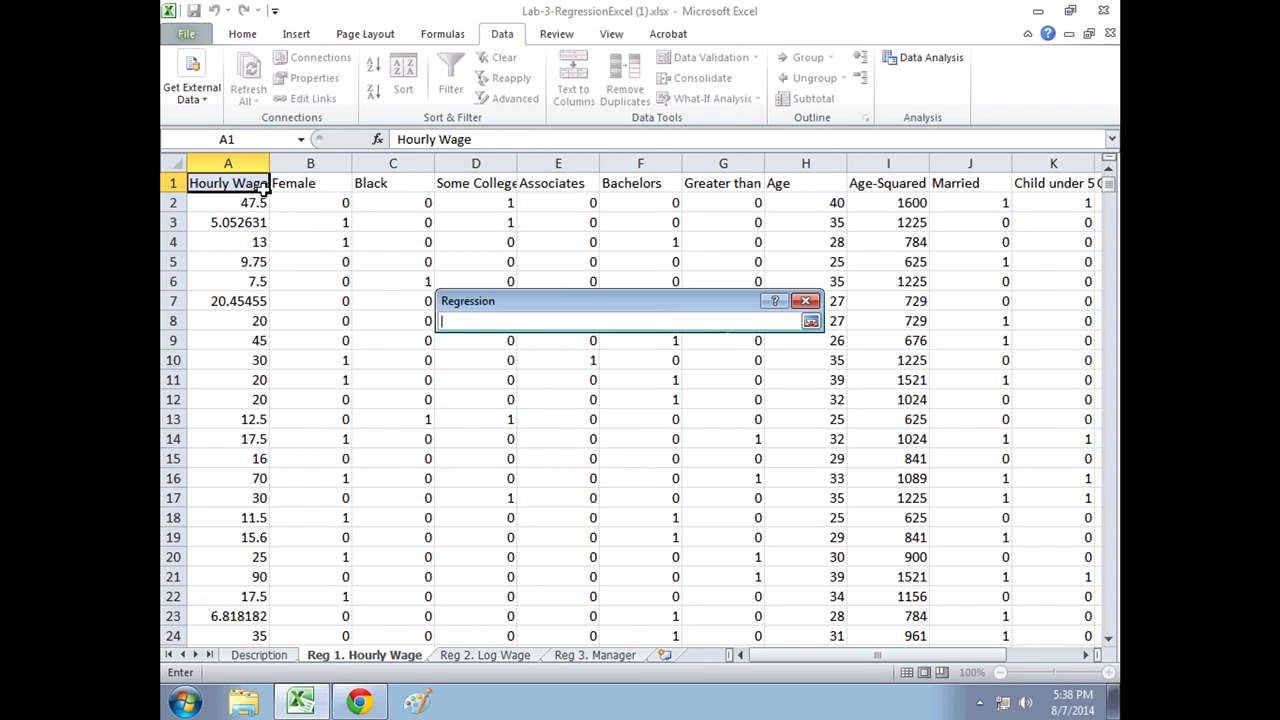
left_click(227, 182)
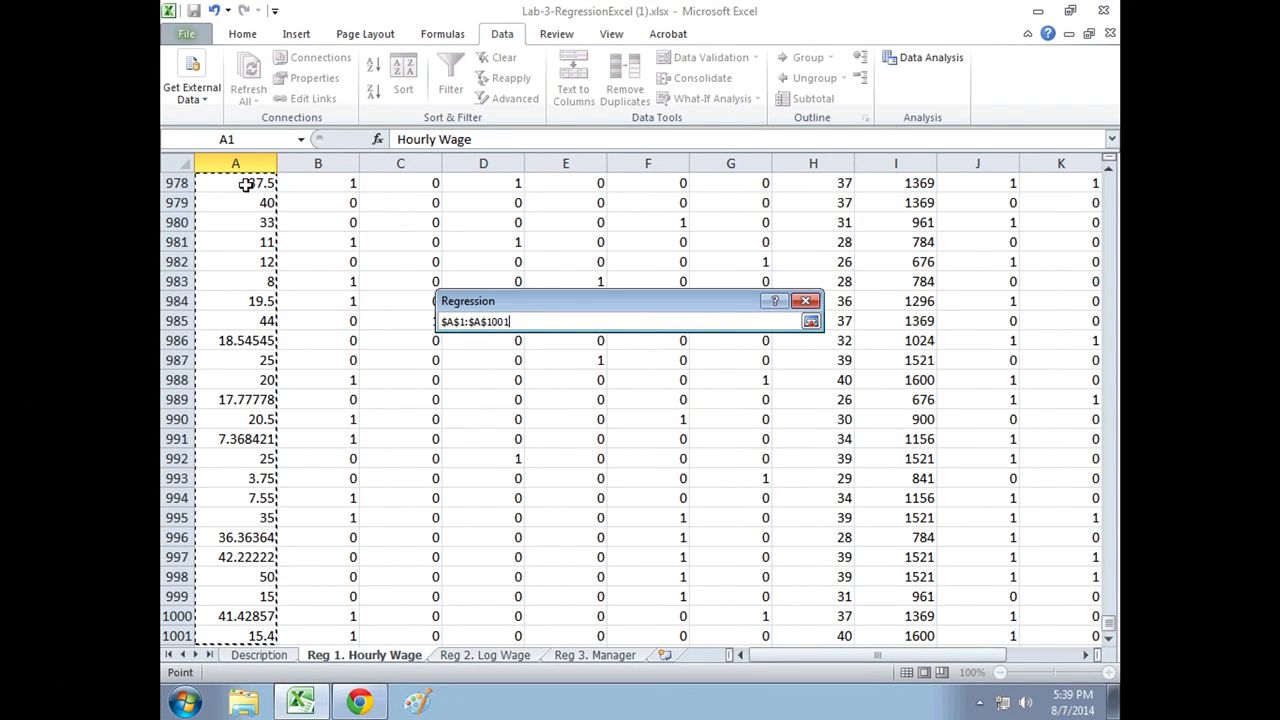
mouse_move(458, 332)
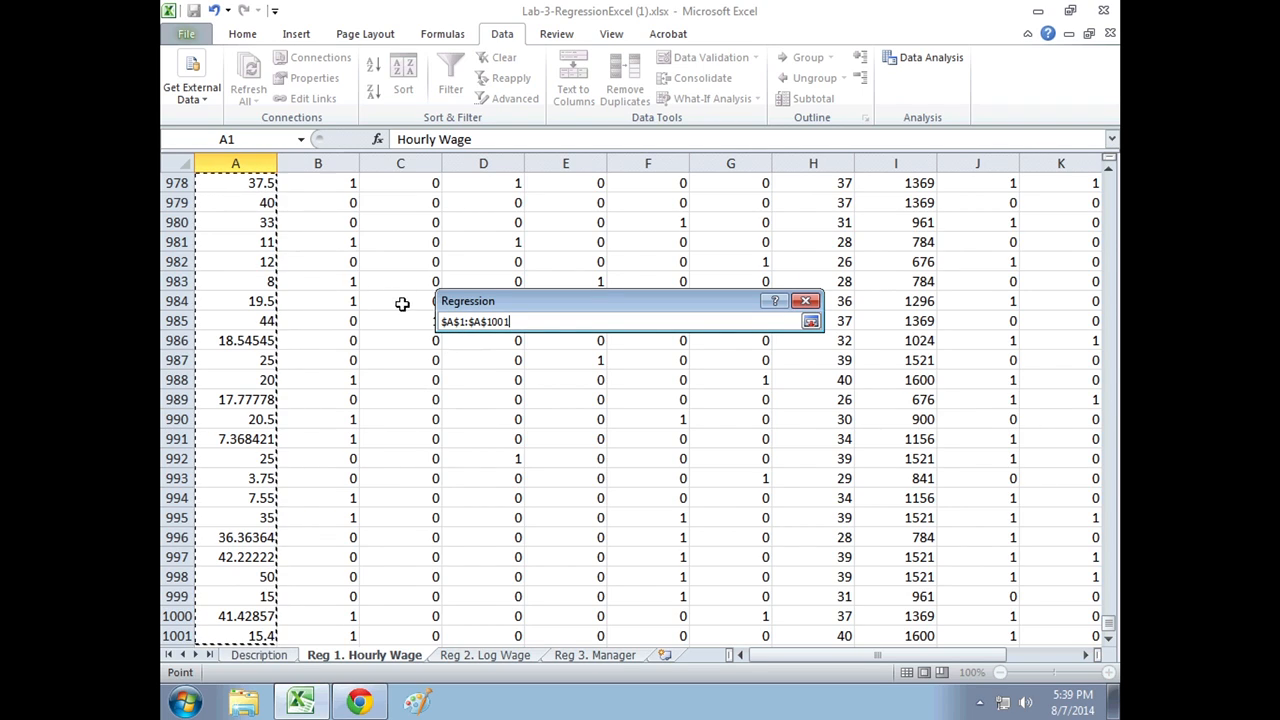
mouse_move(232, 294)
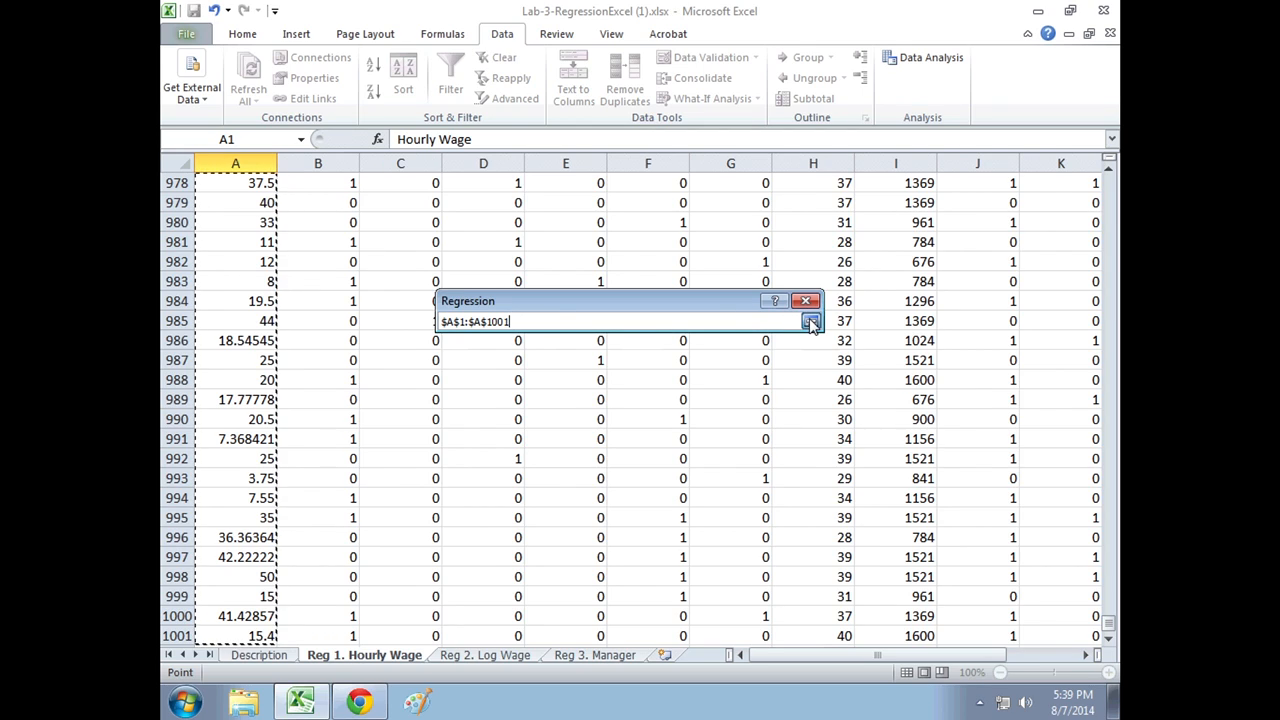
left_click(810, 321)
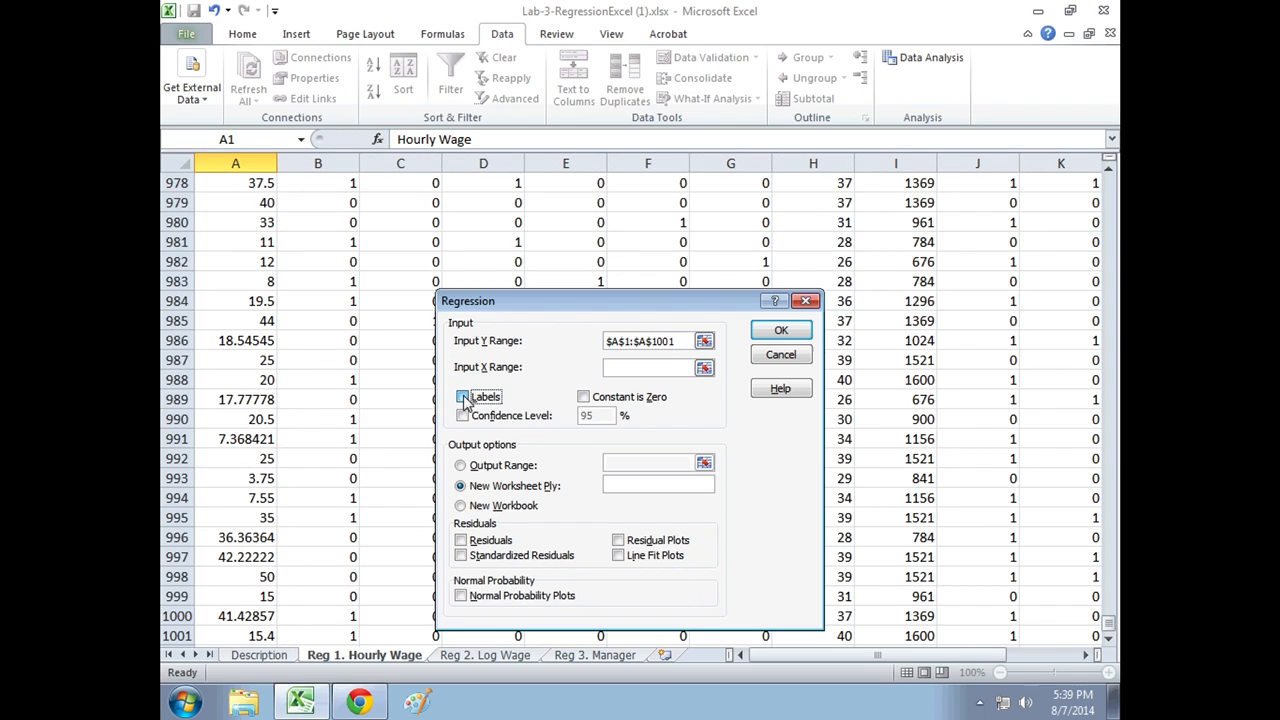
left_click(462, 397)
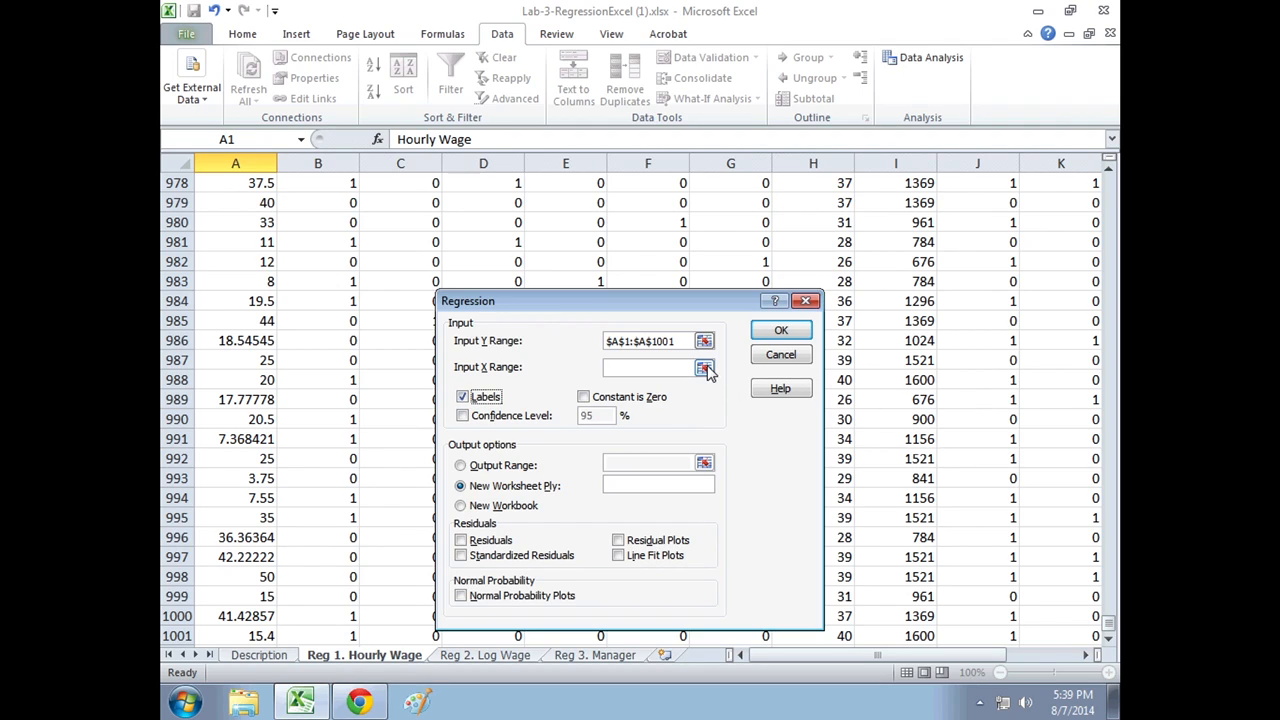
left_click(704, 367)
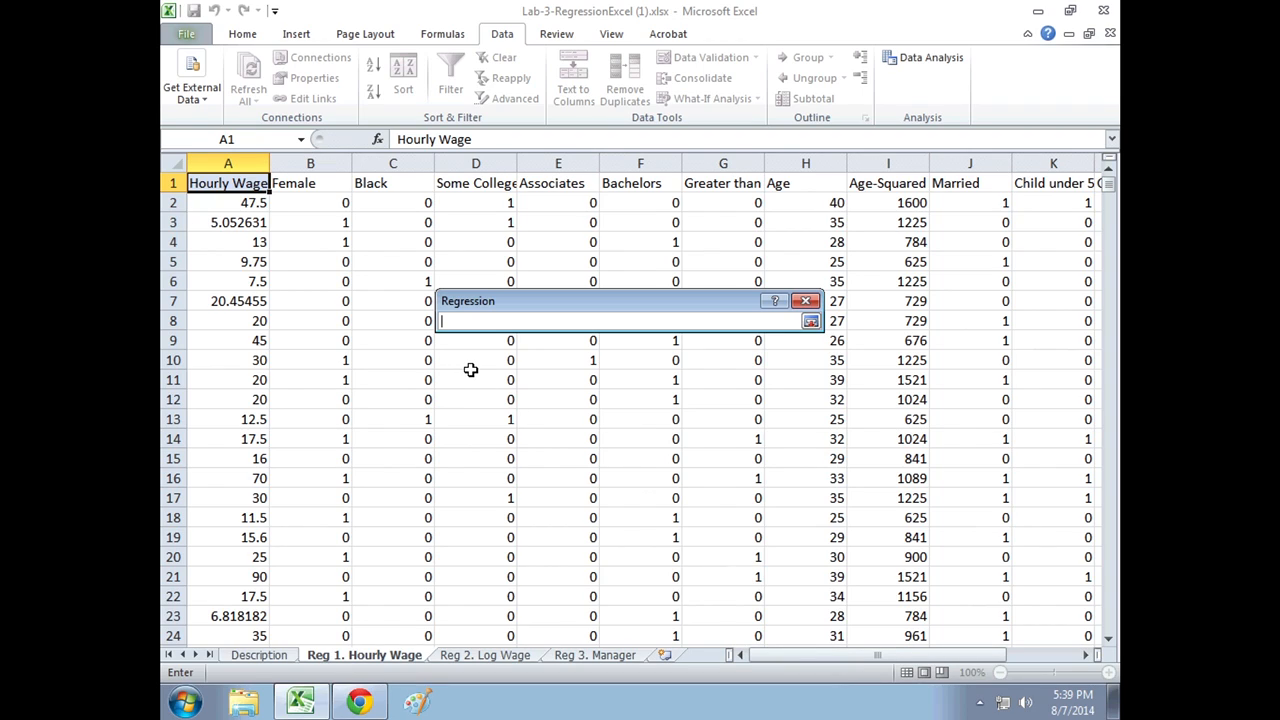
Select B1:N1001 as the Input X Range.
left_click(310, 182)
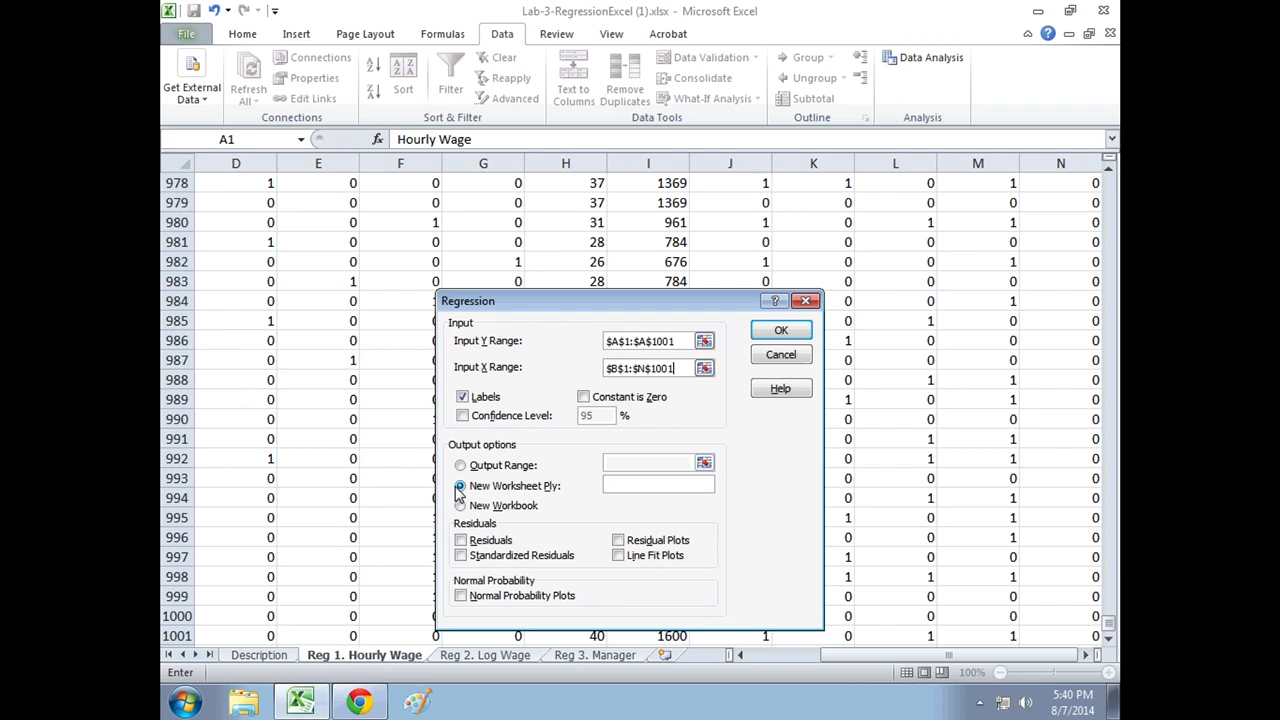
Name the new output worksheet Reg1Output and run the regression.
left_click(460, 486)
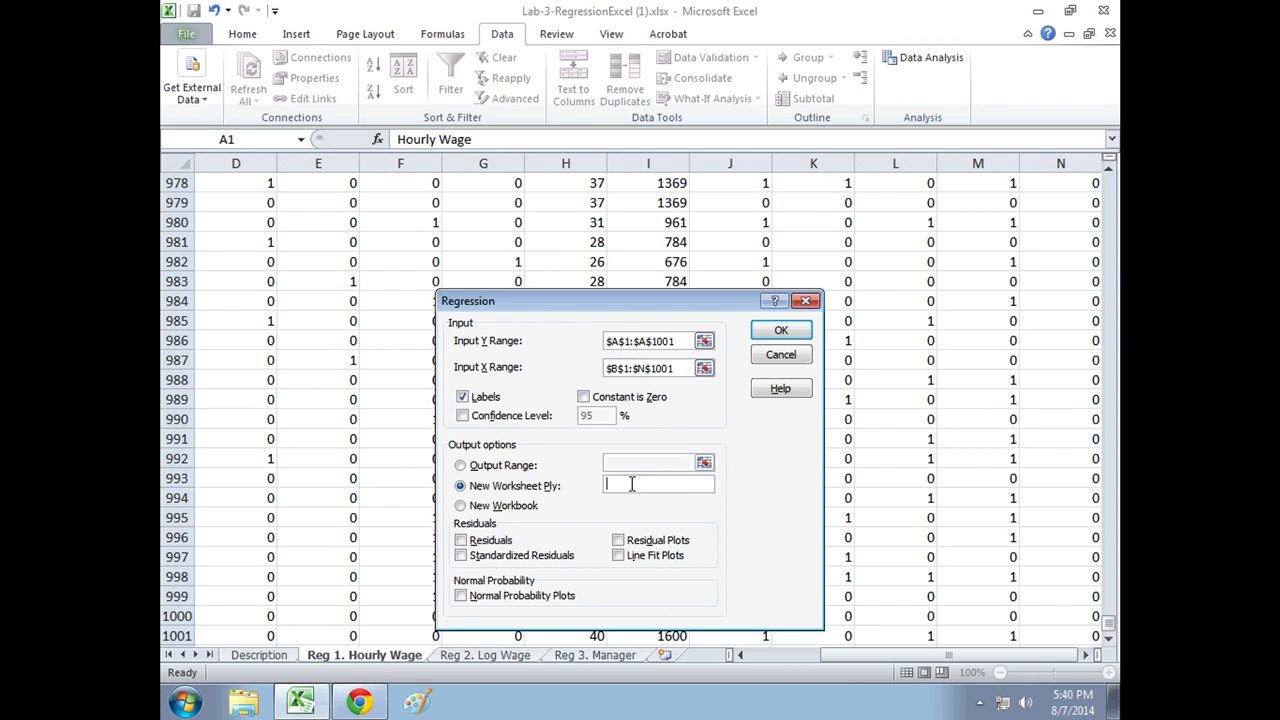
type("Reg 1")
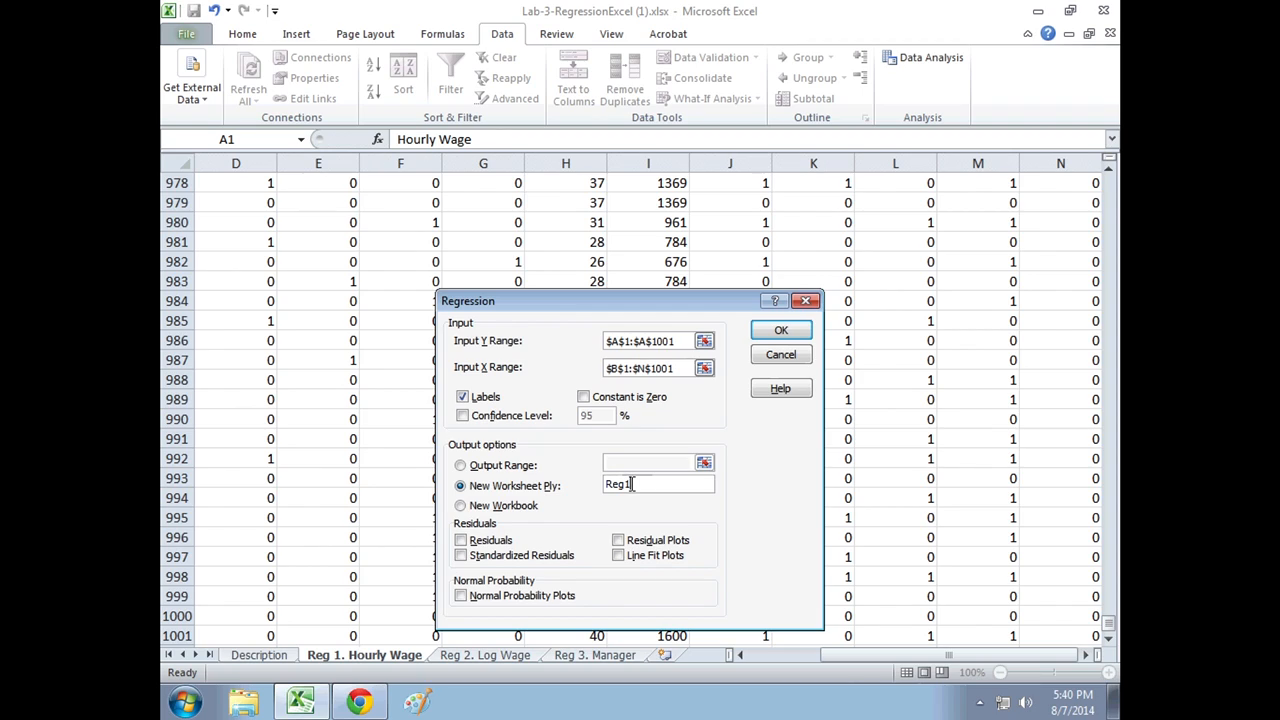
type("Output")
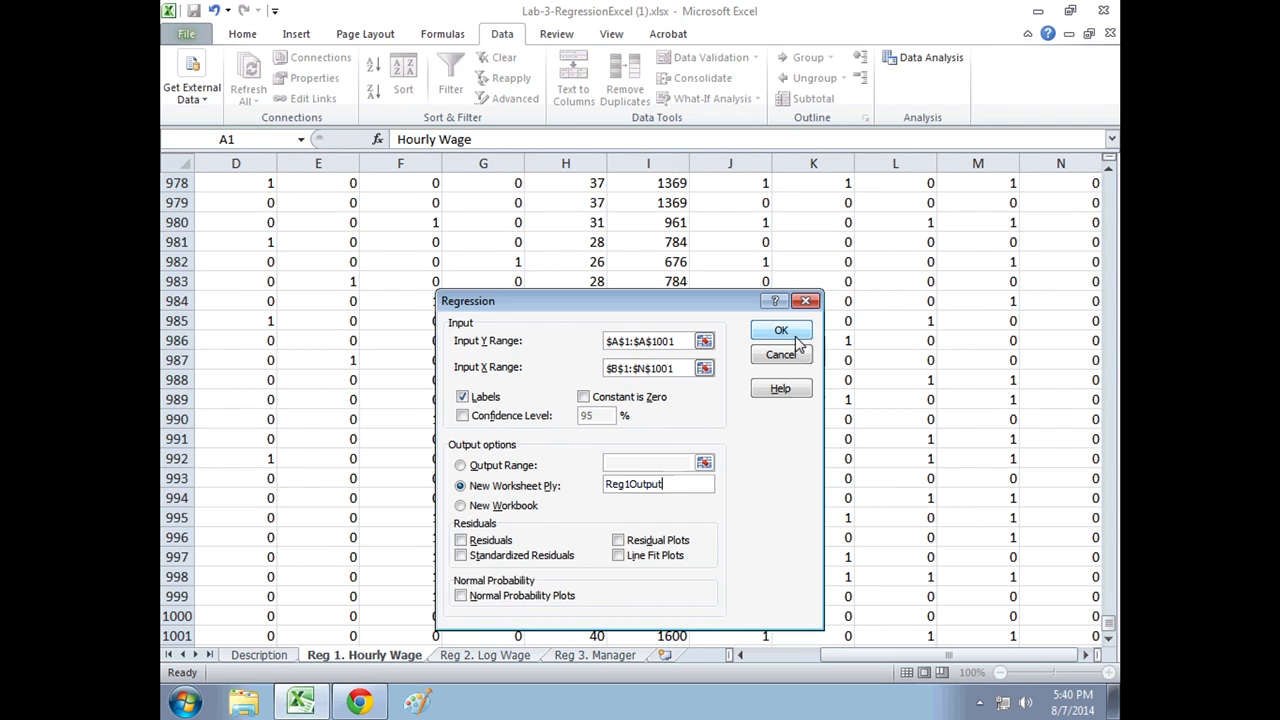
left_click(781, 331)
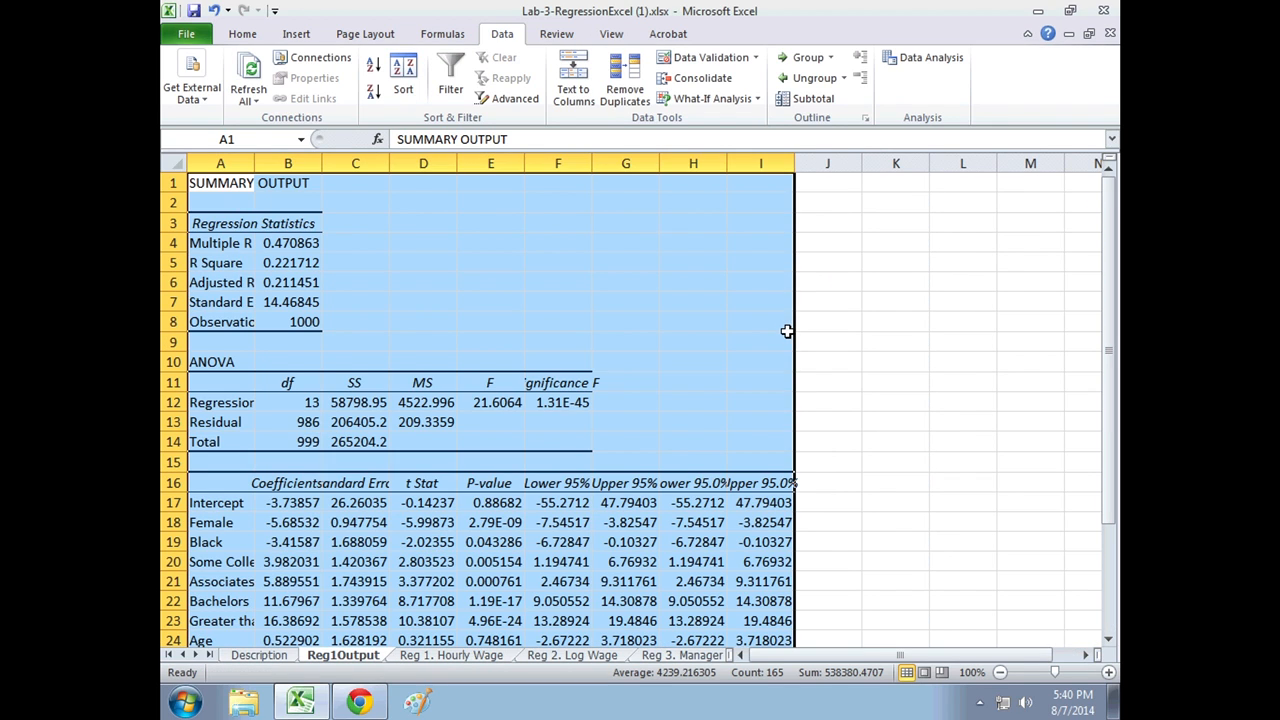
mouse_move(324, 216)
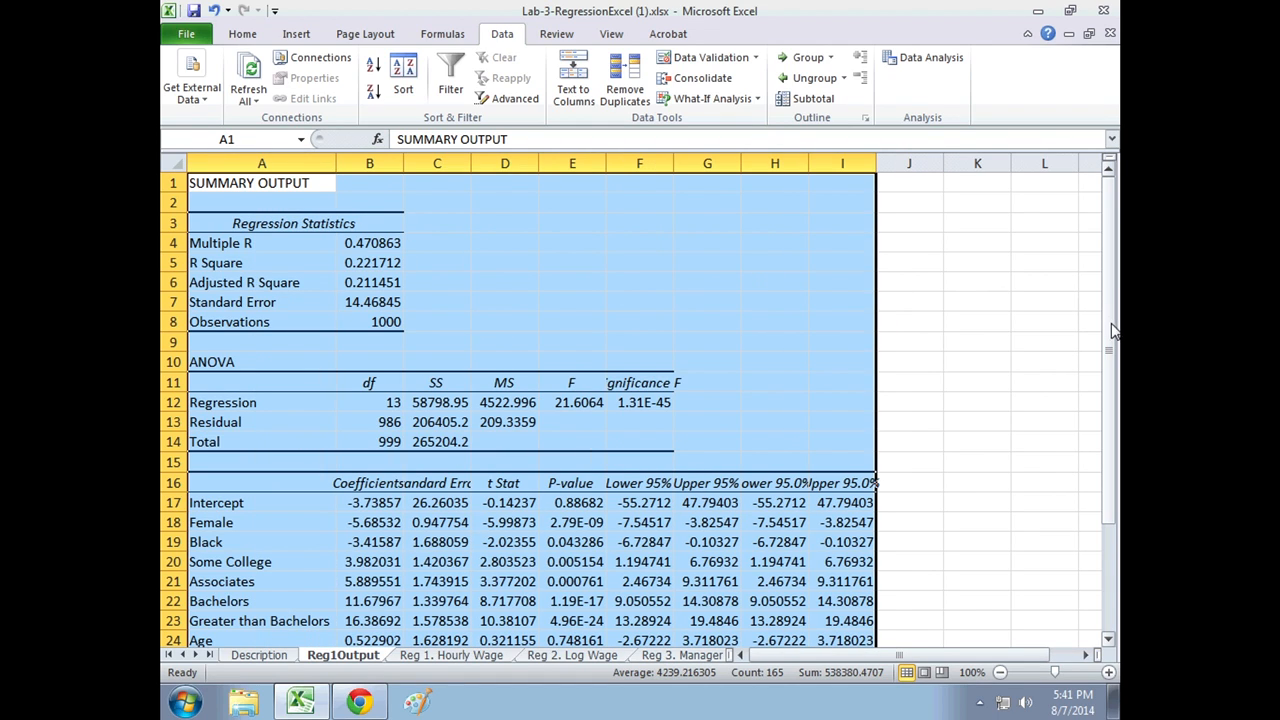
Select the Female and Black labels with their coefficients, A18:B19, on Reg1Output.
scroll("down", 3)
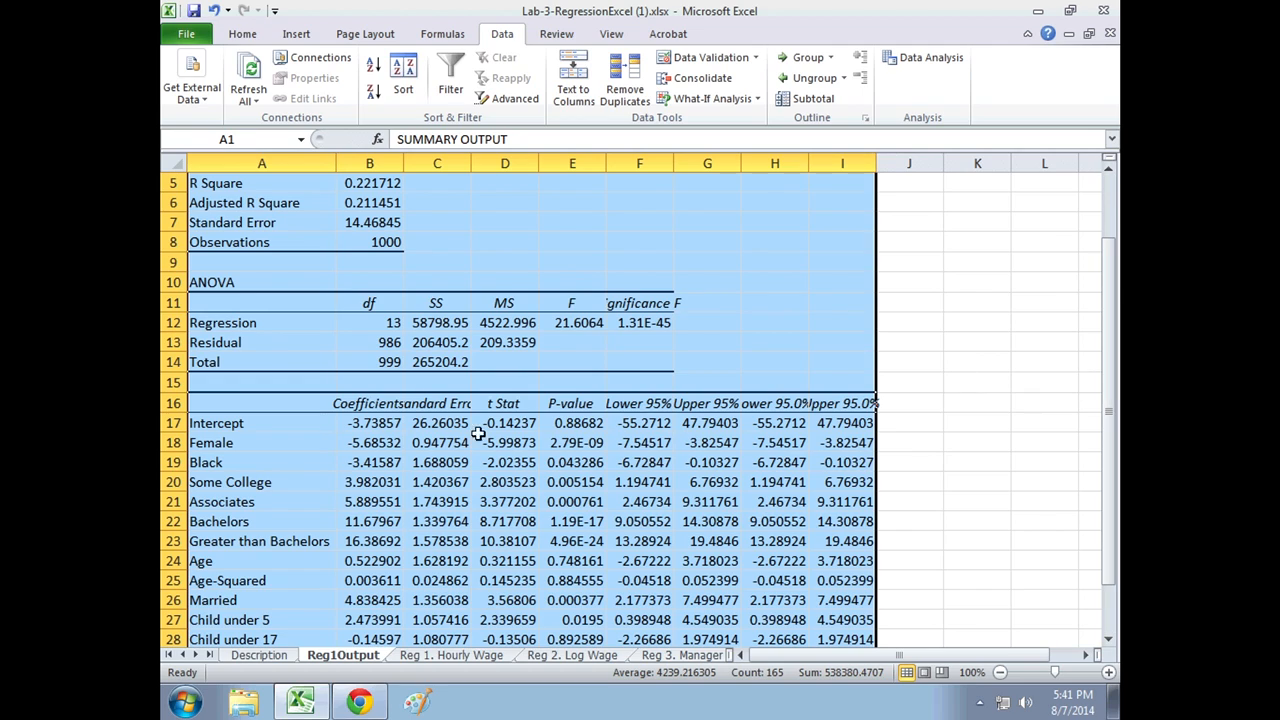
left_click(369, 442)
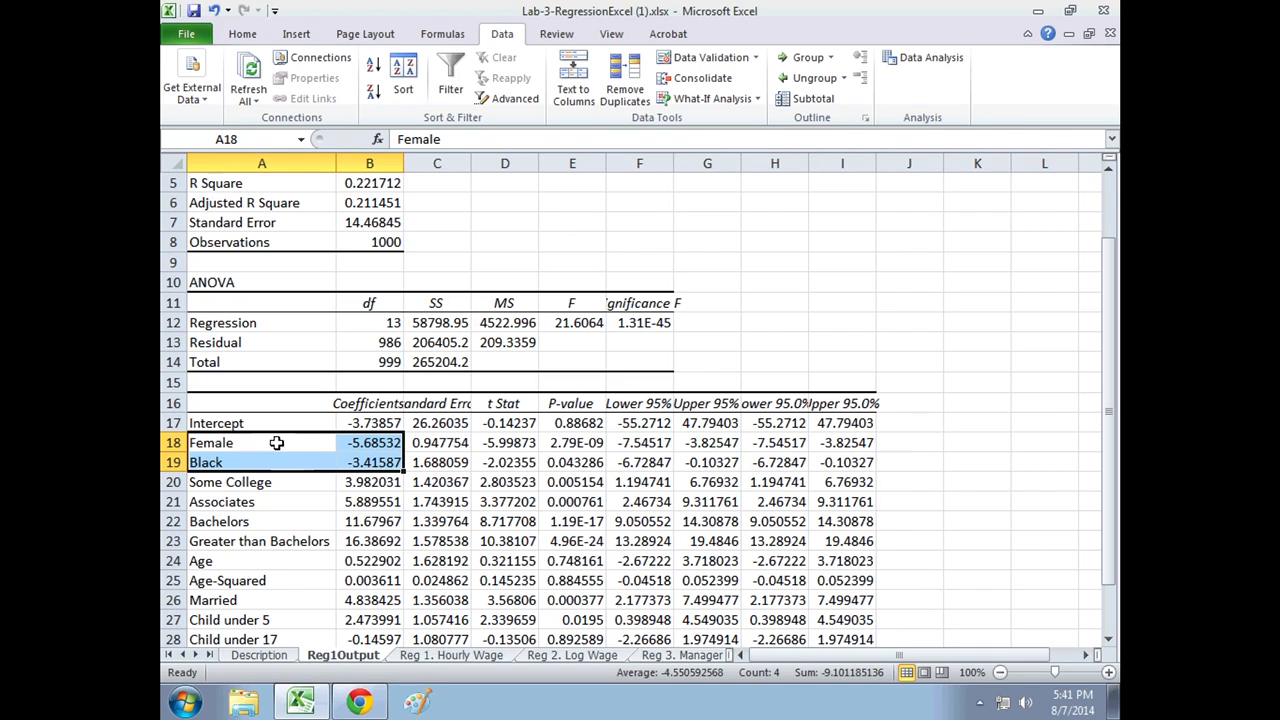
mouse_move(309, 443)
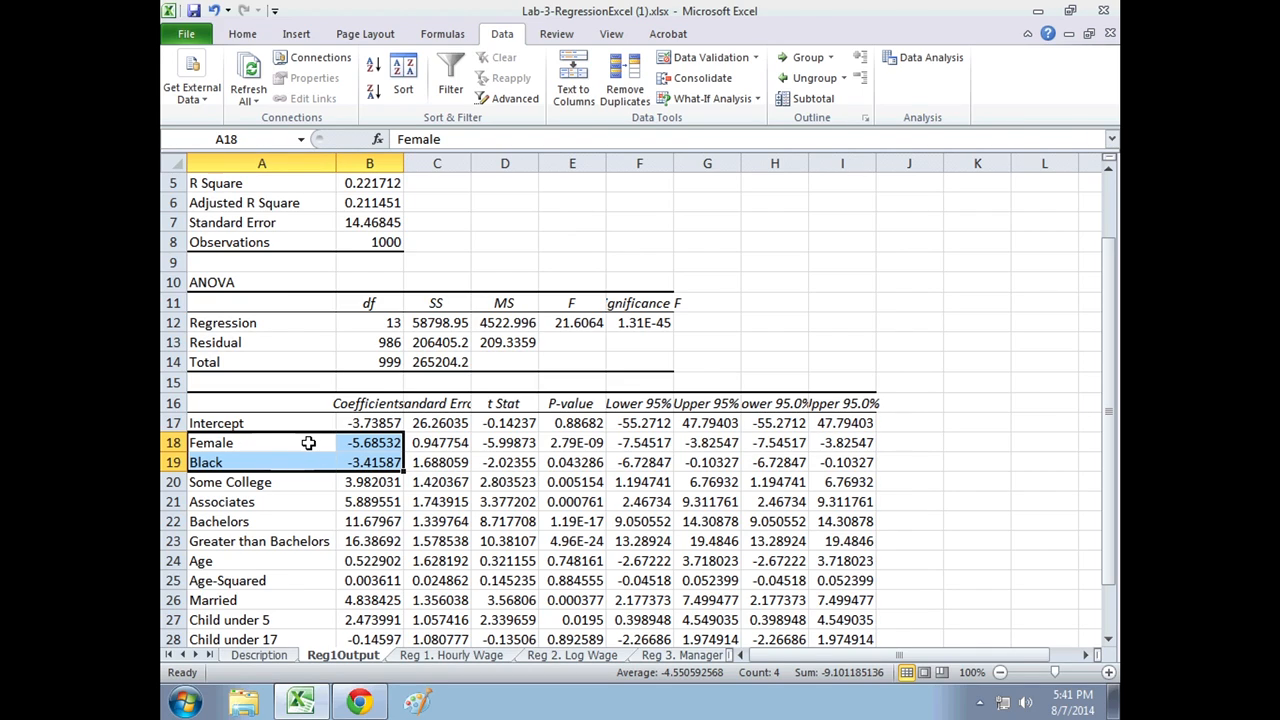
left_click(260, 462)
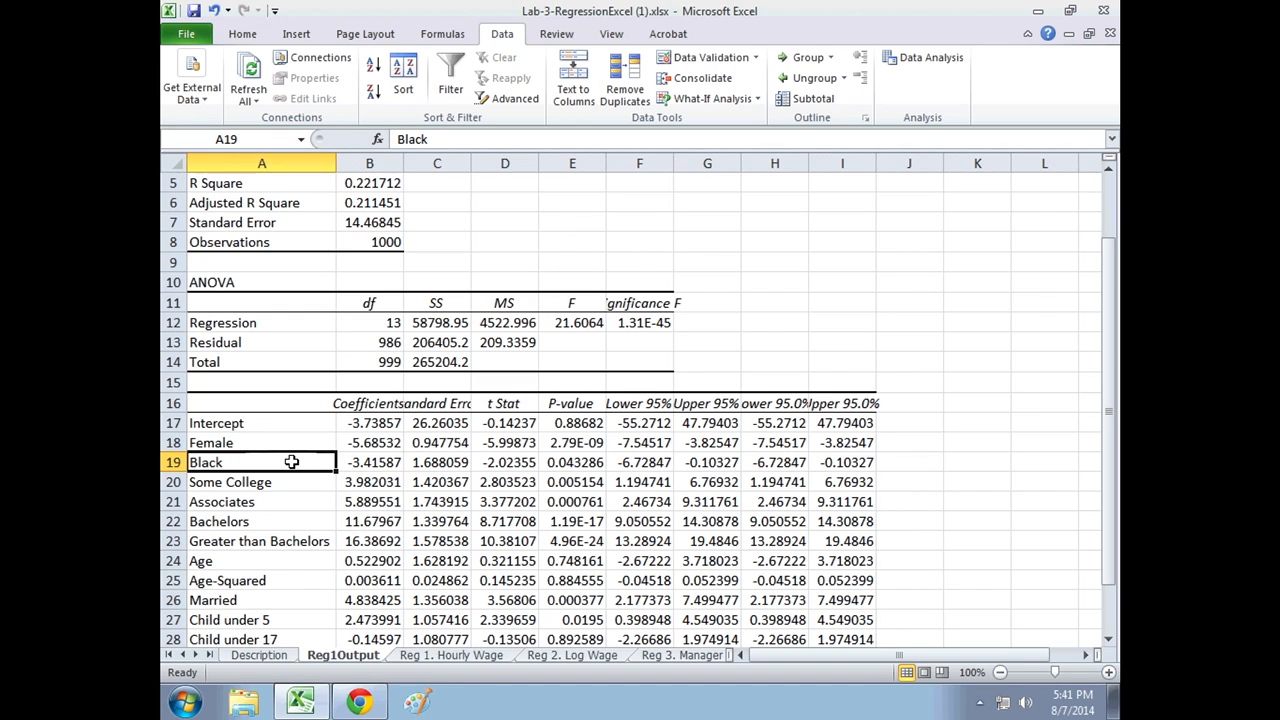
left_click_drag(262, 462, 369, 442)
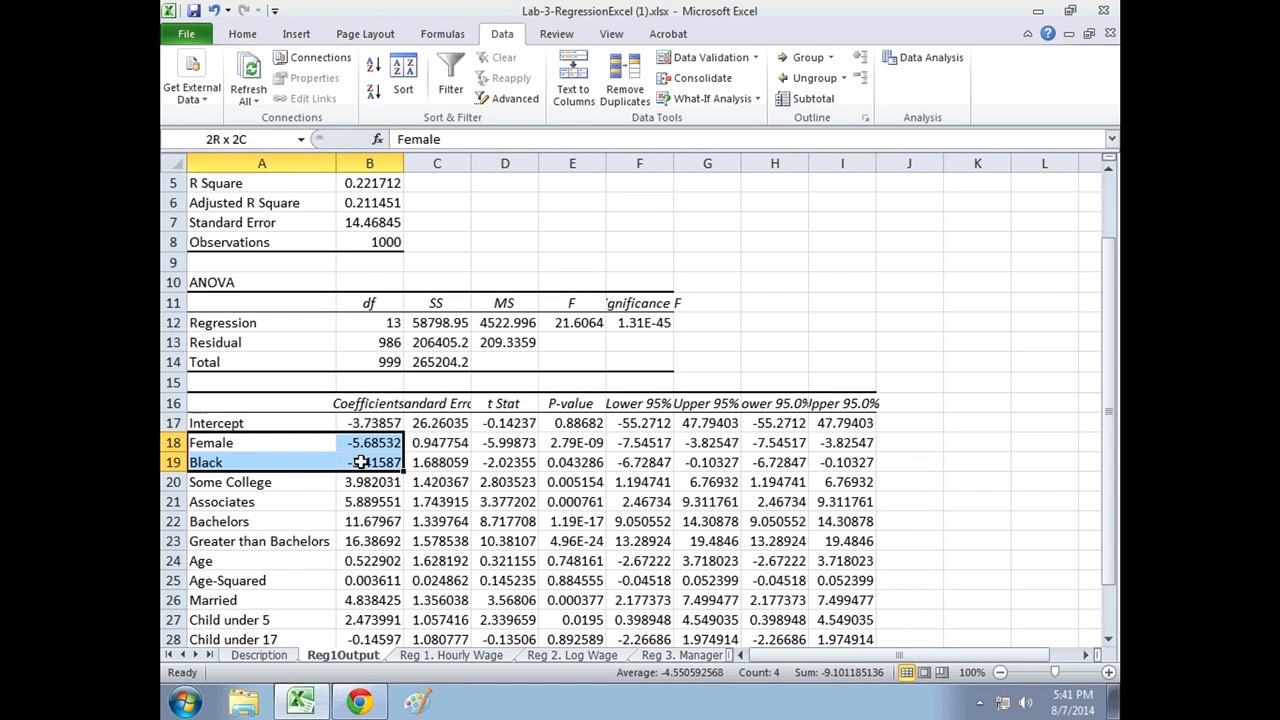
type("b")
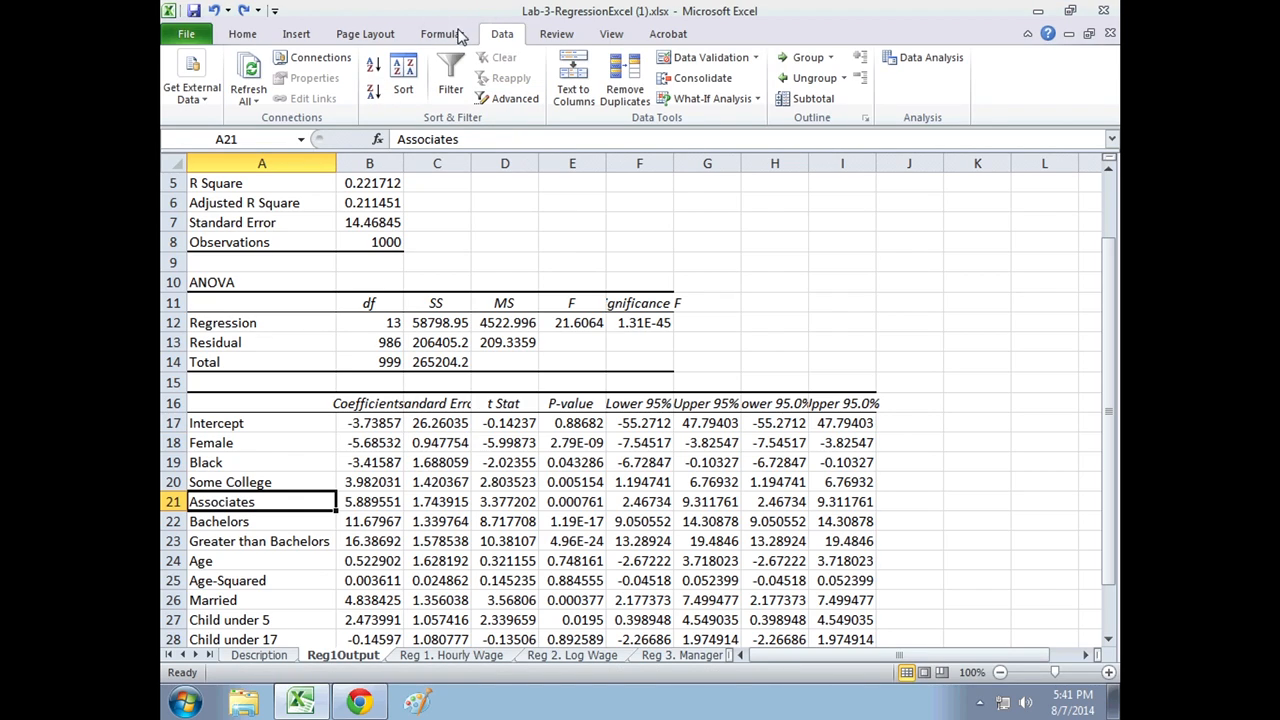
mouse_move(299, 449)
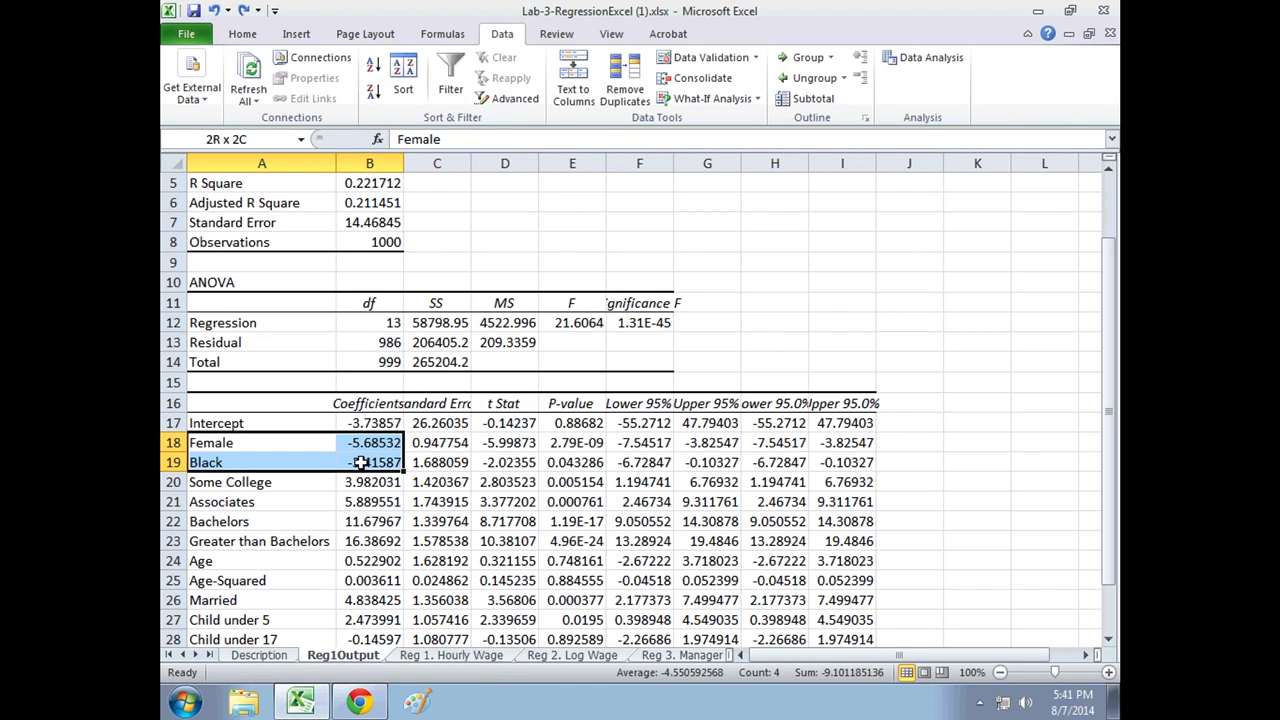
Fill the Female and Black rows yellow and show their coefficients as dollars: $(5.69), $(3.42).
left_click(242, 33)
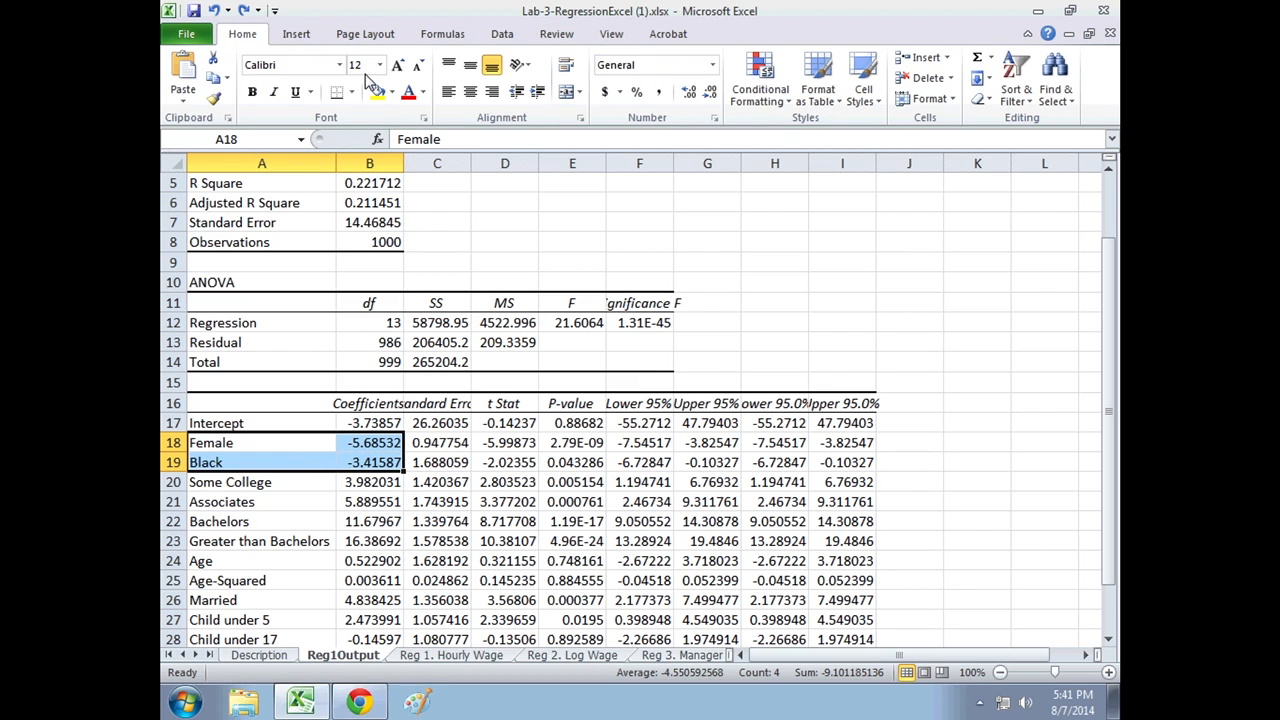
left_click(437, 521)
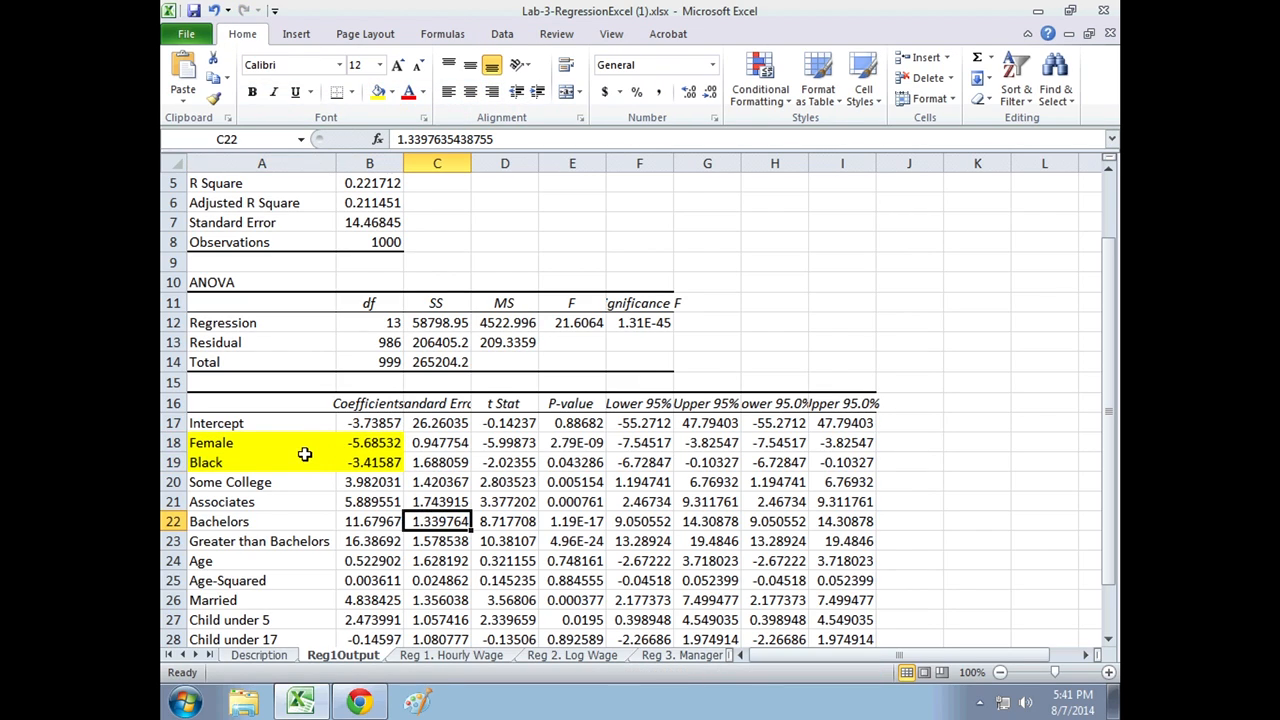
left_click(370, 442)
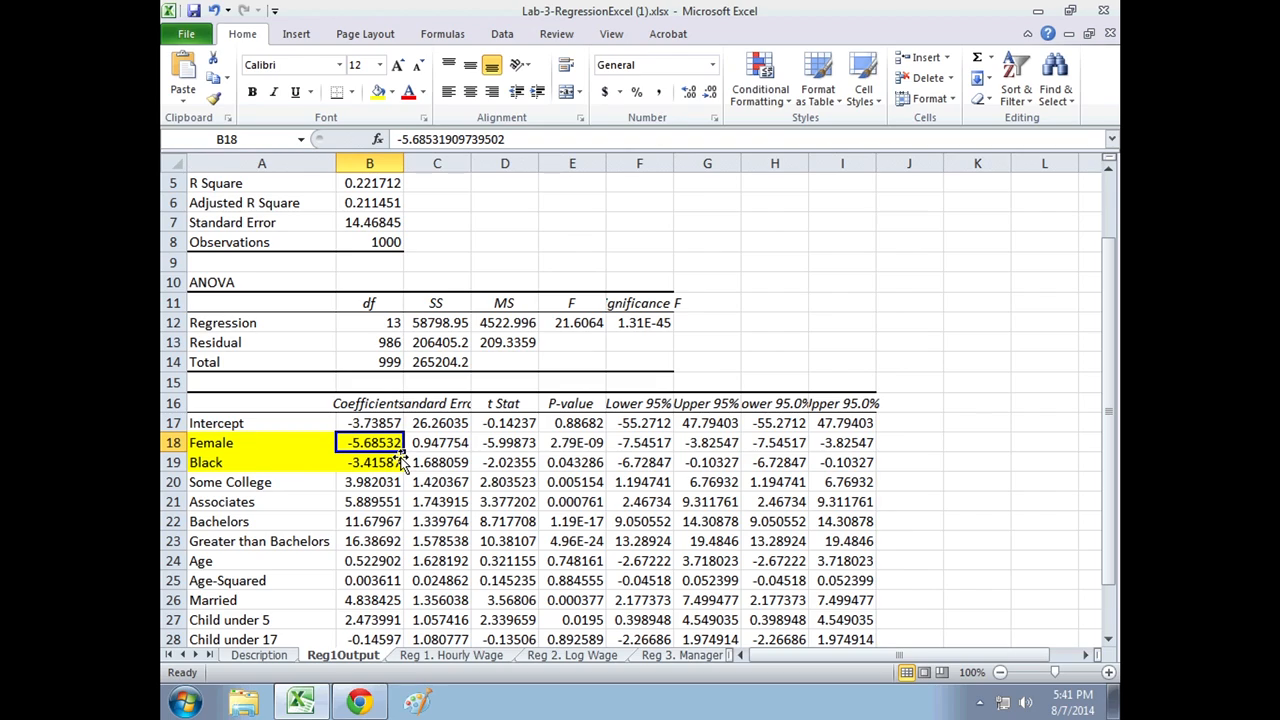
mouse_move(412, 597)
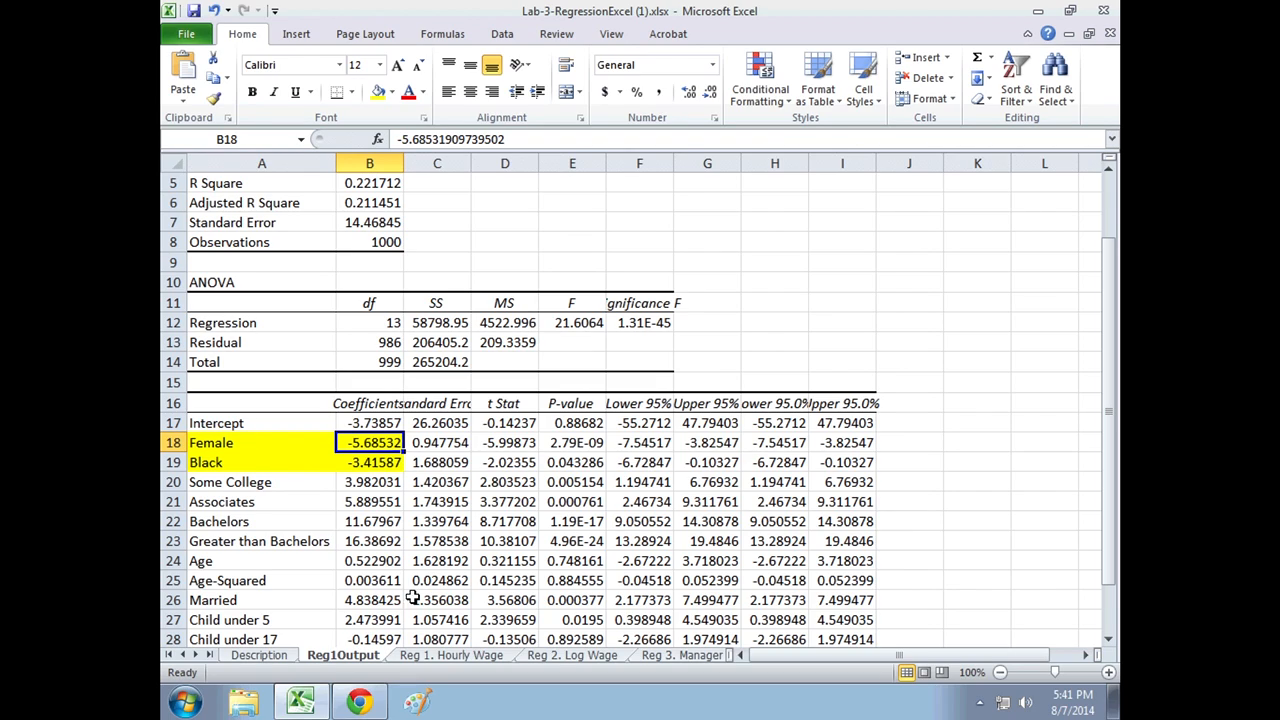
mouse_move(430, 565)
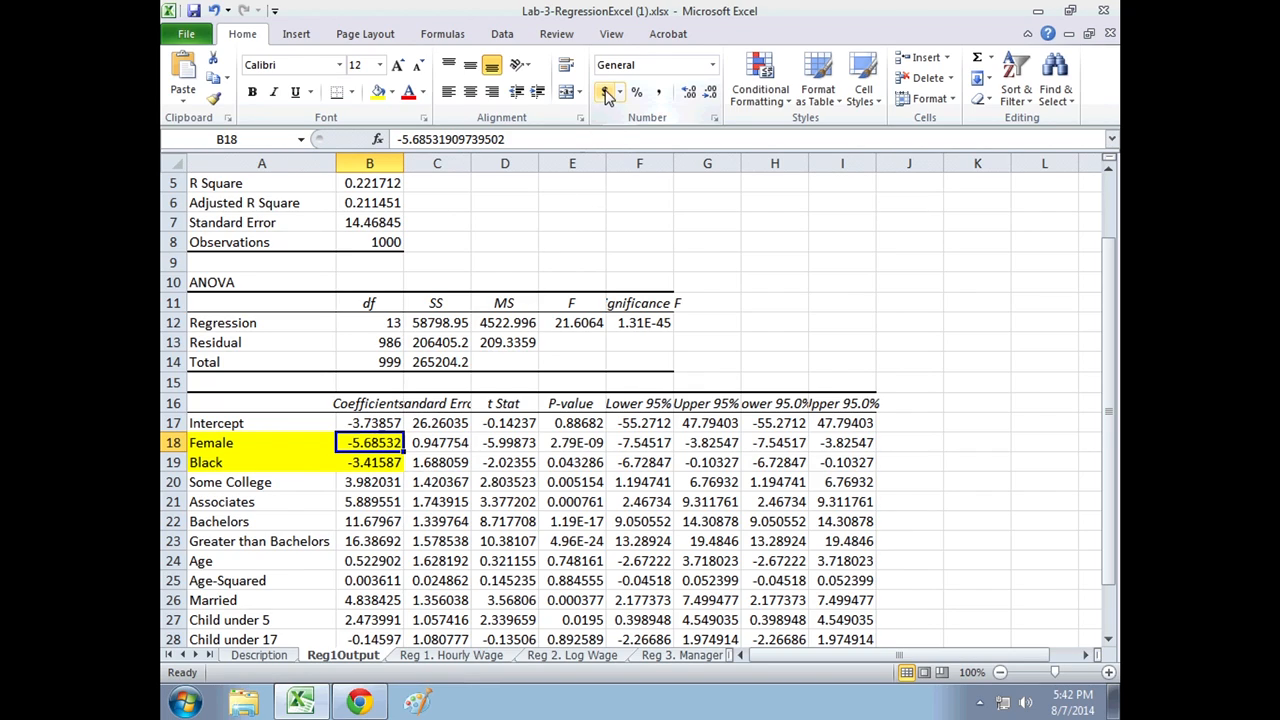
left_click(604, 91)
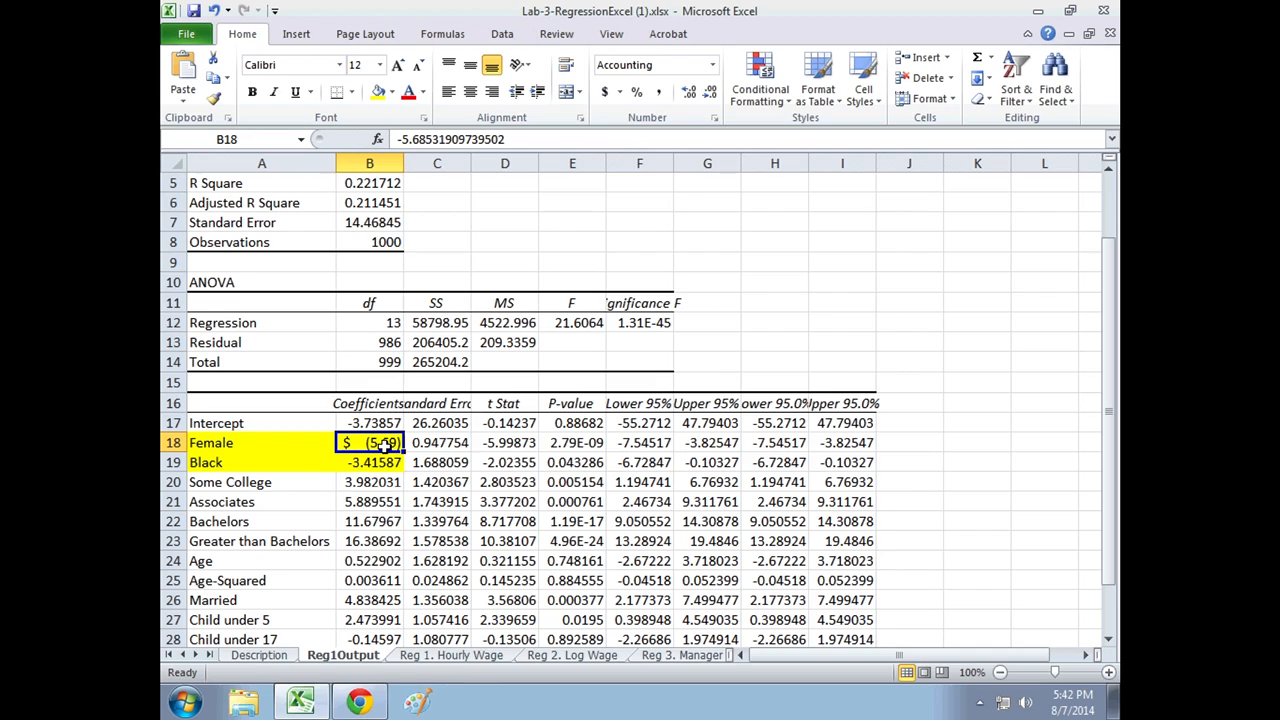
left_click(369, 462)
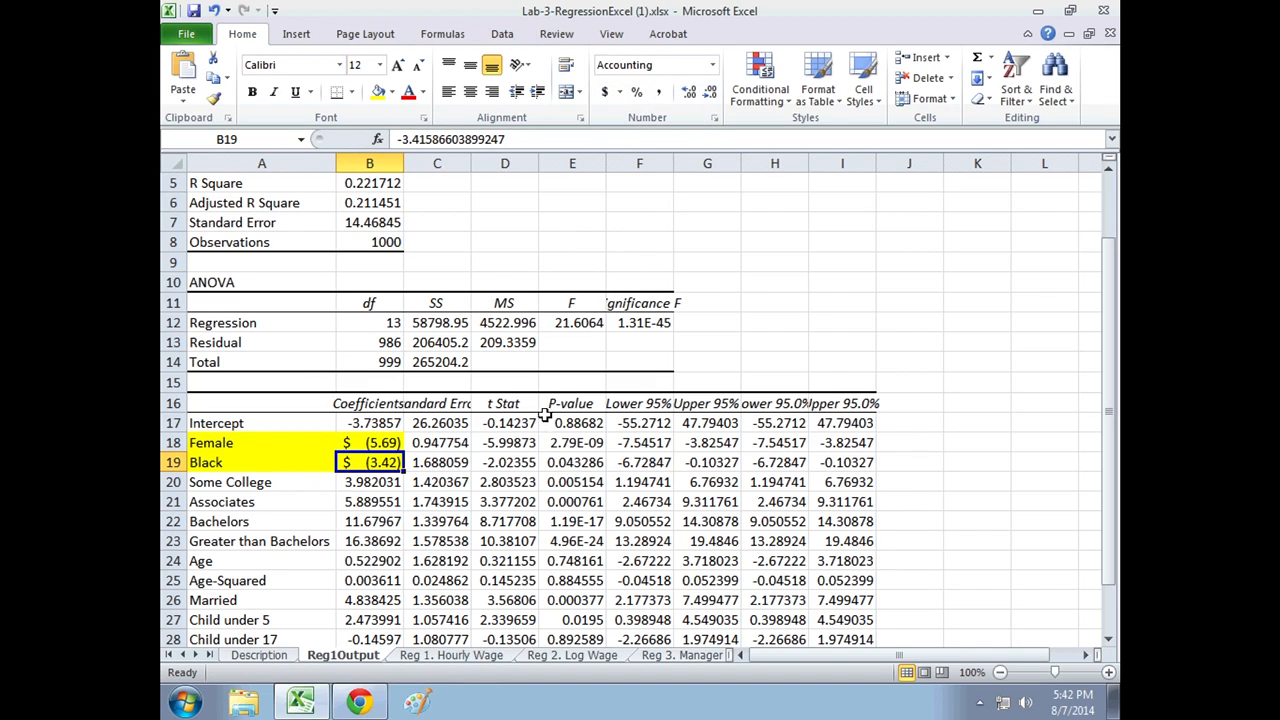
mouse_move(378, 468)
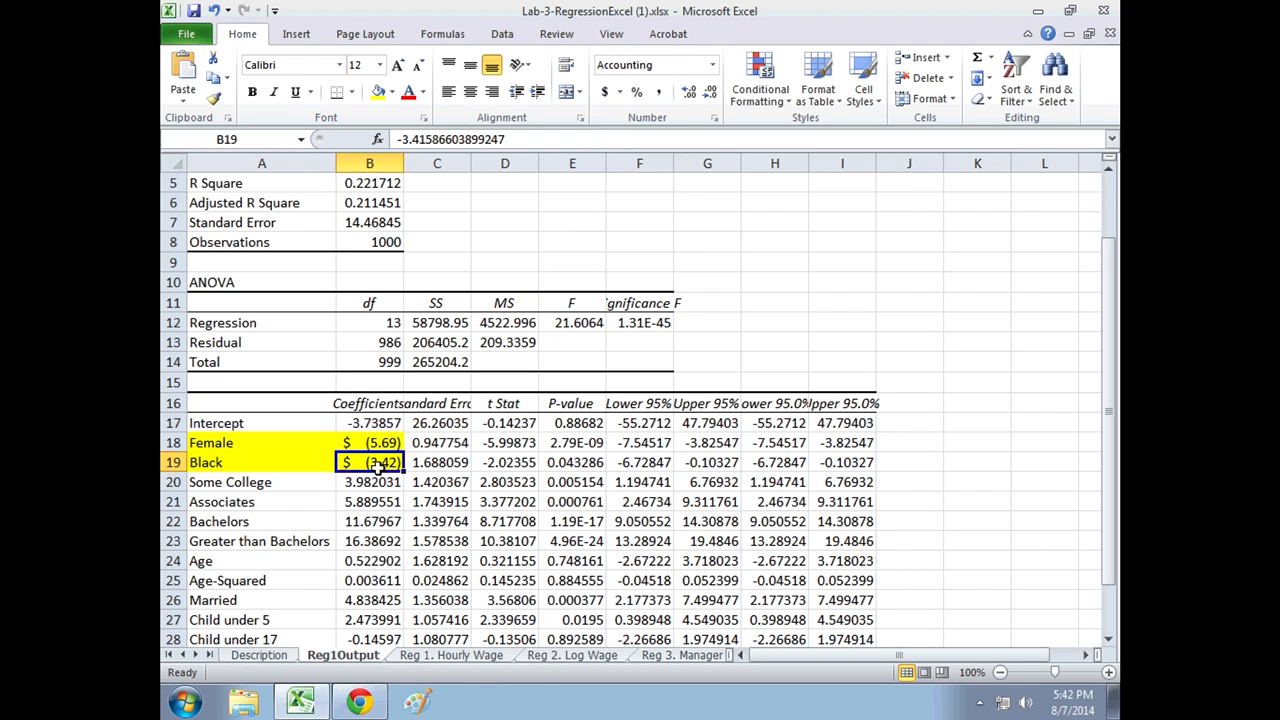
left_click_drag(369, 482, 369, 521)
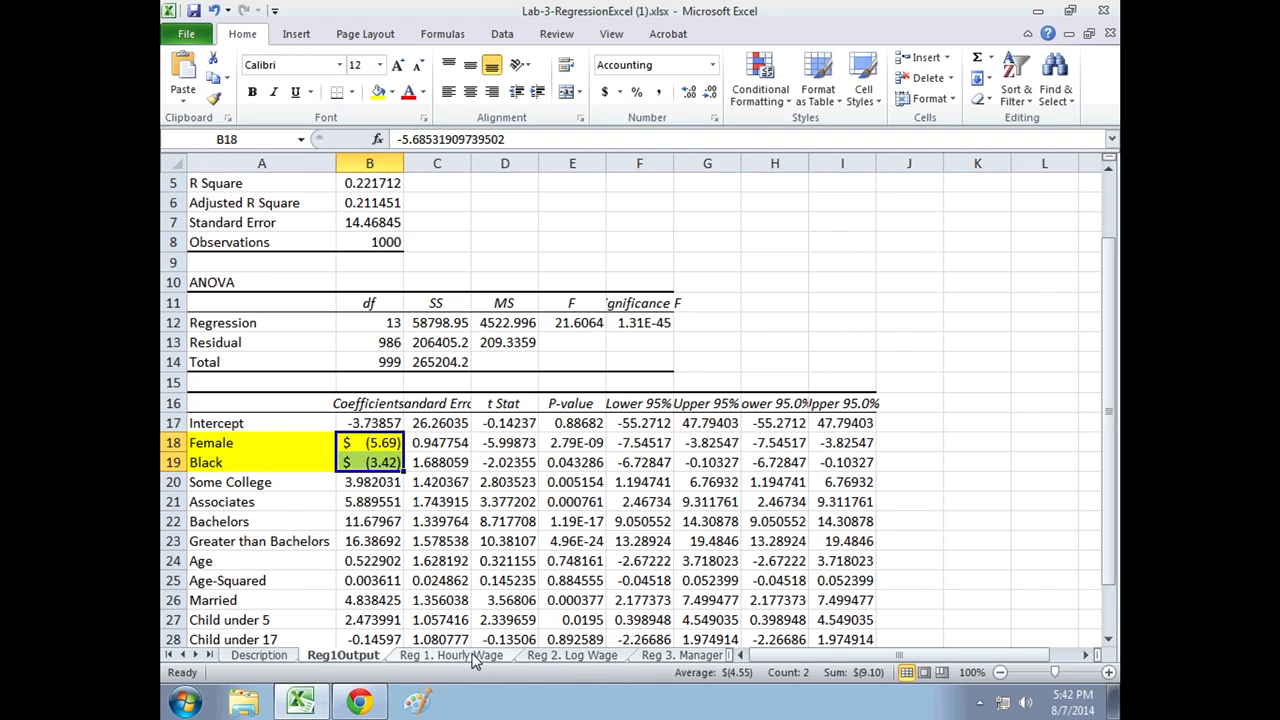
mouse_move(448, 630)
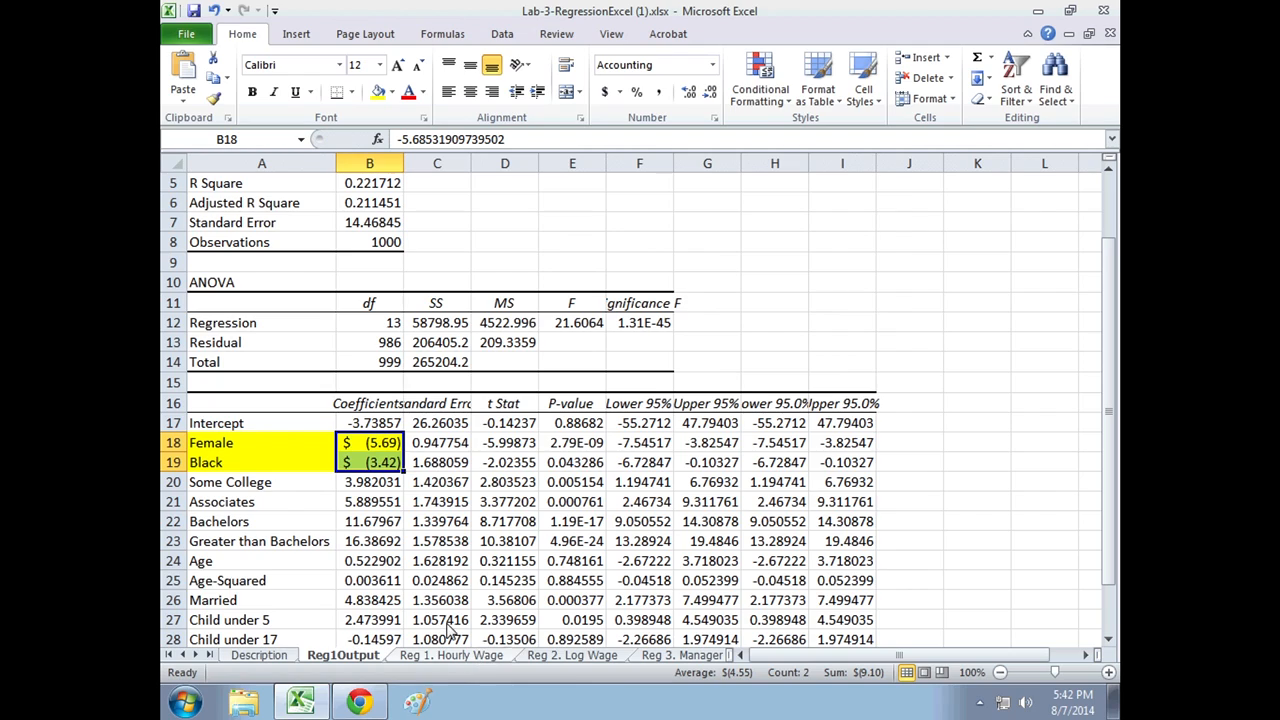
mouse_move(640, 401)
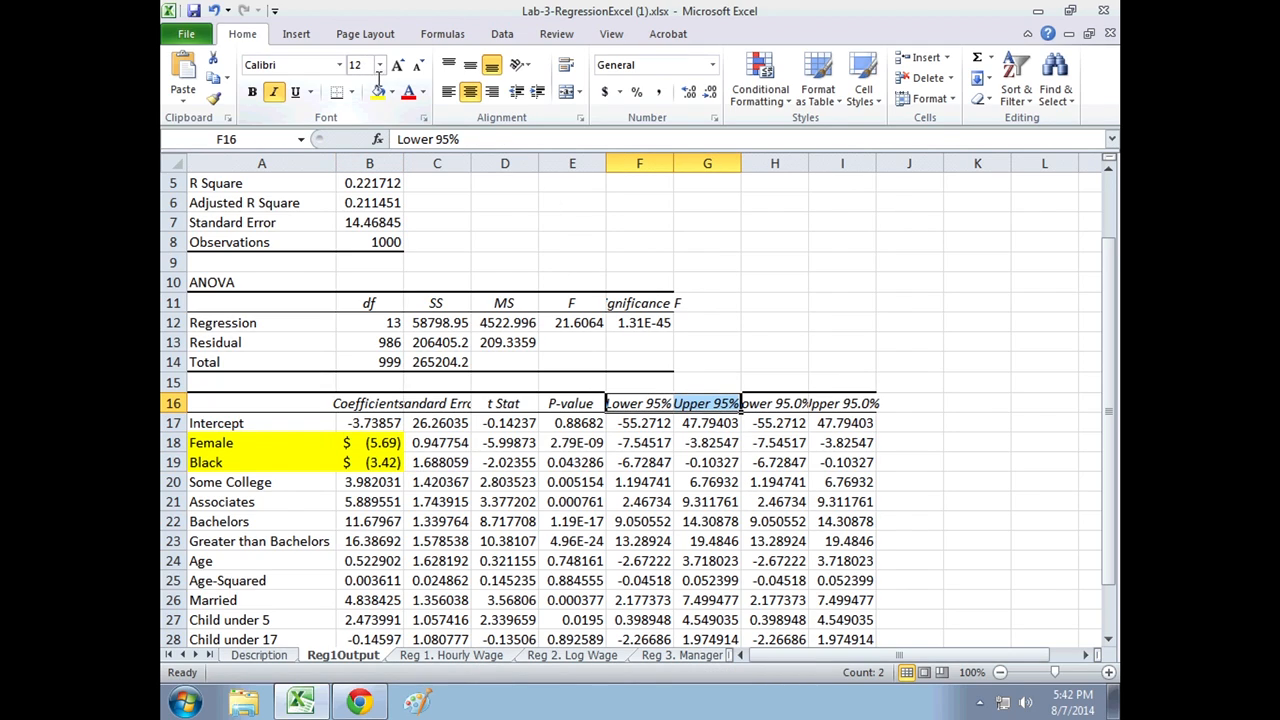
Fill the Lower 95% and Upper 95% headers and the Female row (-7.55 to -3.83) blue.
left_click(391, 91)
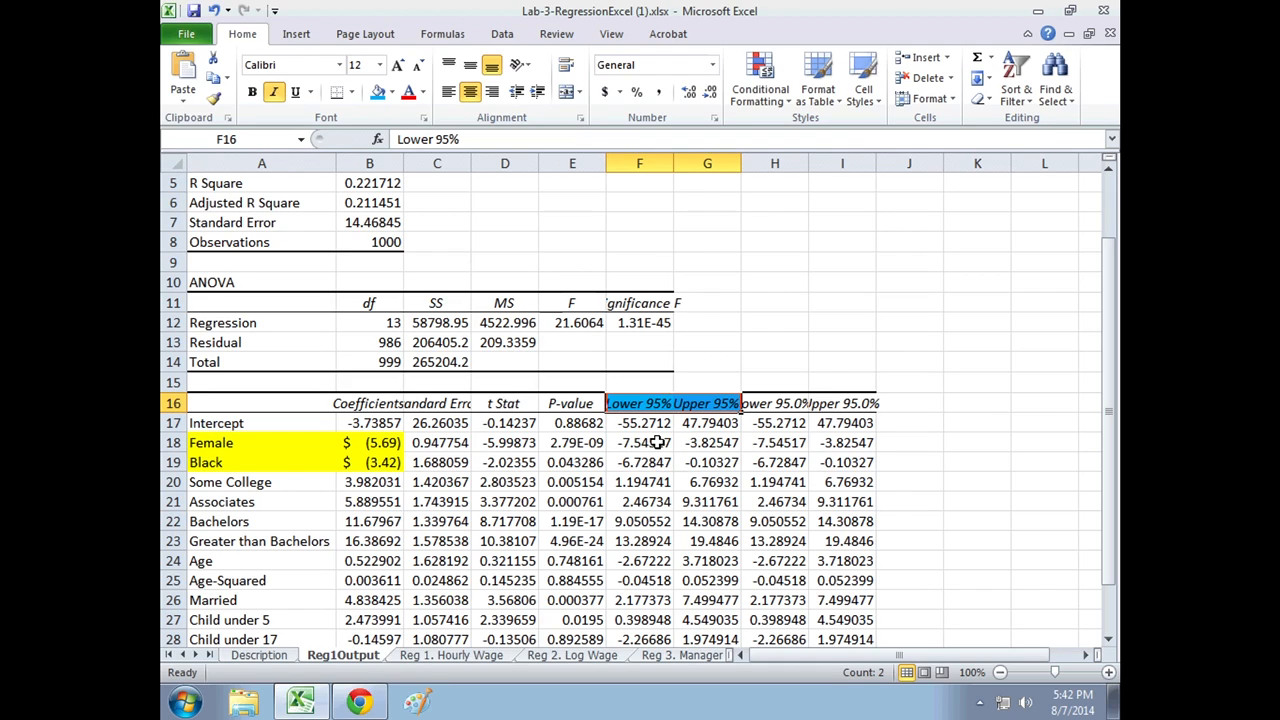
left_click(261, 442)
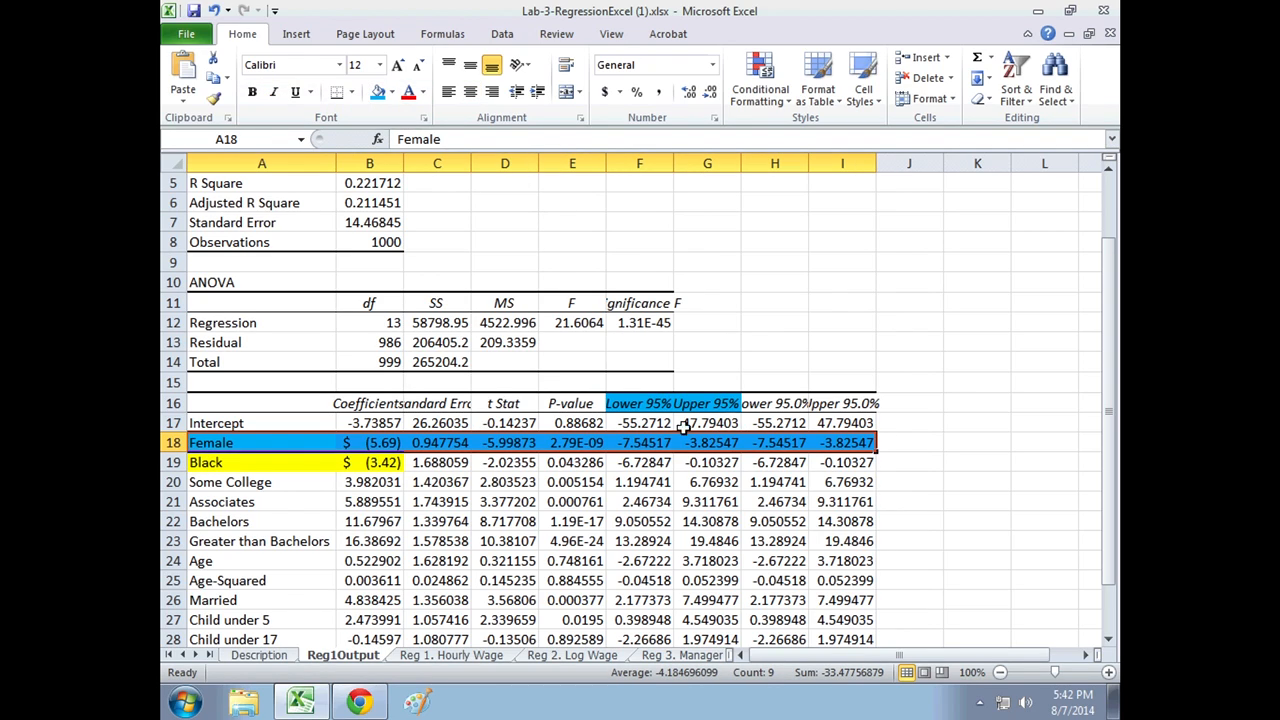
left_click(707, 442)
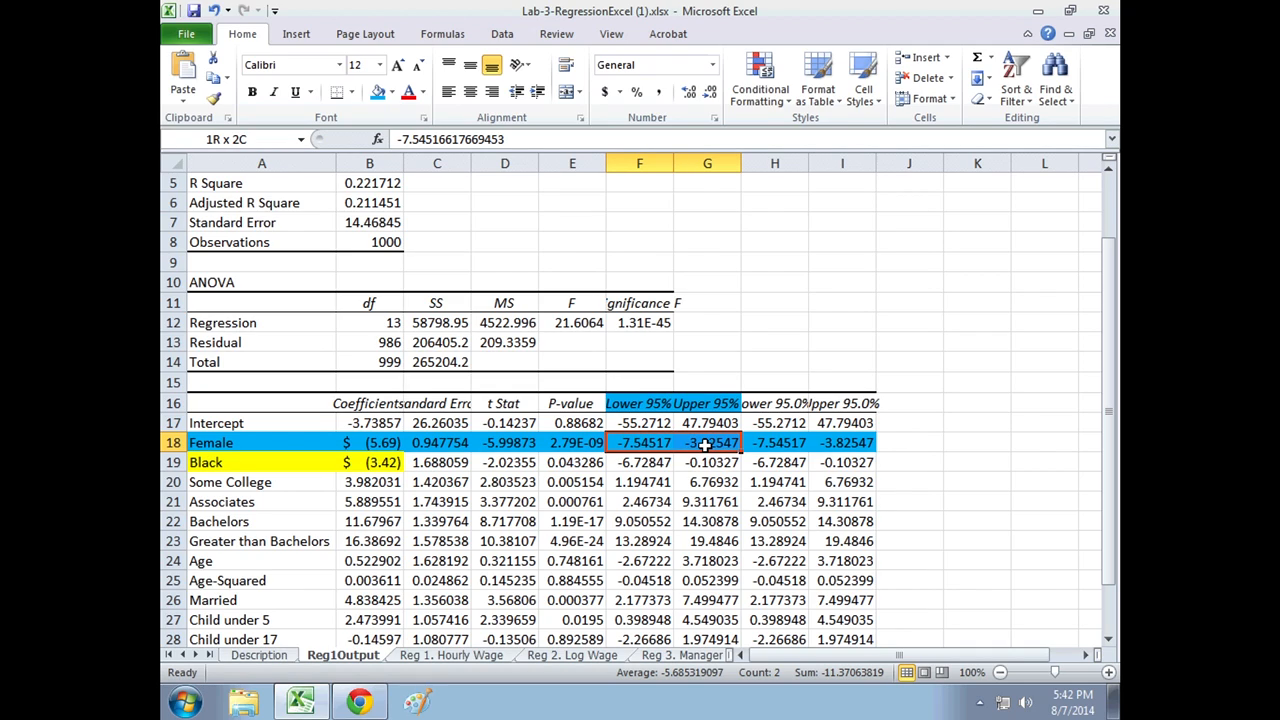
left_click(392, 92)
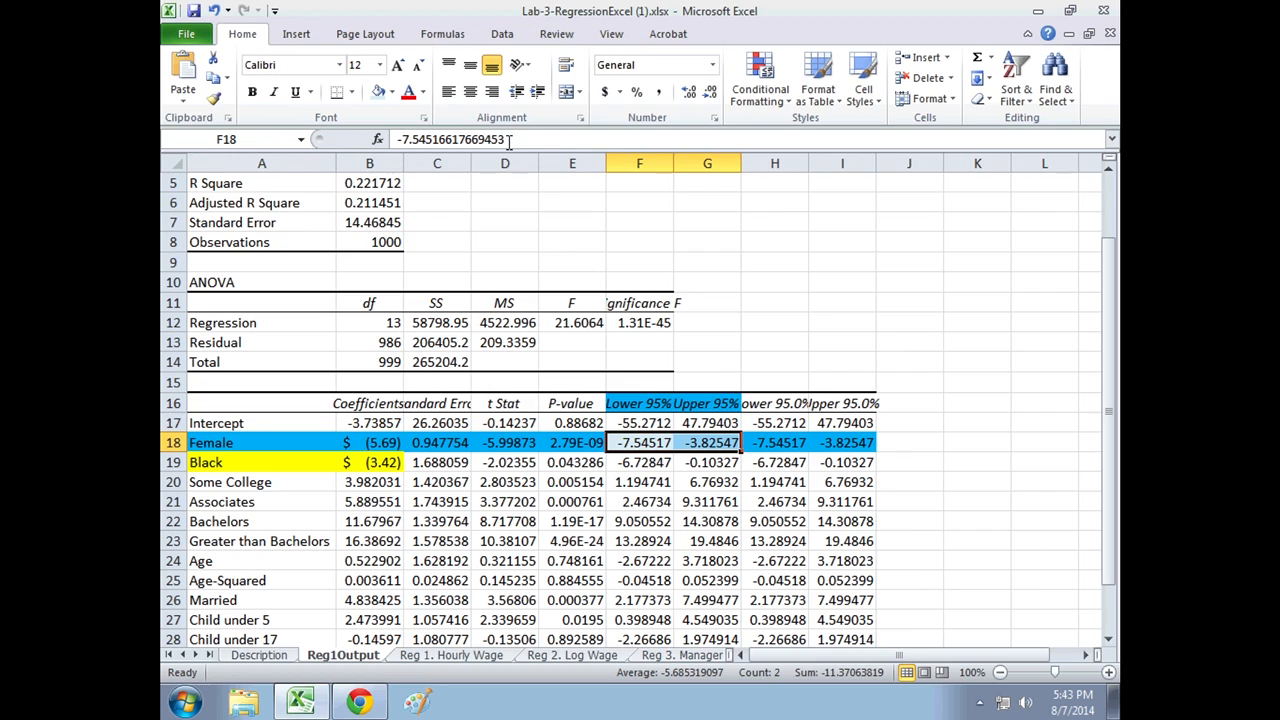
left_click(707, 442)
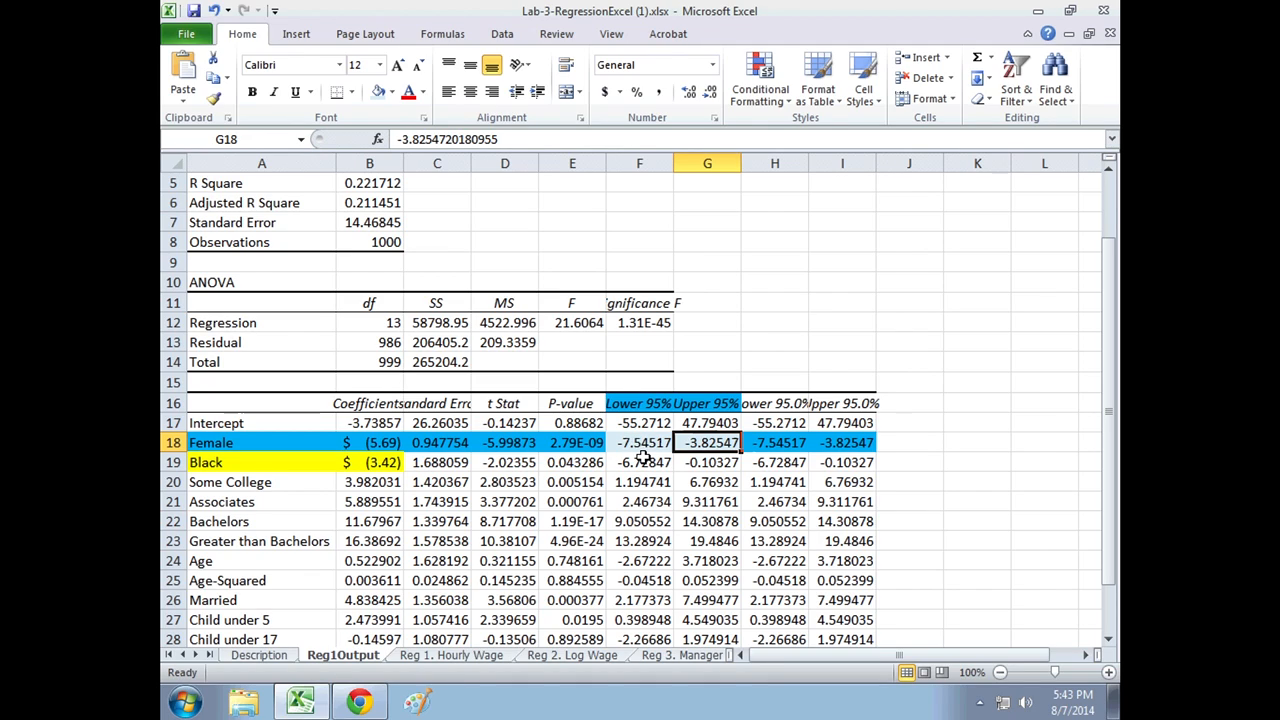
Apply Accounting format to F18:G19, giving $(7.55)–$(3.83) and $(6.73)–$(0.10).
left_click(639, 442)
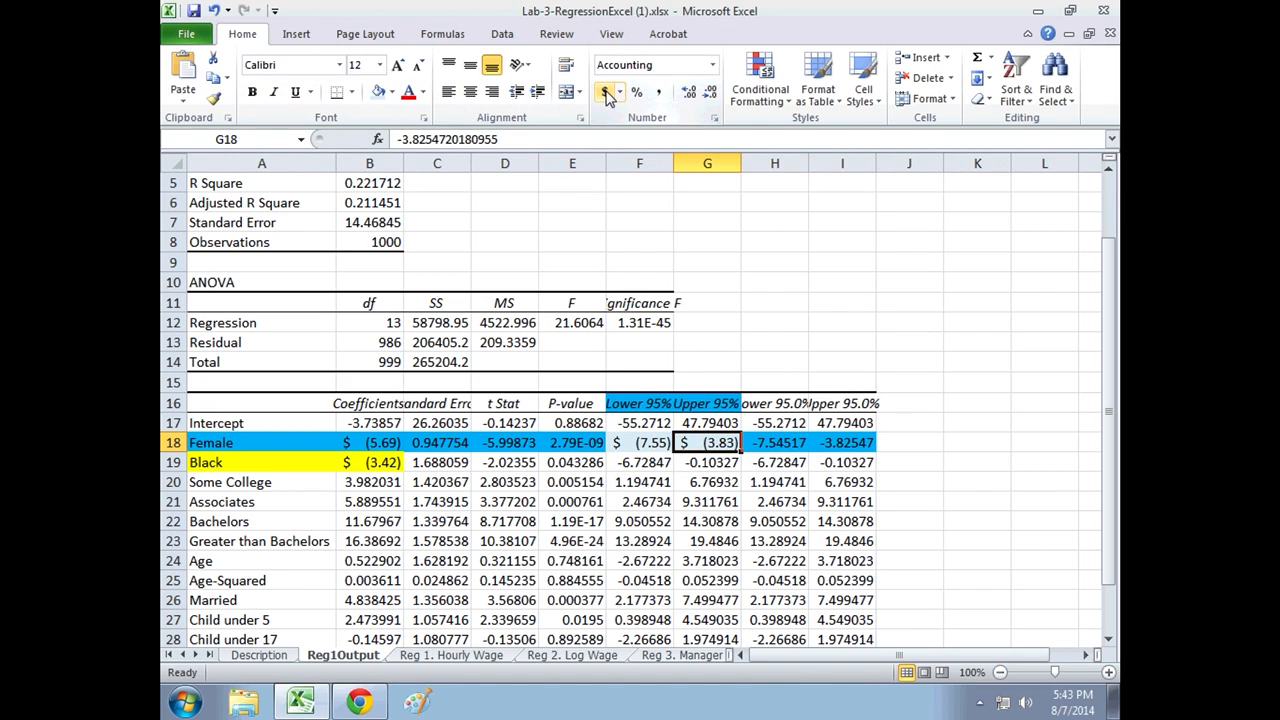
left_click(639, 442)
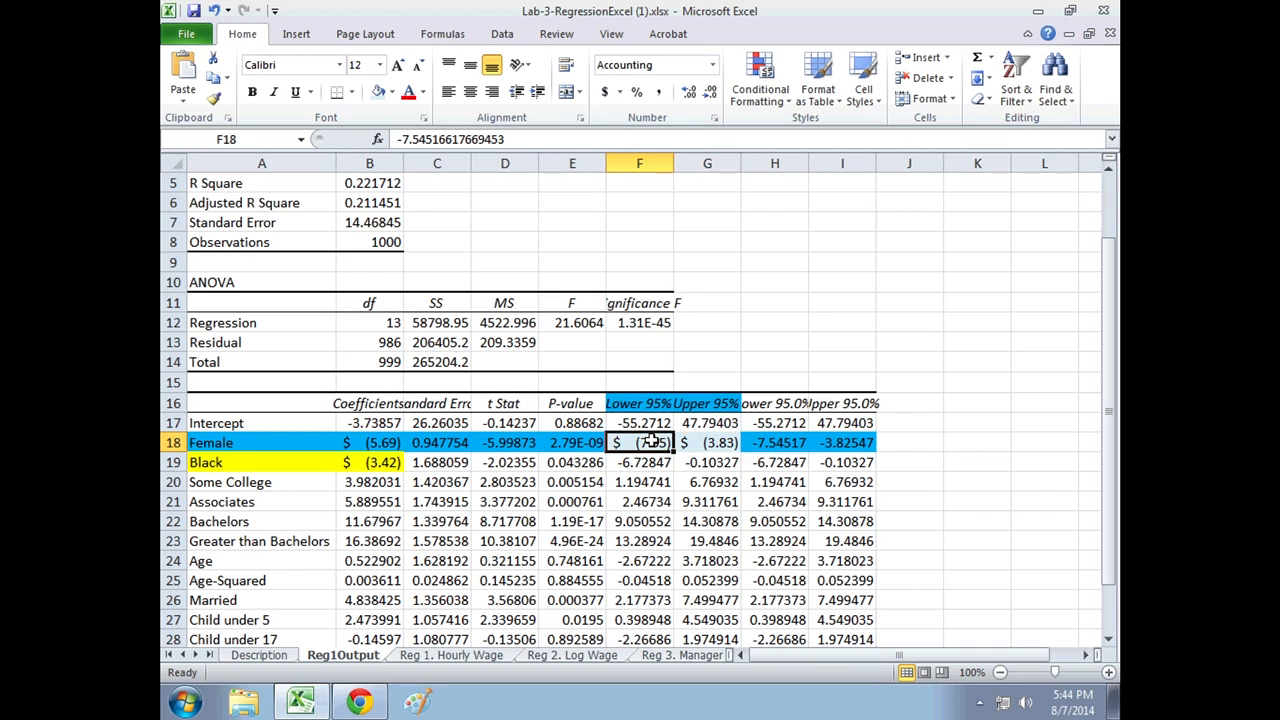
left_click(707, 442)
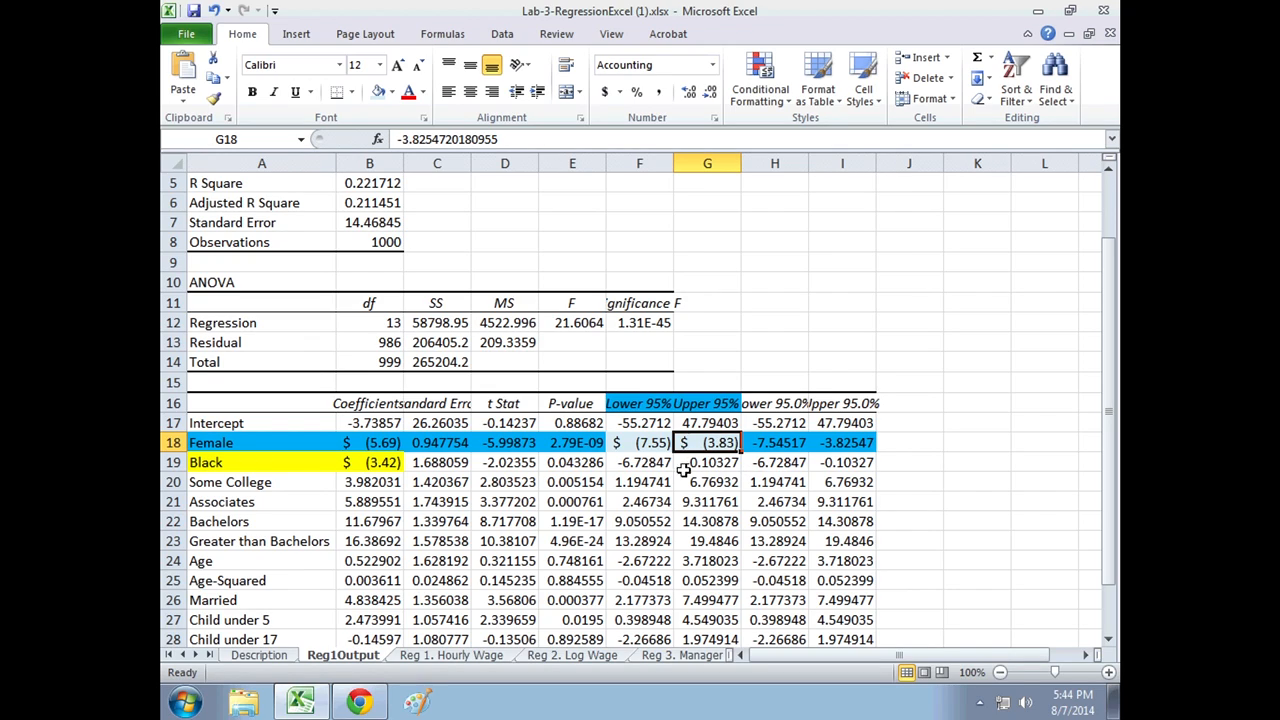
left_click(639, 442)
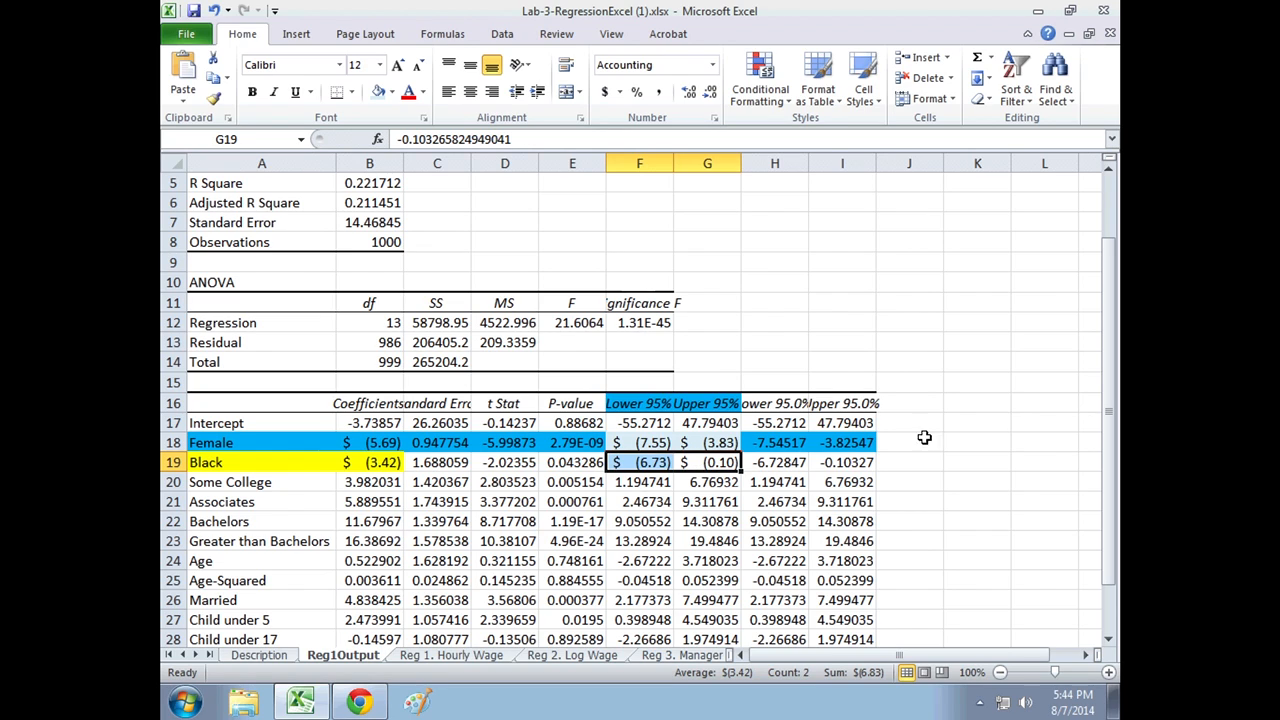
Fill the Child under 17 row pink; format coefficient $(0.15) and bounds $(2.27) to $1.97.
scroll("down", 3)
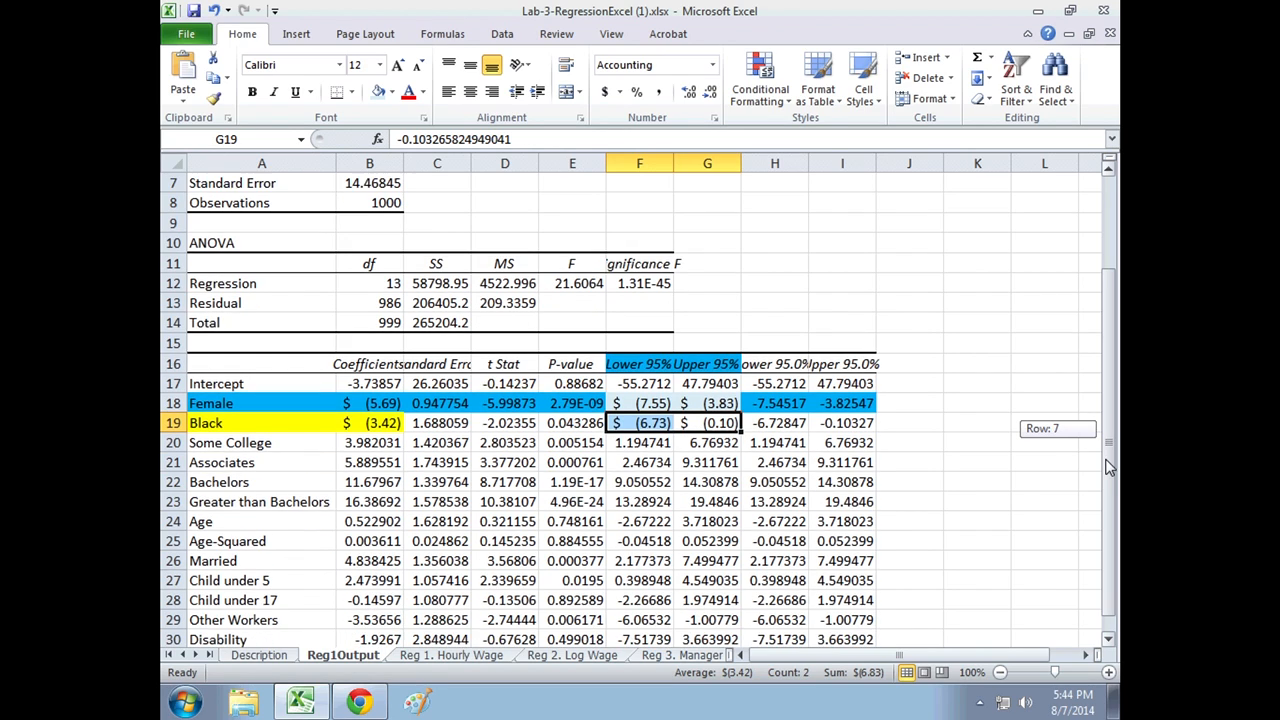
scroll("down", 3)
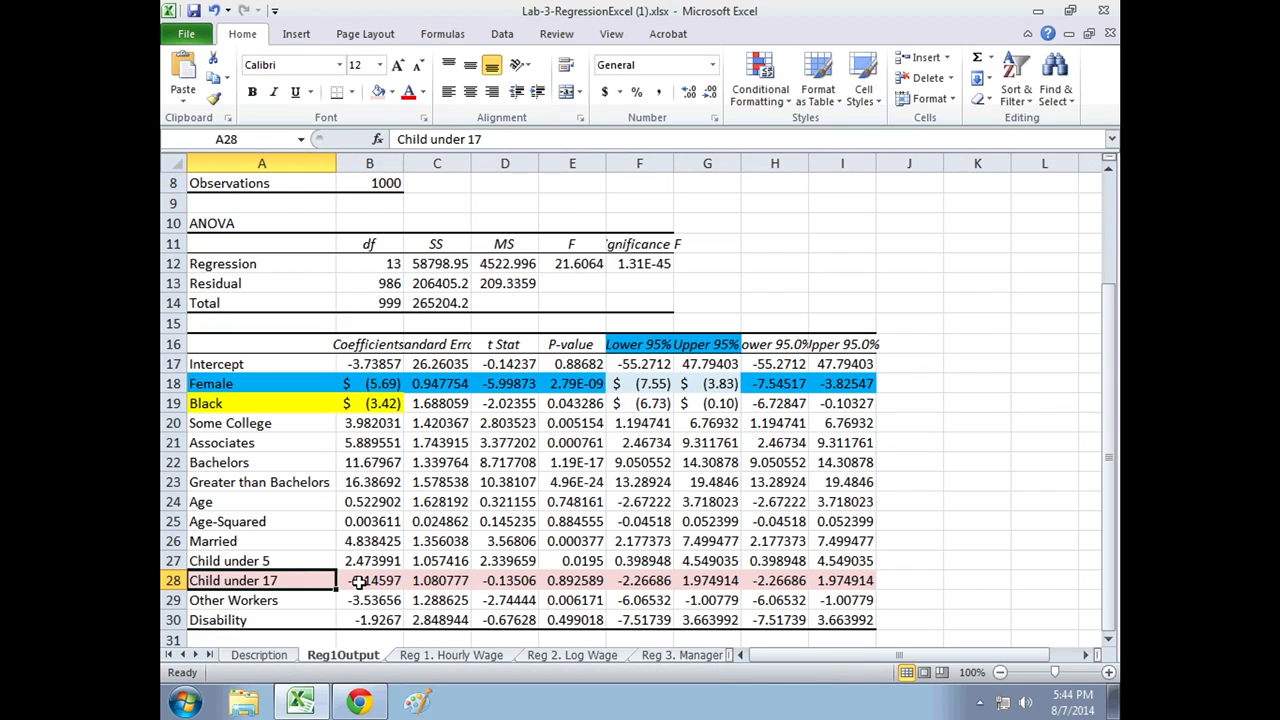
left_click(369, 580)
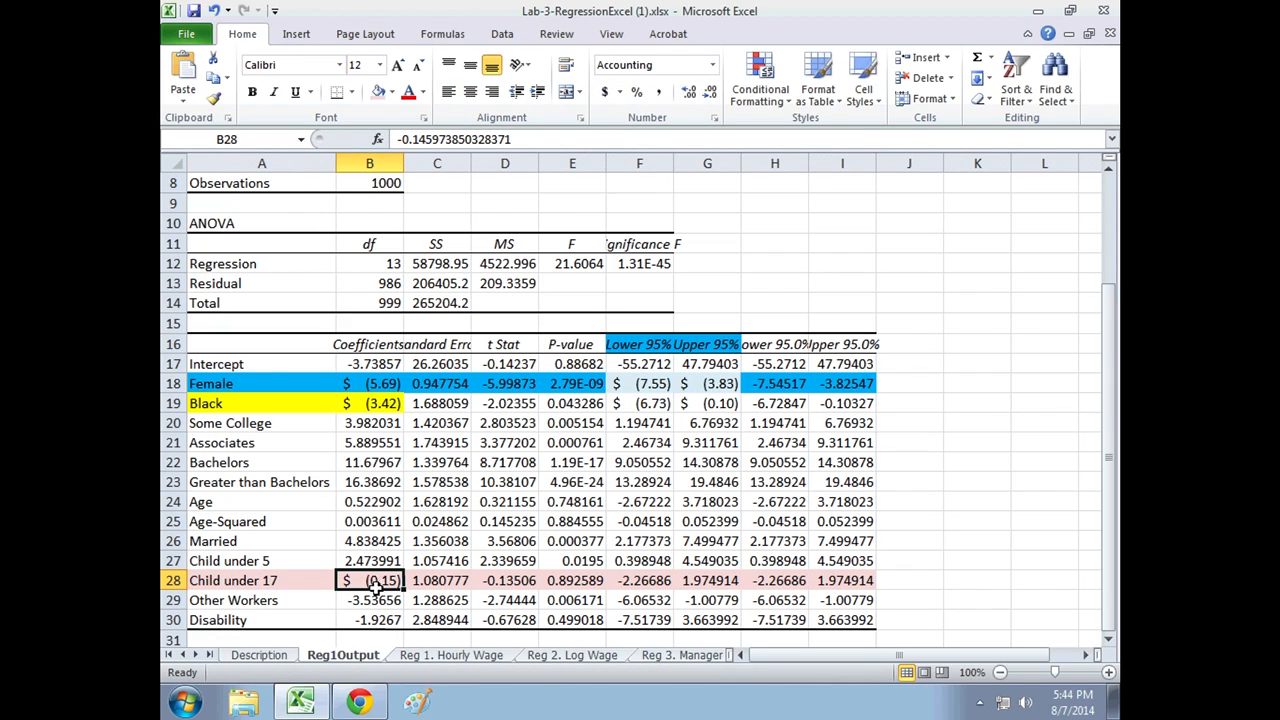
mouse_move(380, 595)
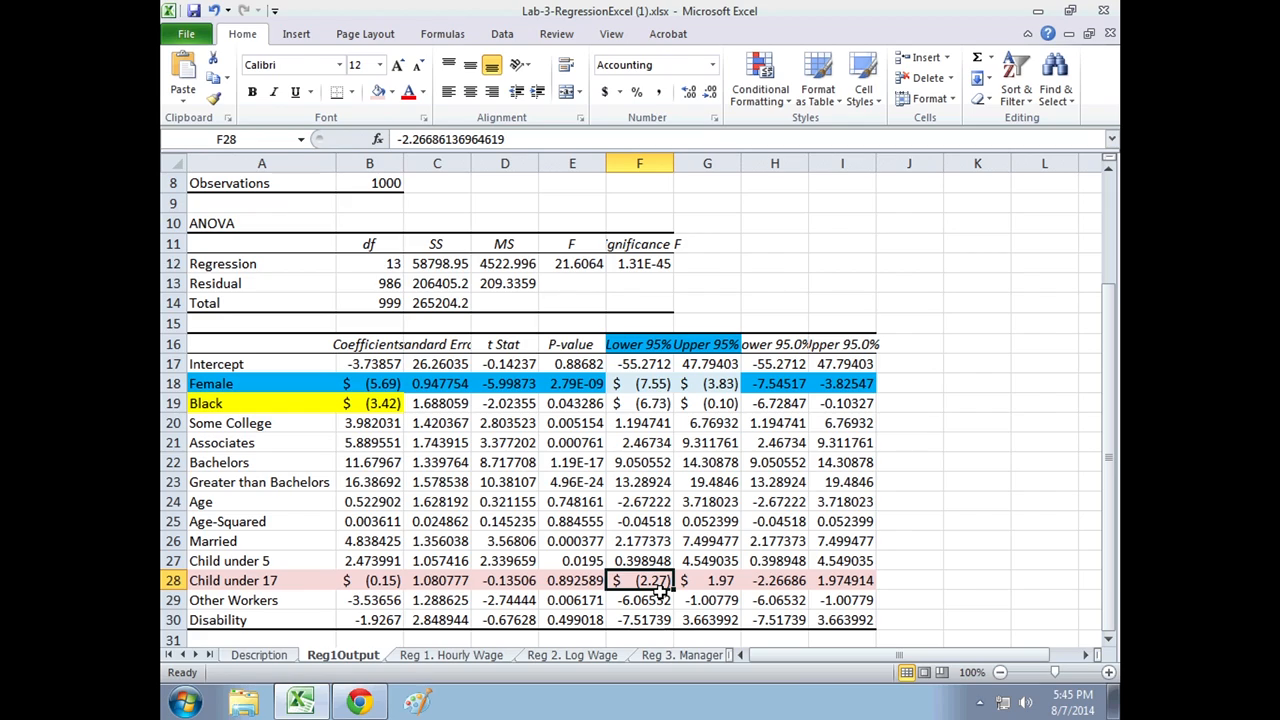
left_click(707, 580)
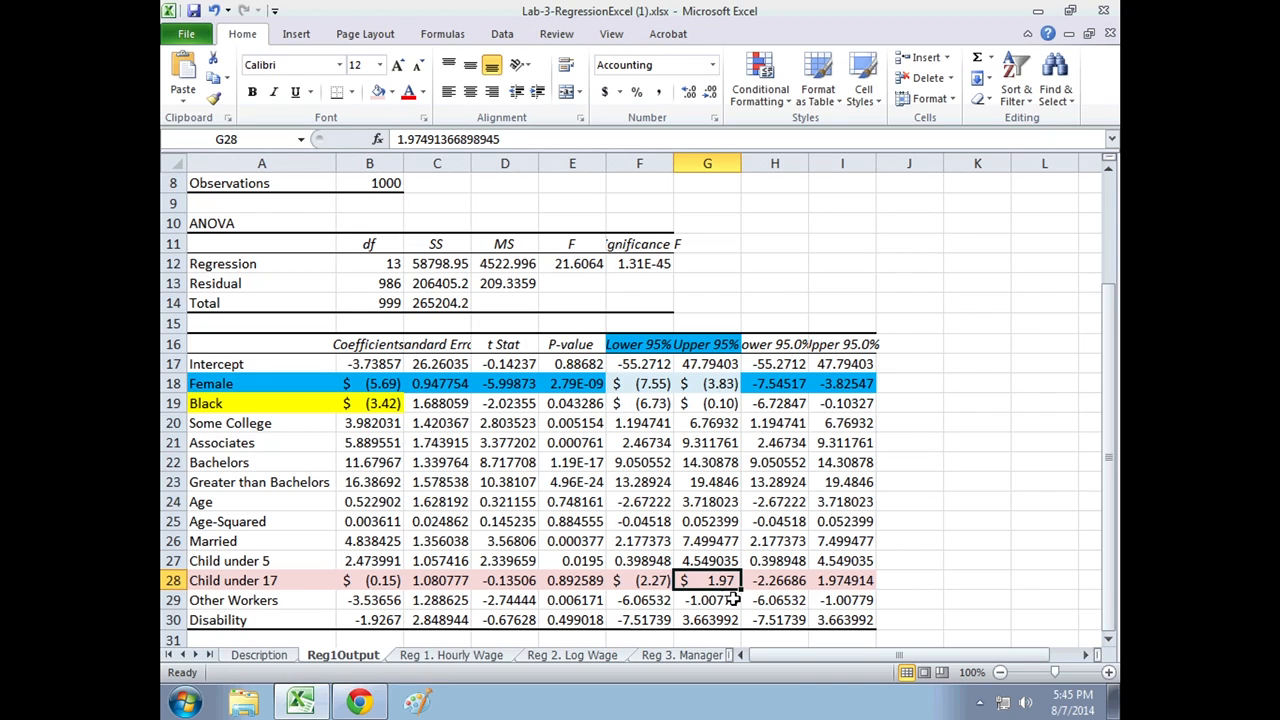
left_click(639, 580)
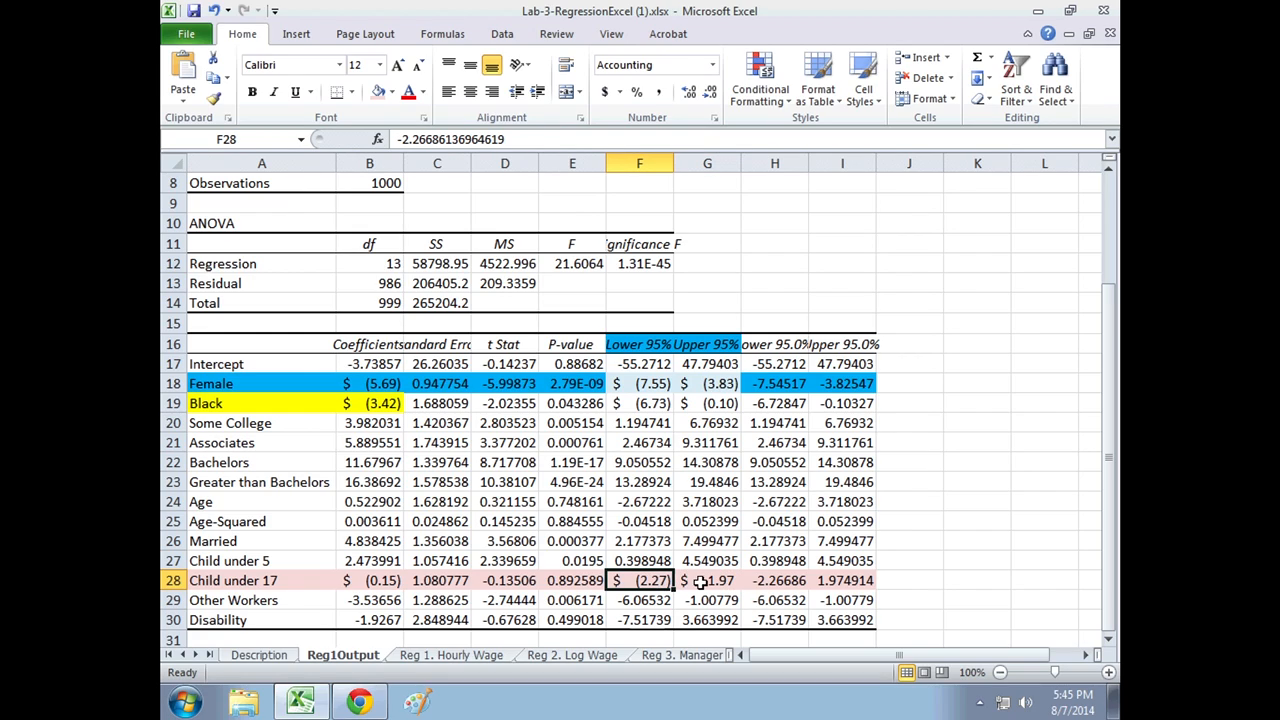
left_click(707, 580)
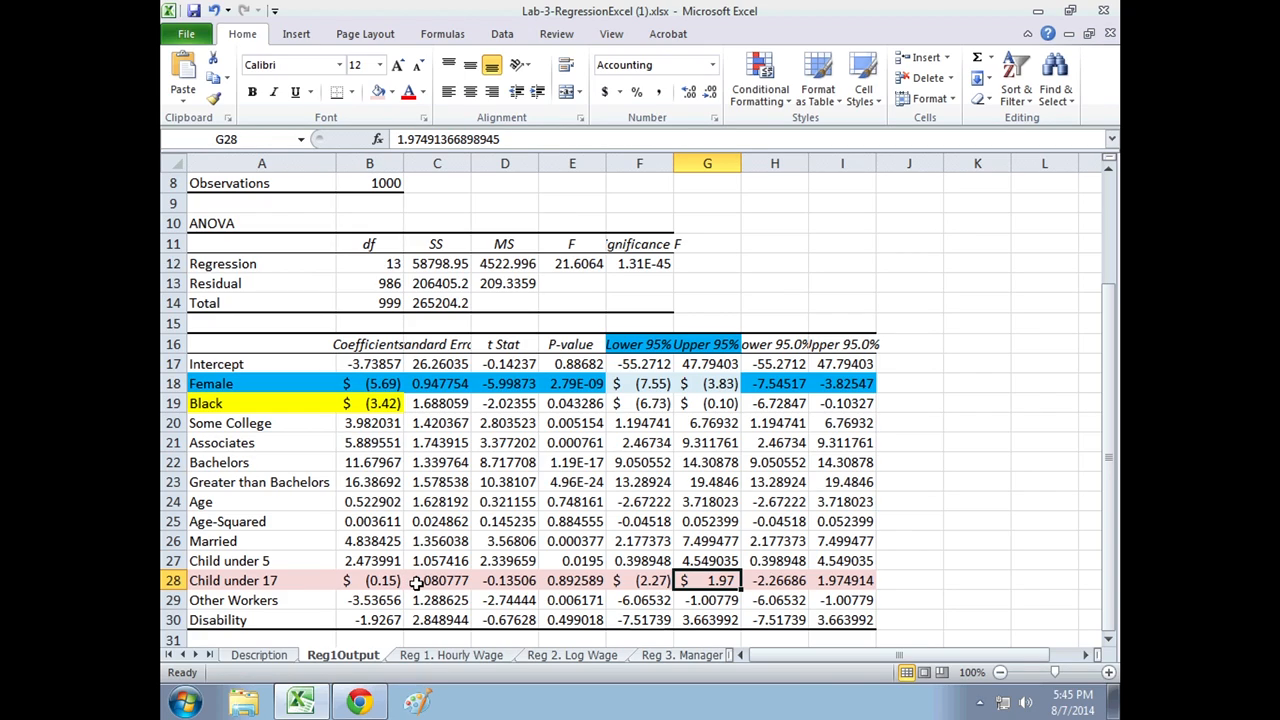
mouse_move(370, 581)
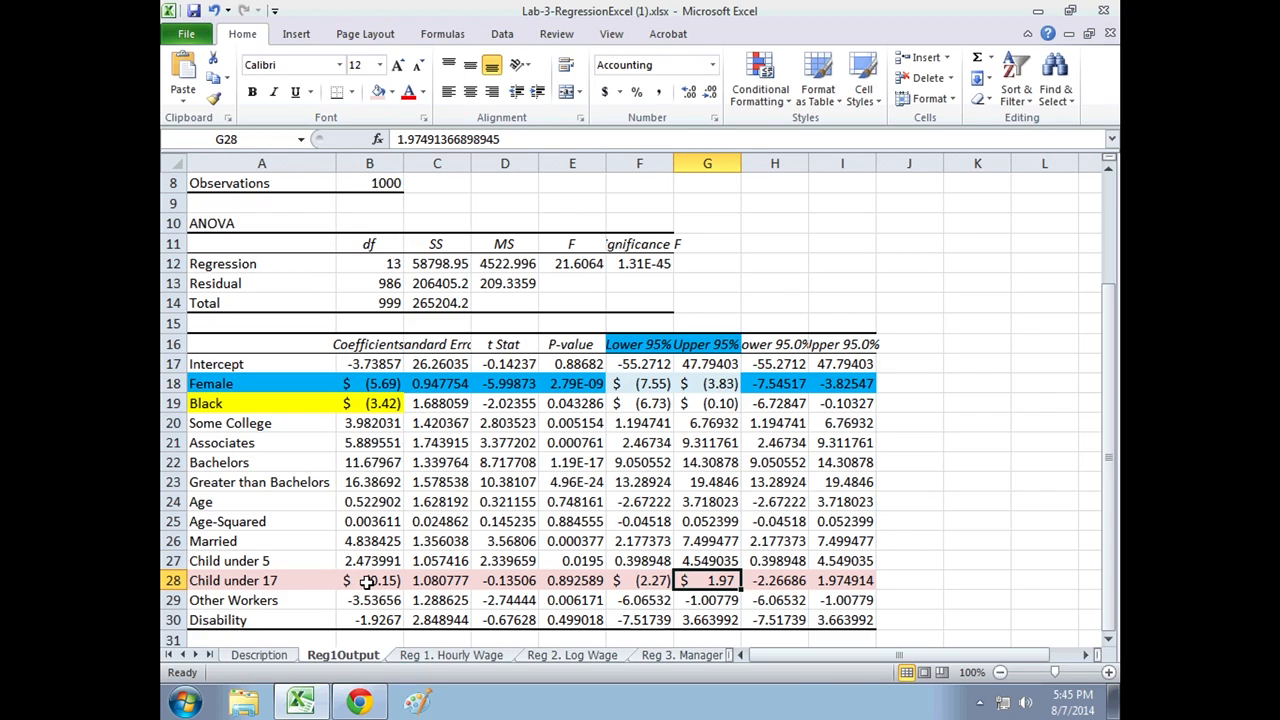
left_click(639, 580)
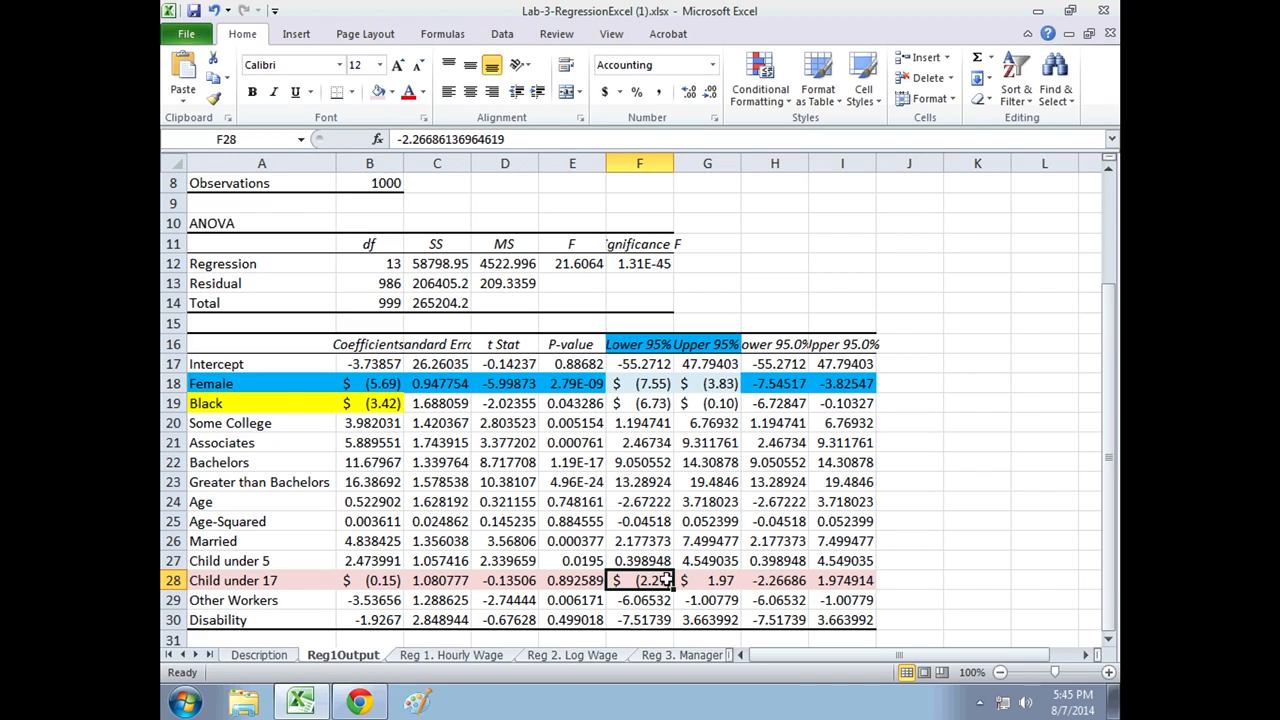
left_click(707, 580)
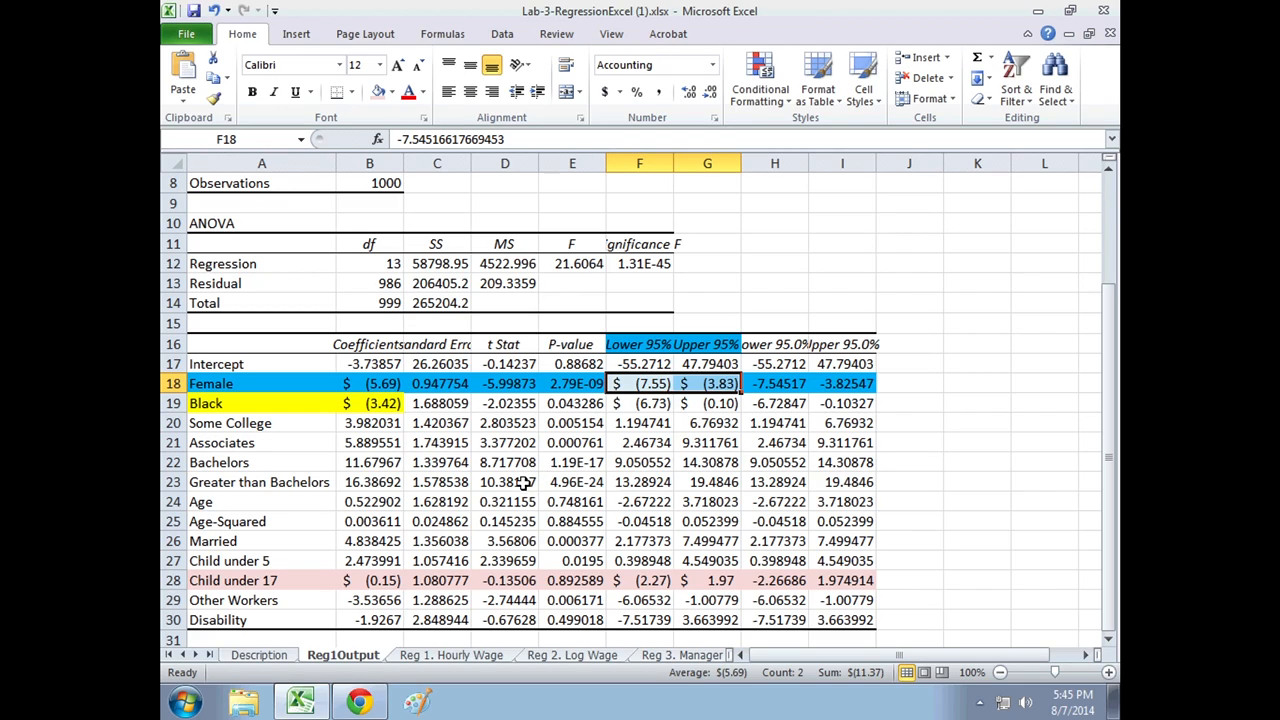
mouse_move(572, 473)
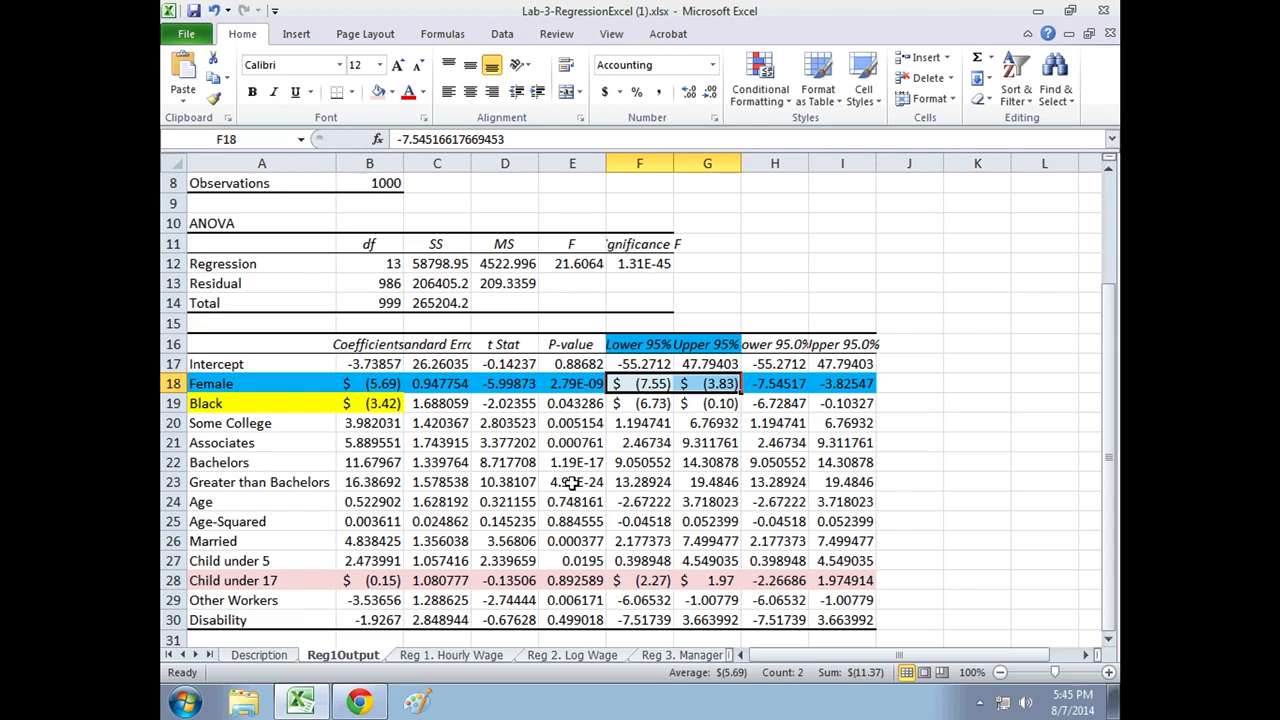
mouse_move(573, 488)
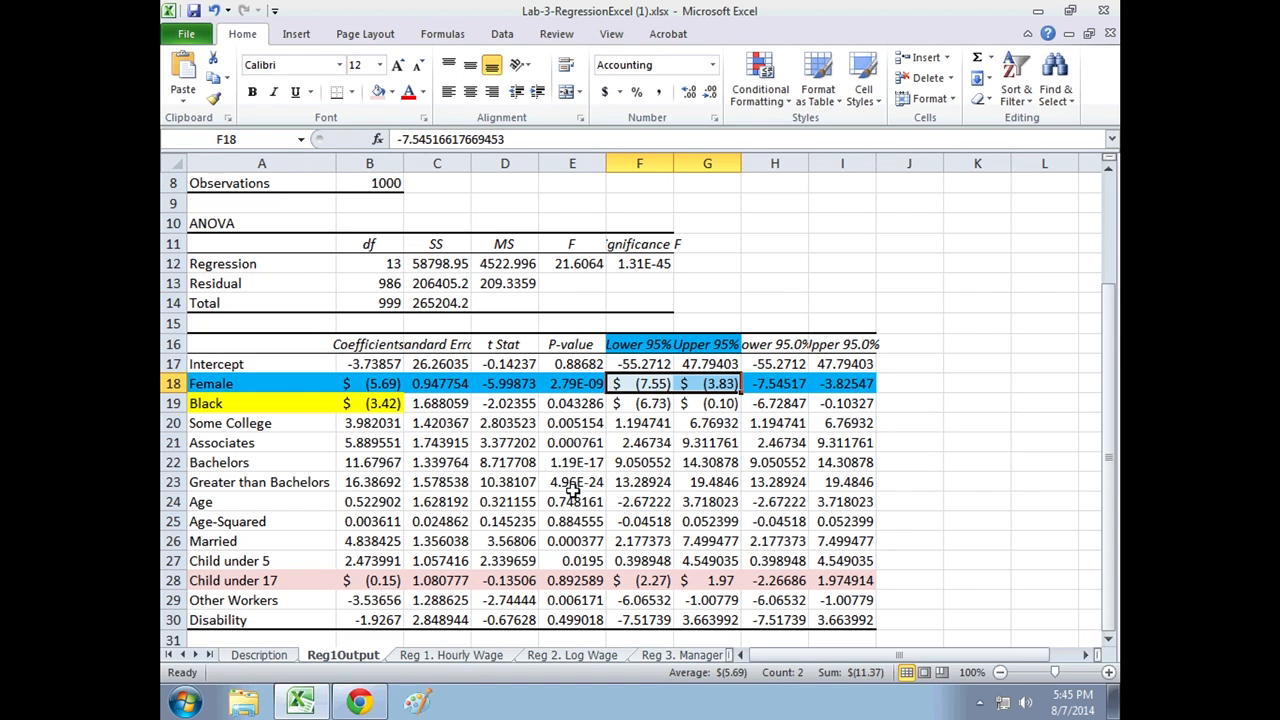
Go to the Reg 3. Manager sheet with the Is Manager column.
left_click(612, 655)
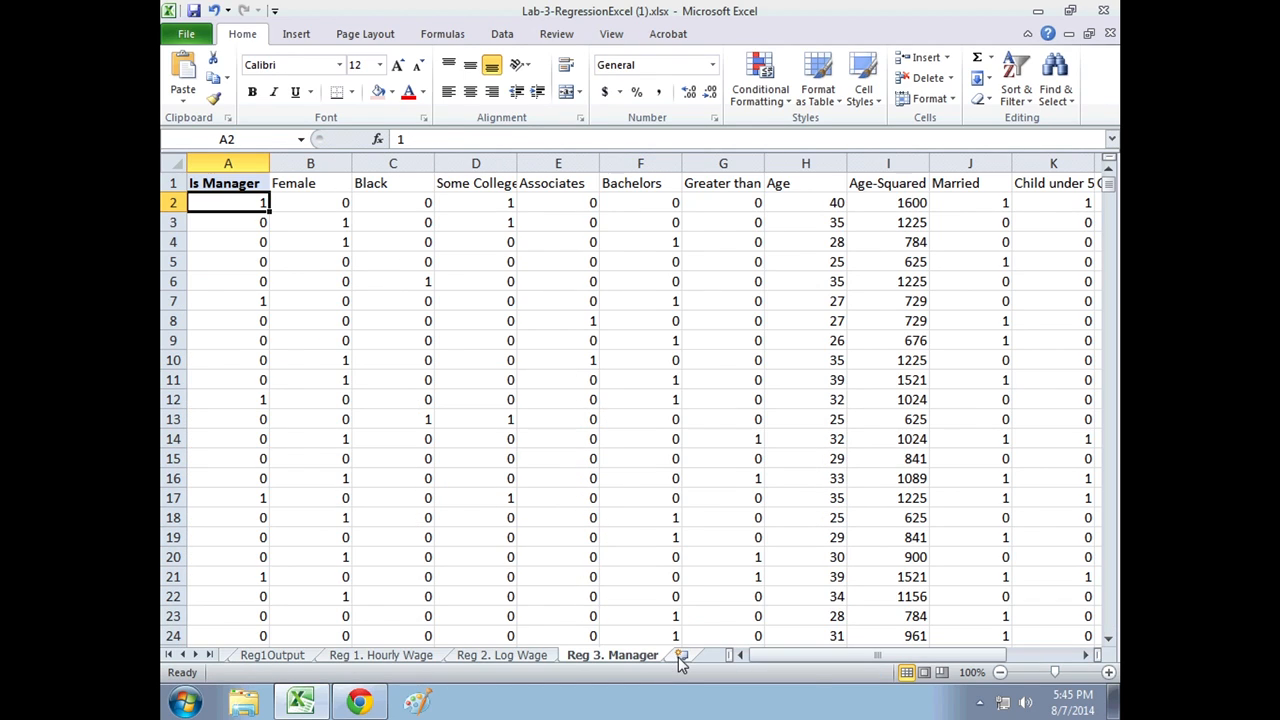
mouse_move(420, 683)
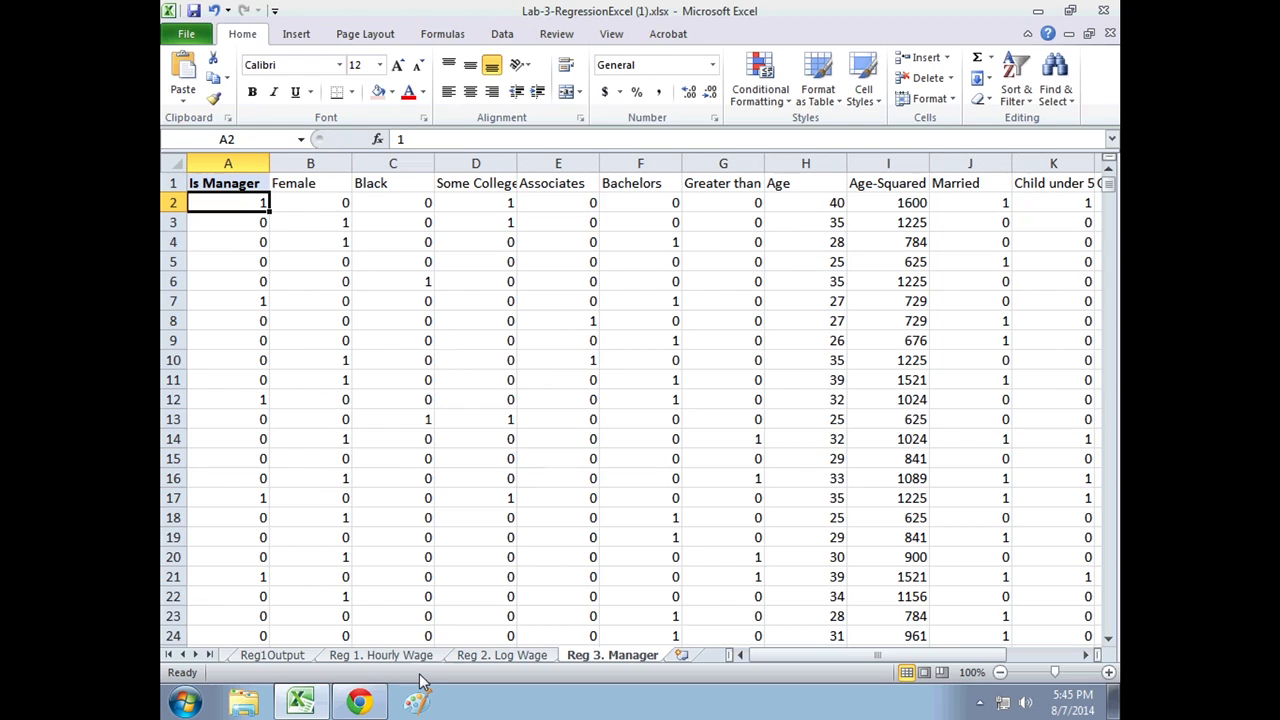